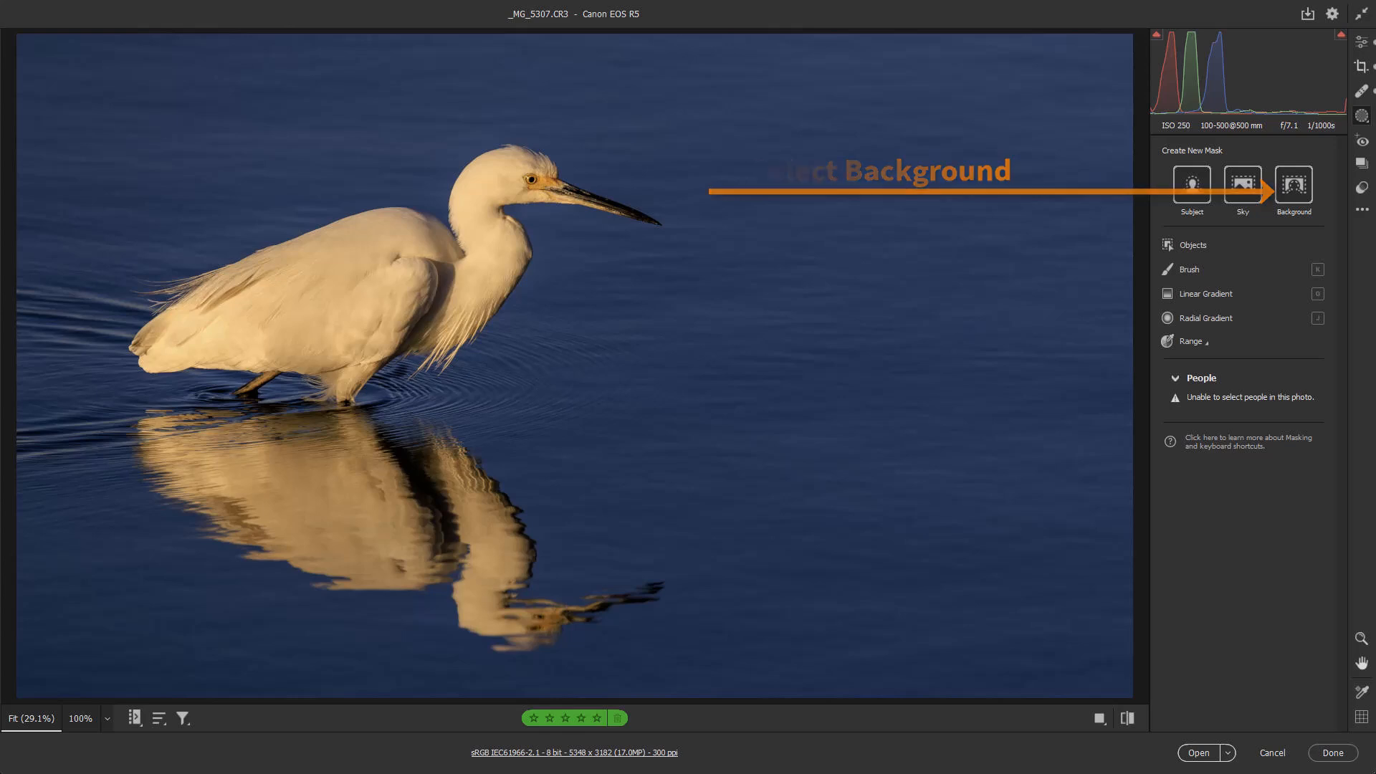
Step: Warm the egret photo by raising the white balance temperature from 5800 to 6850
{"action": "left_click", "coordinate": [1293, 185]}
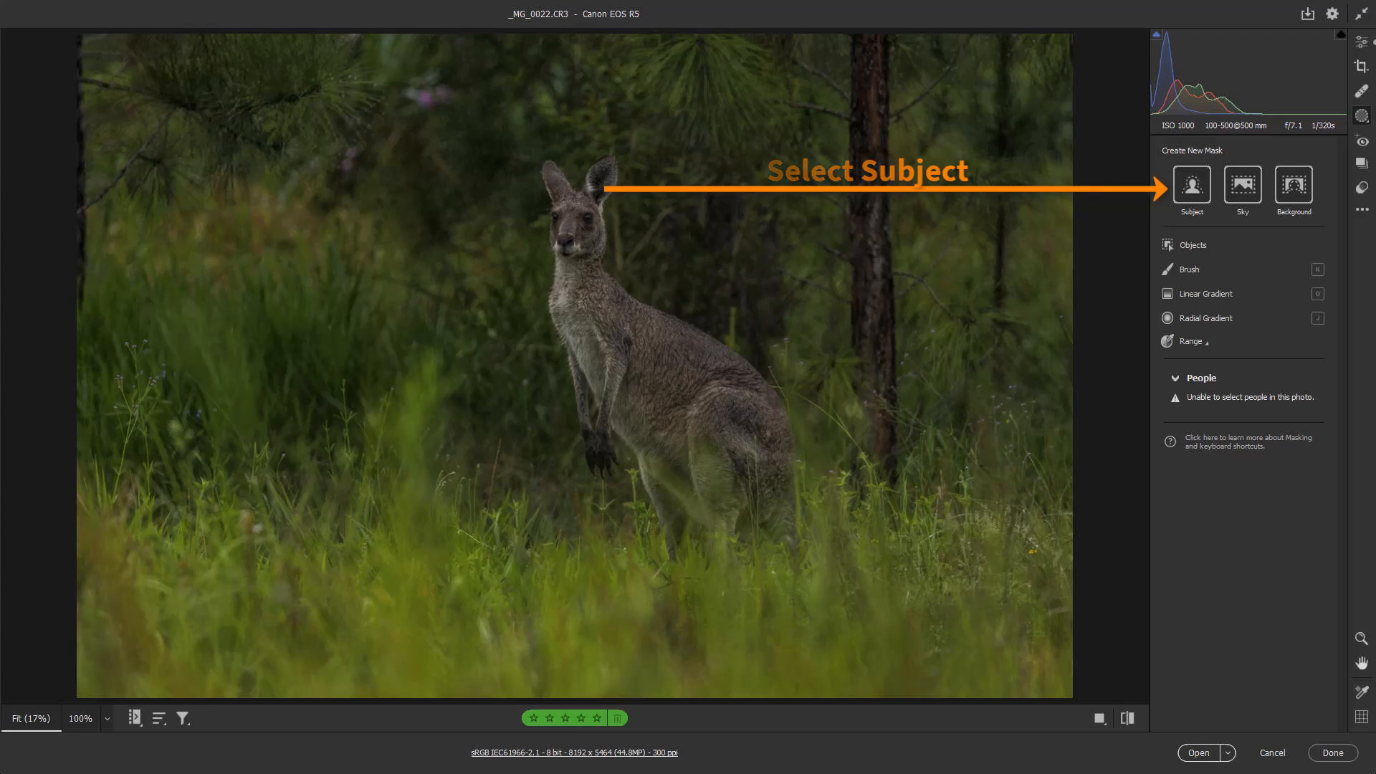
{"action": "left_click", "coordinate": [1191, 186]}
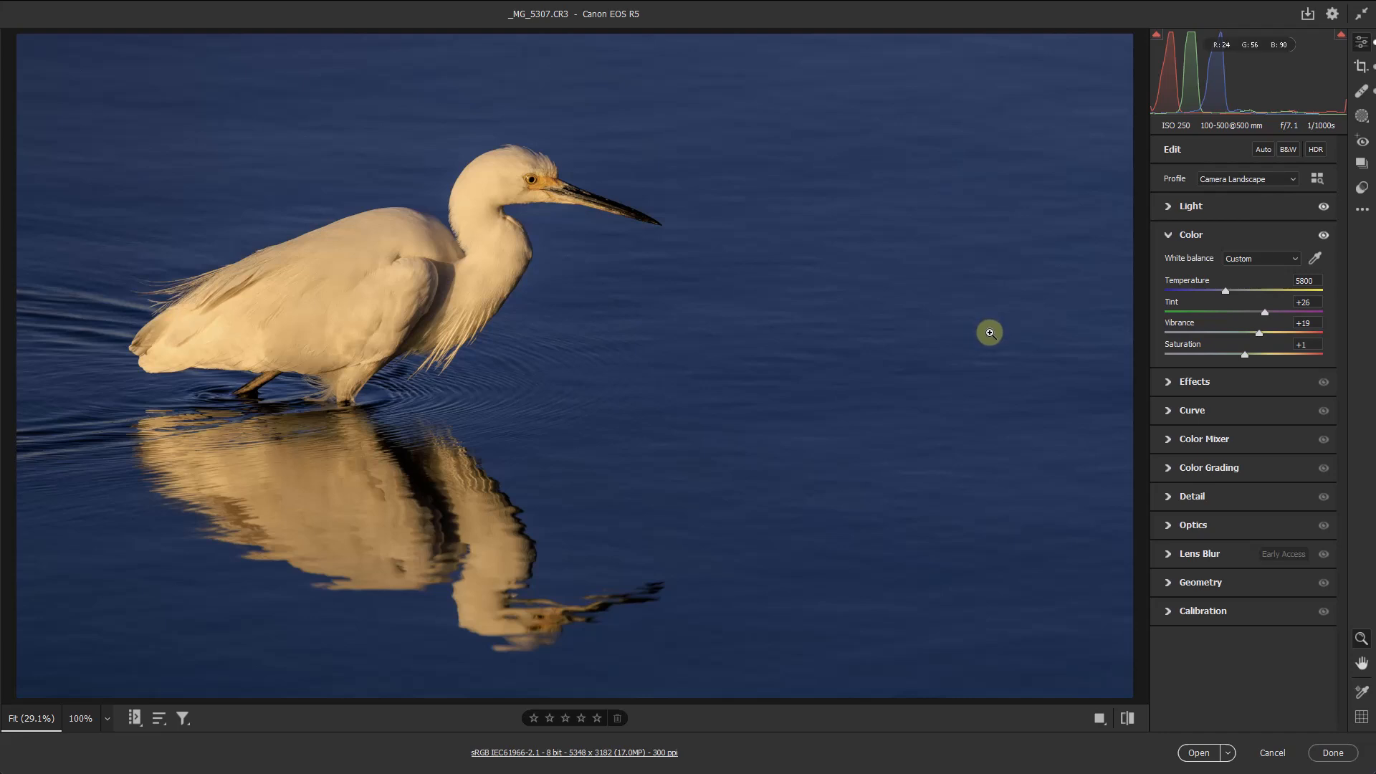
{"action": "mouse_move", "coordinate": [990, 330]}
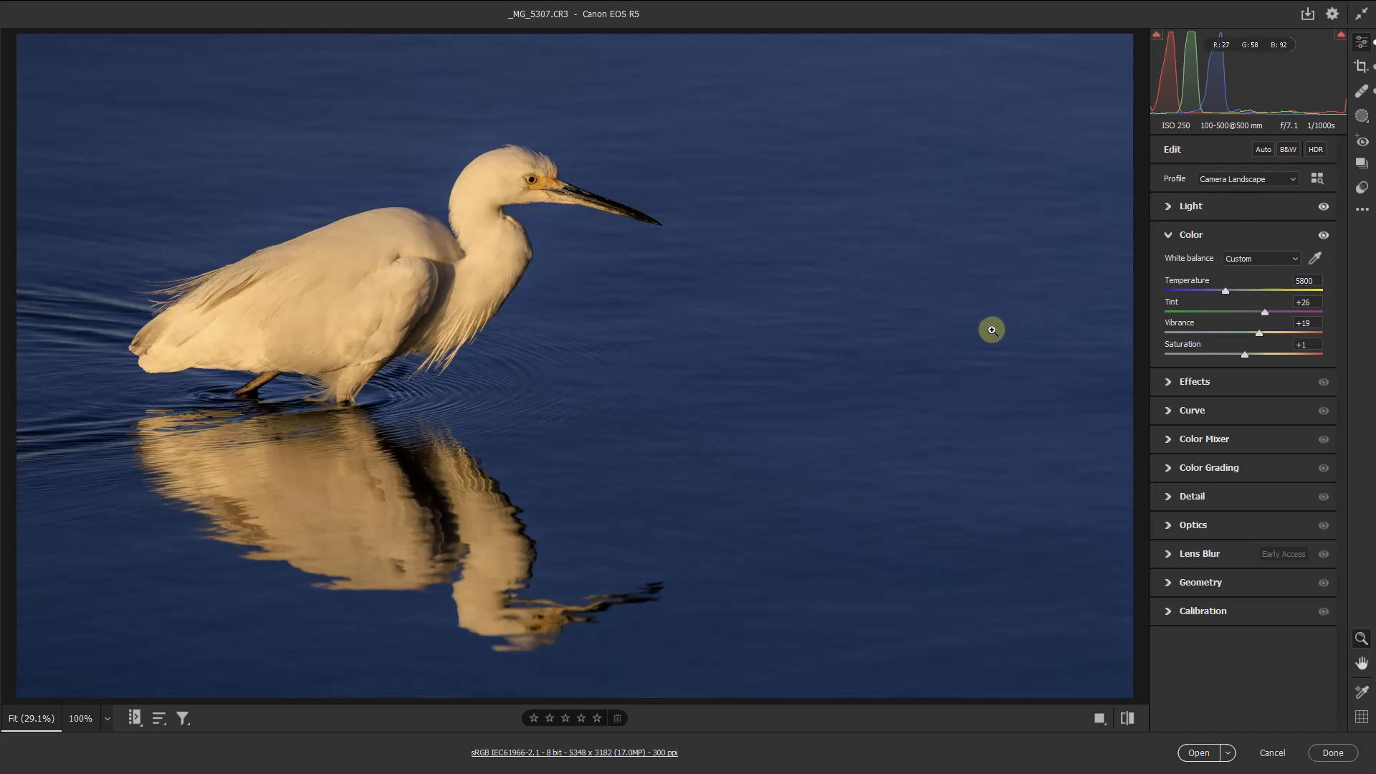
{"action": "mouse_move", "coordinate": [995, 327]}
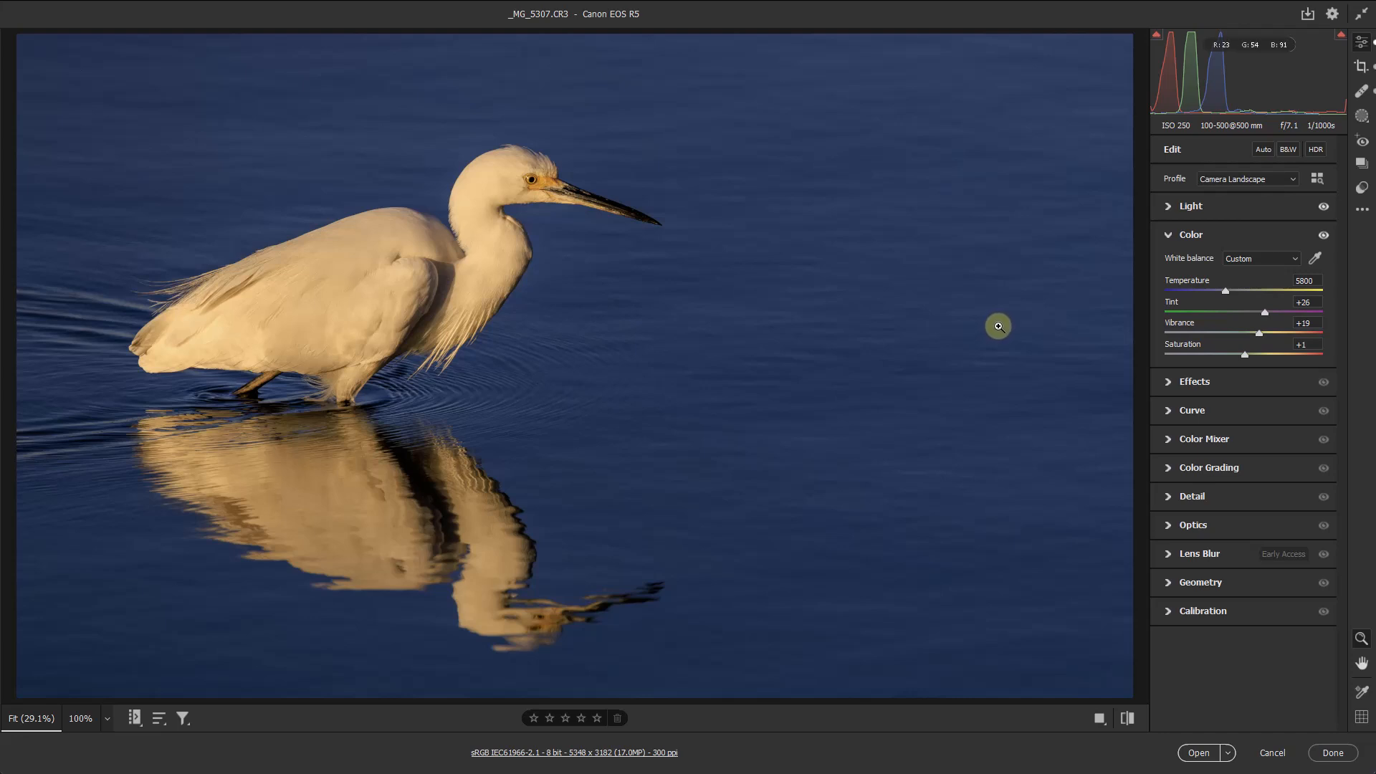
{"action": "mouse_move", "coordinate": [993, 330]}
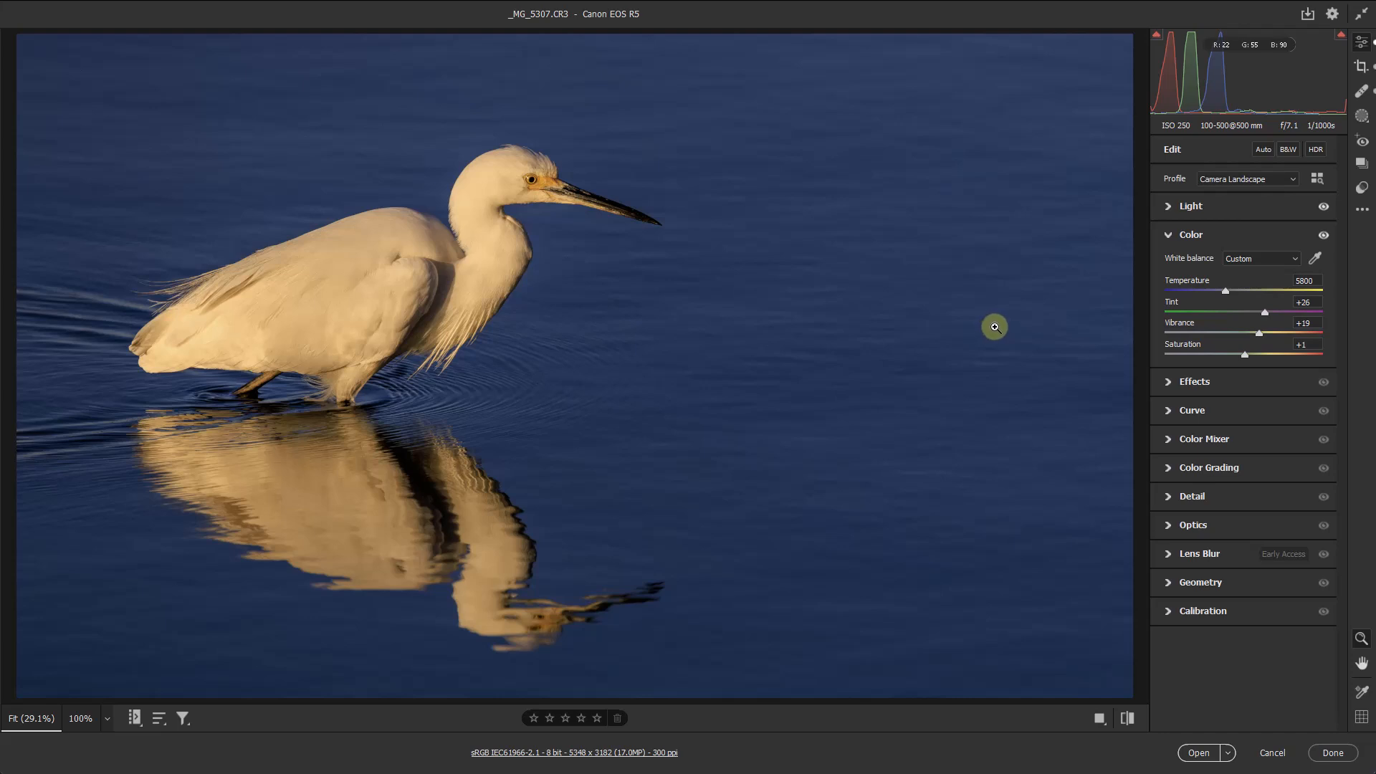
{"action": "mouse_move", "coordinate": [995, 331]}
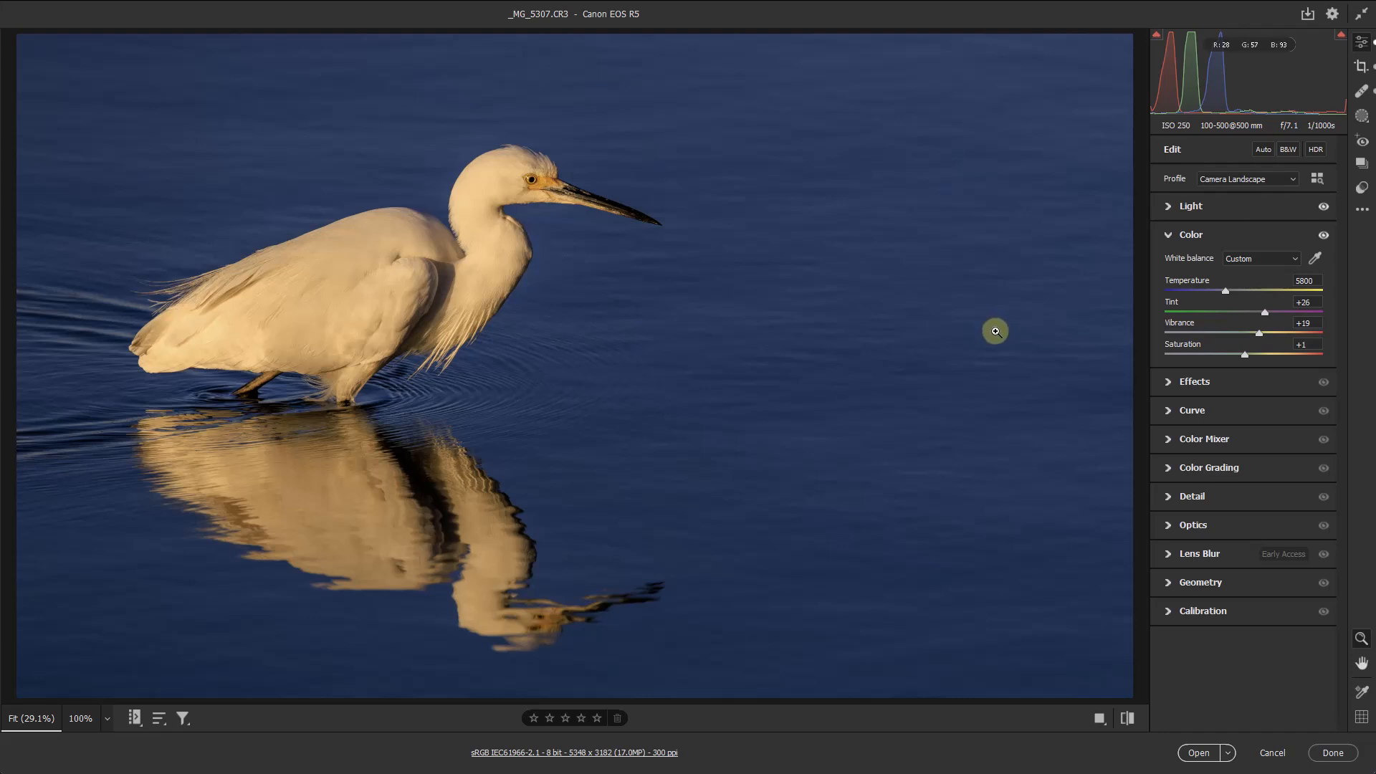
{"action": "mouse_move", "coordinate": [1014, 336]}
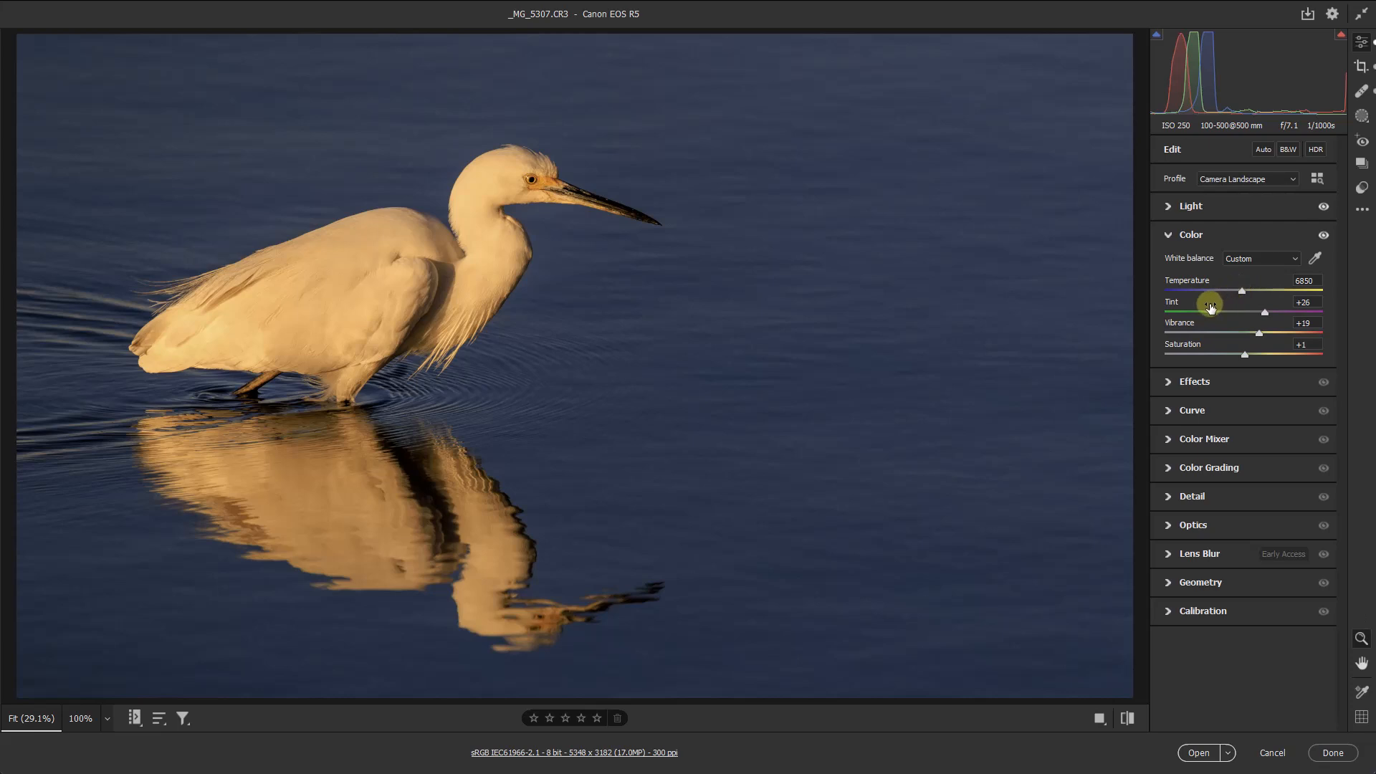
{"action": "mouse_move", "coordinate": [1158, 322]}
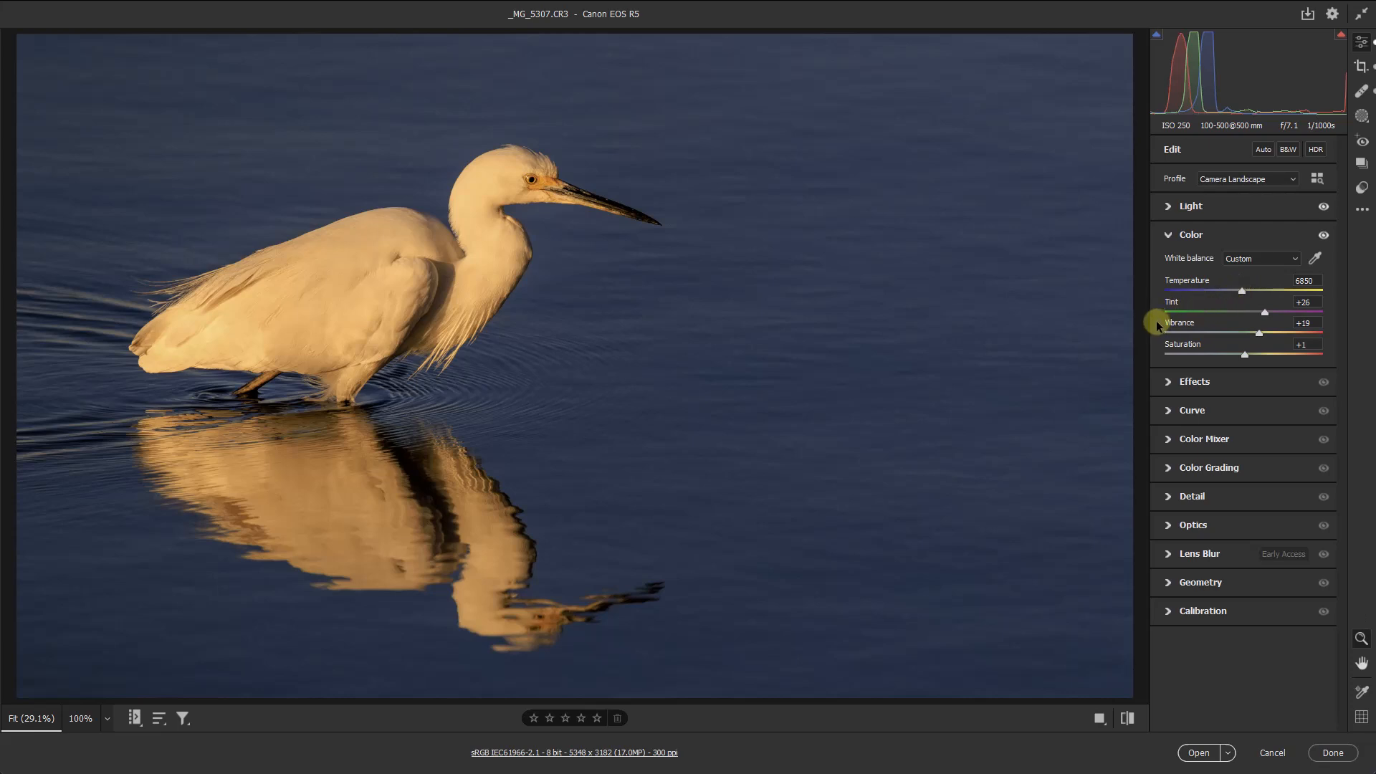
{"action": "mouse_move", "coordinate": [1041, 329]}
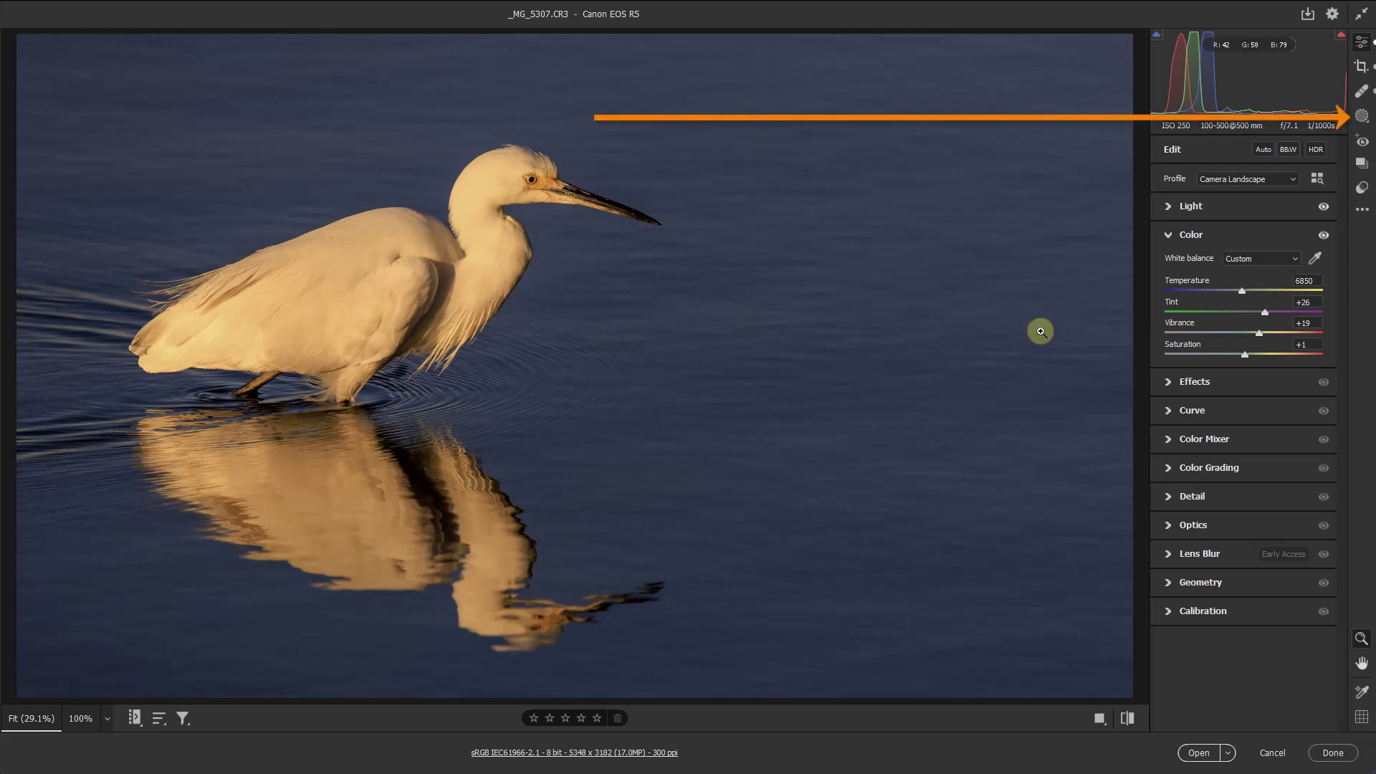
{"action": "mouse_move", "coordinate": [1195, 185]}
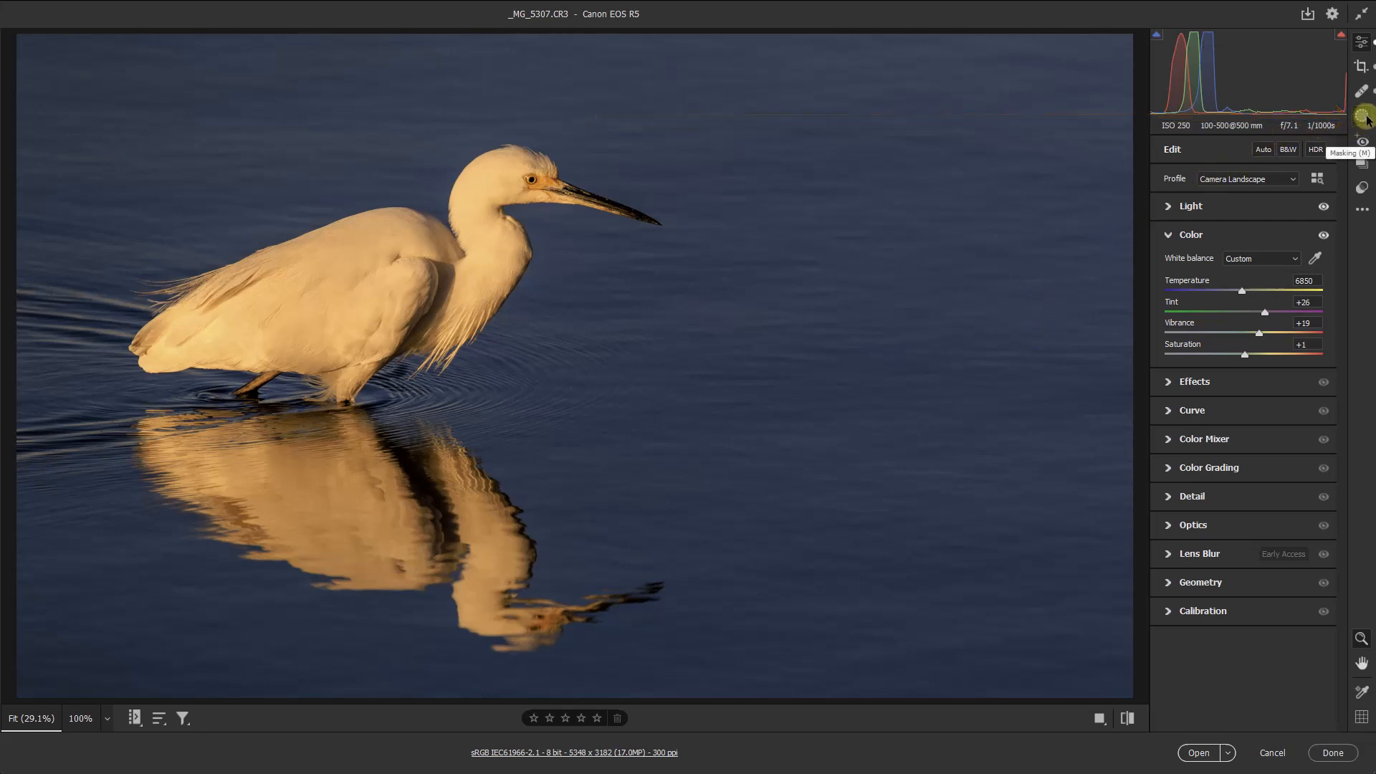
Step: Bring up the Create New Mask choices for the warmed egret photo
{"action": "left_click", "coordinate": [1363, 119]}
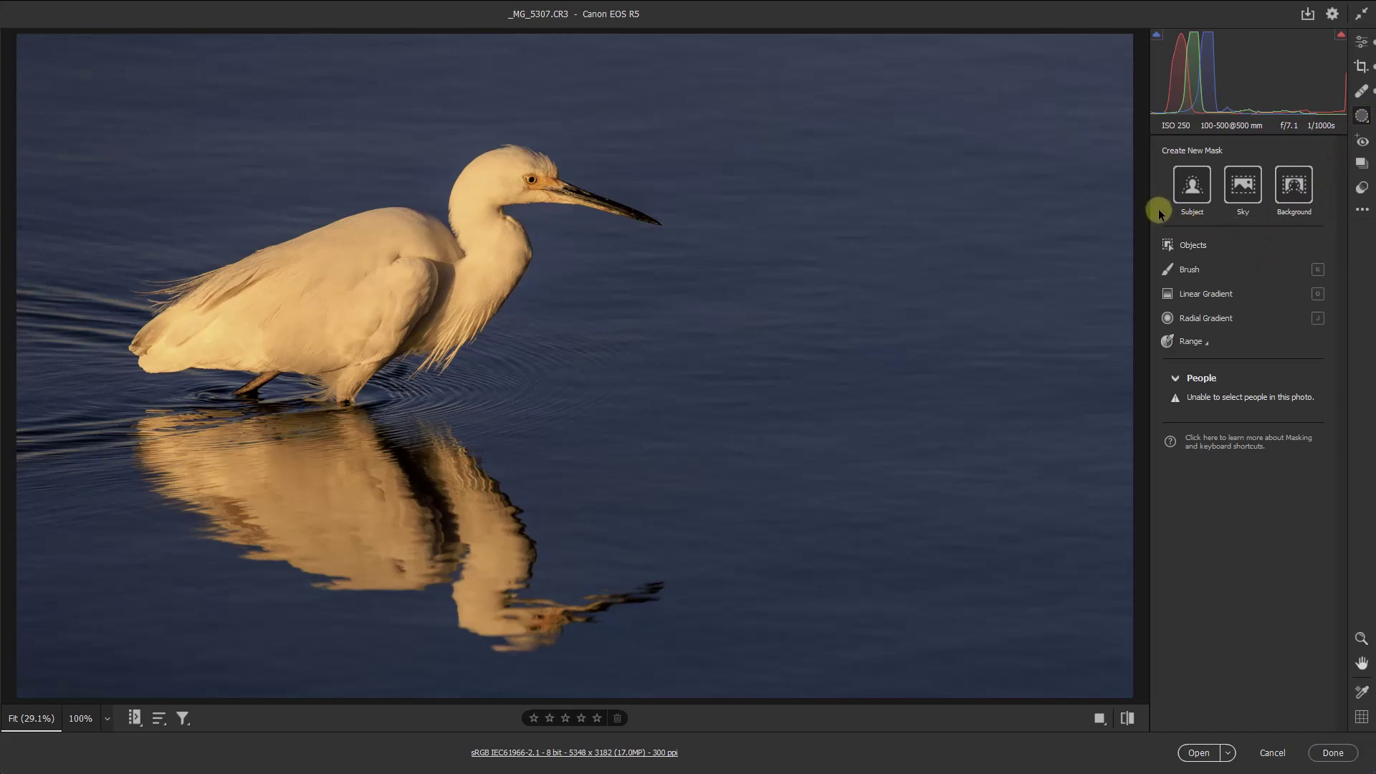
{"action": "mouse_move", "coordinate": [1241, 187]}
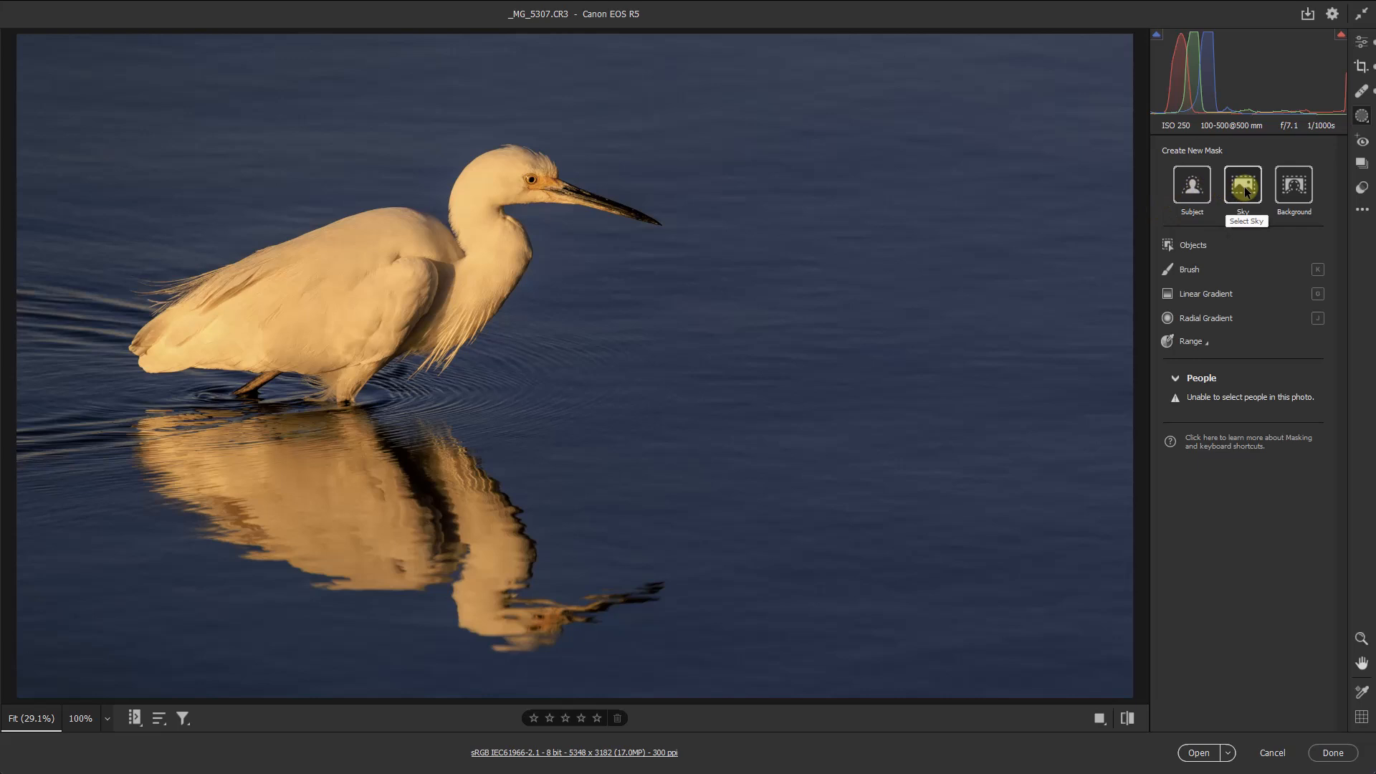
{"action": "mouse_move", "coordinate": [1191, 185]}
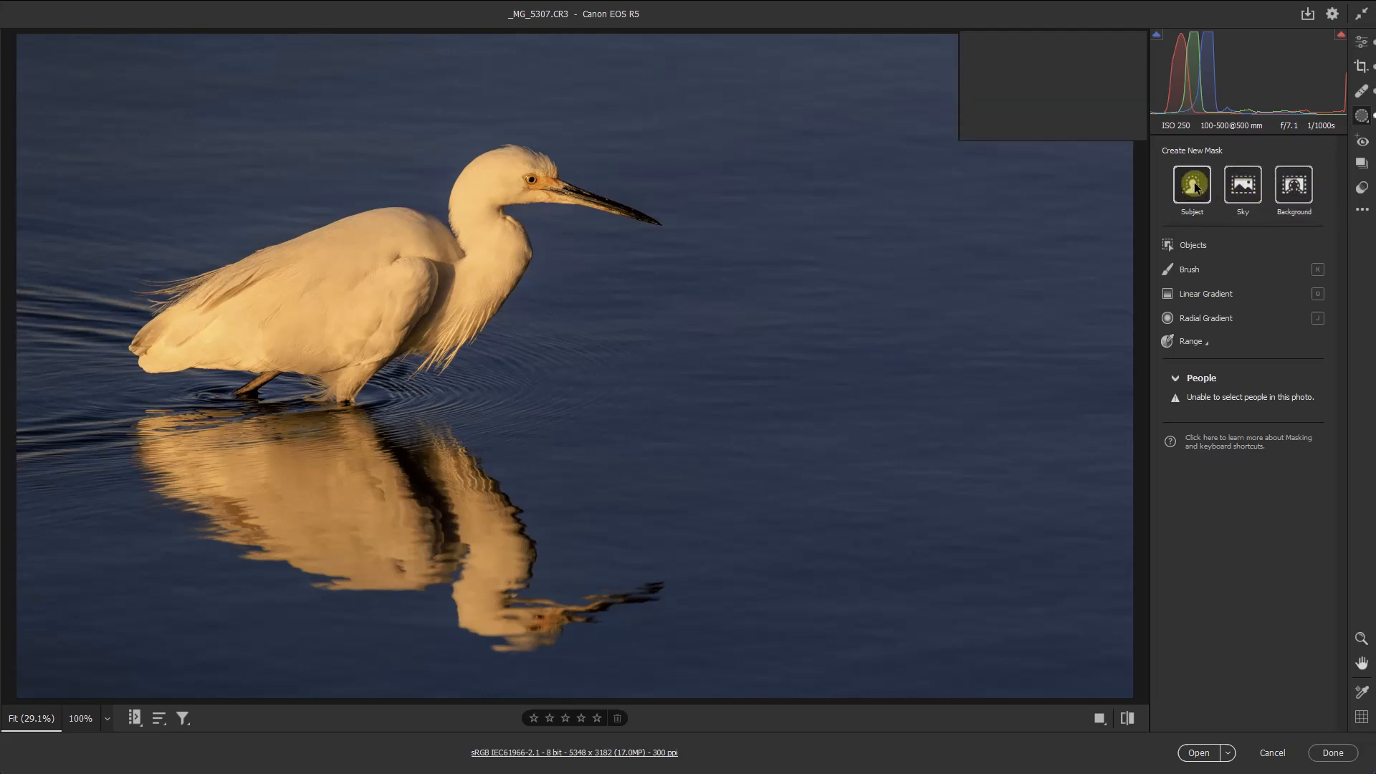
Step: Create a Select Subject mask over the egret and reveal its Color adjustments
{"action": "left_click", "coordinate": [1191, 185]}
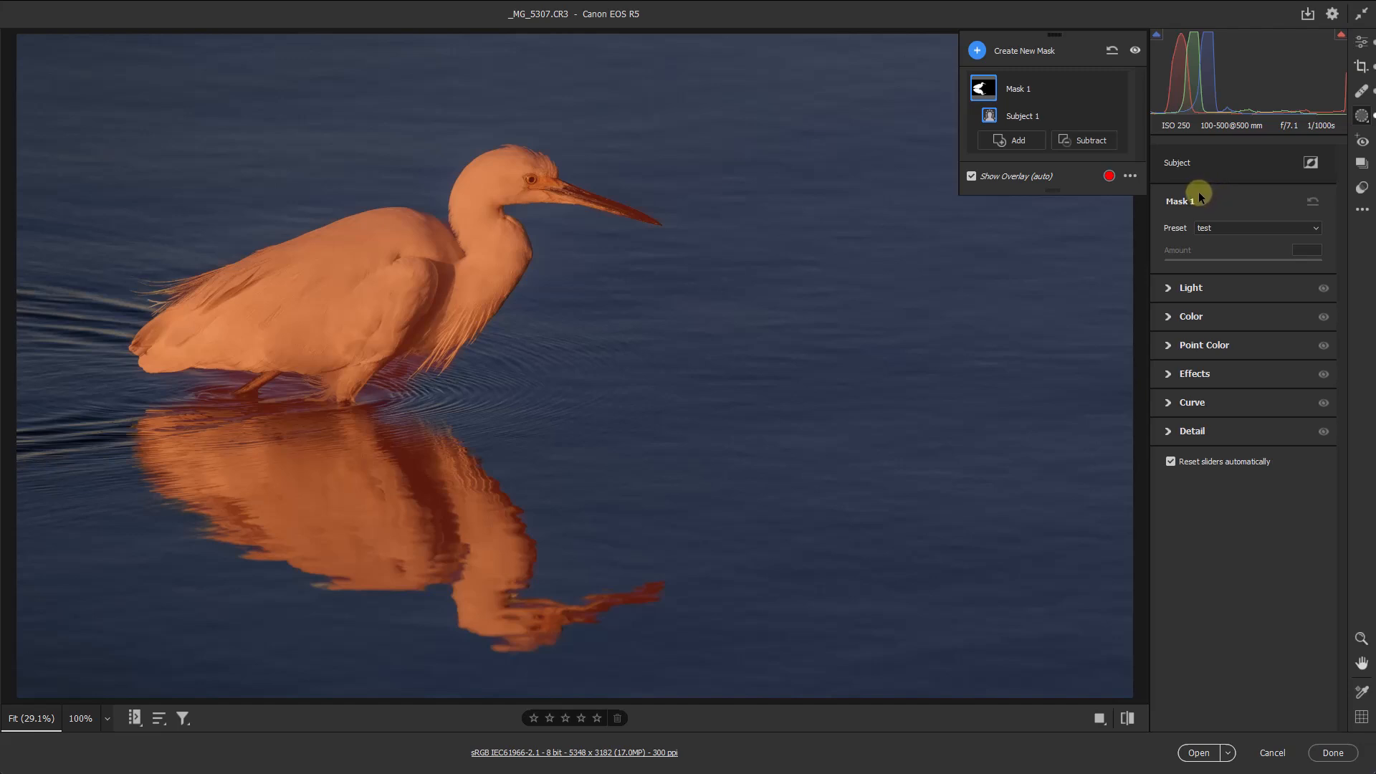
{"action": "mouse_move", "coordinate": [1148, 285]}
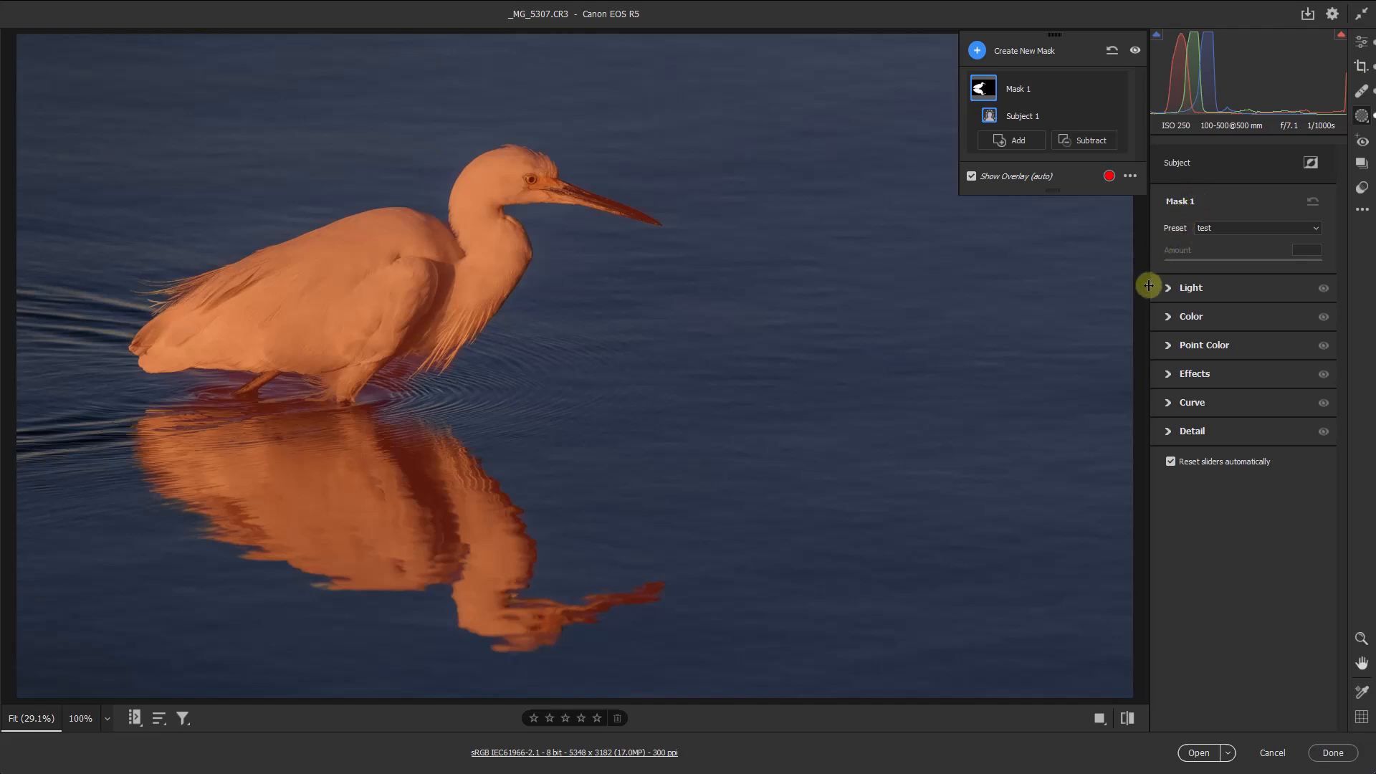
{"action": "mouse_move", "coordinate": [1171, 317]}
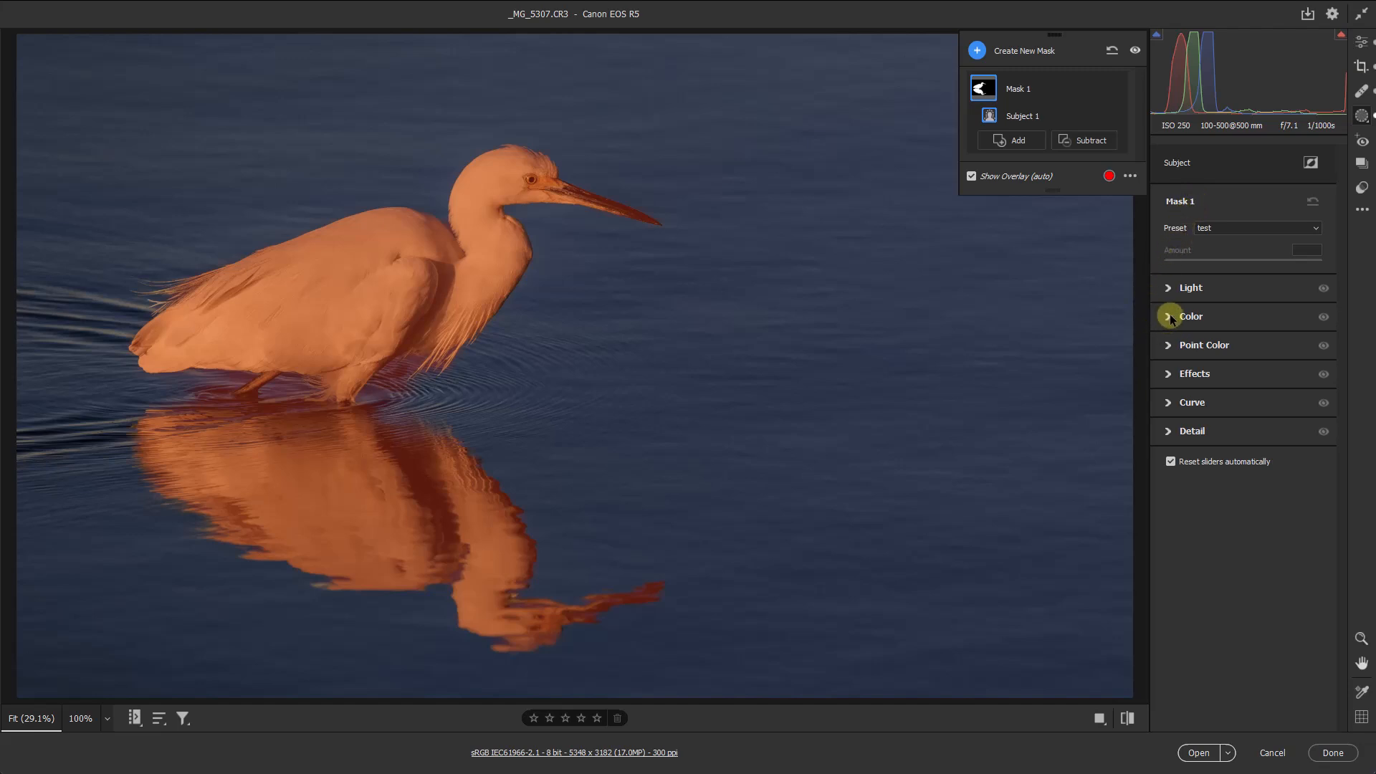
{"action": "left_click", "coordinate": [1191, 315]}
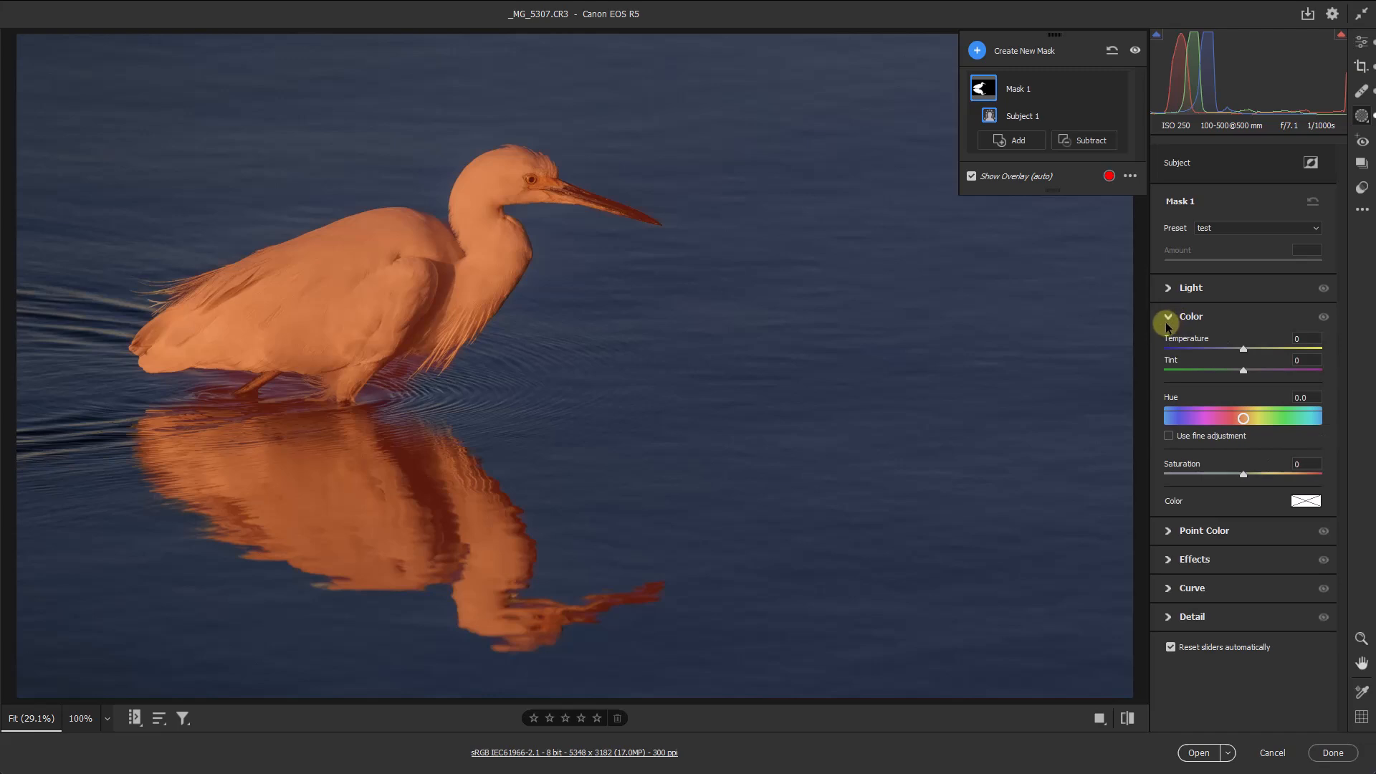
{"action": "mouse_move", "coordinate": [1160, 325]}
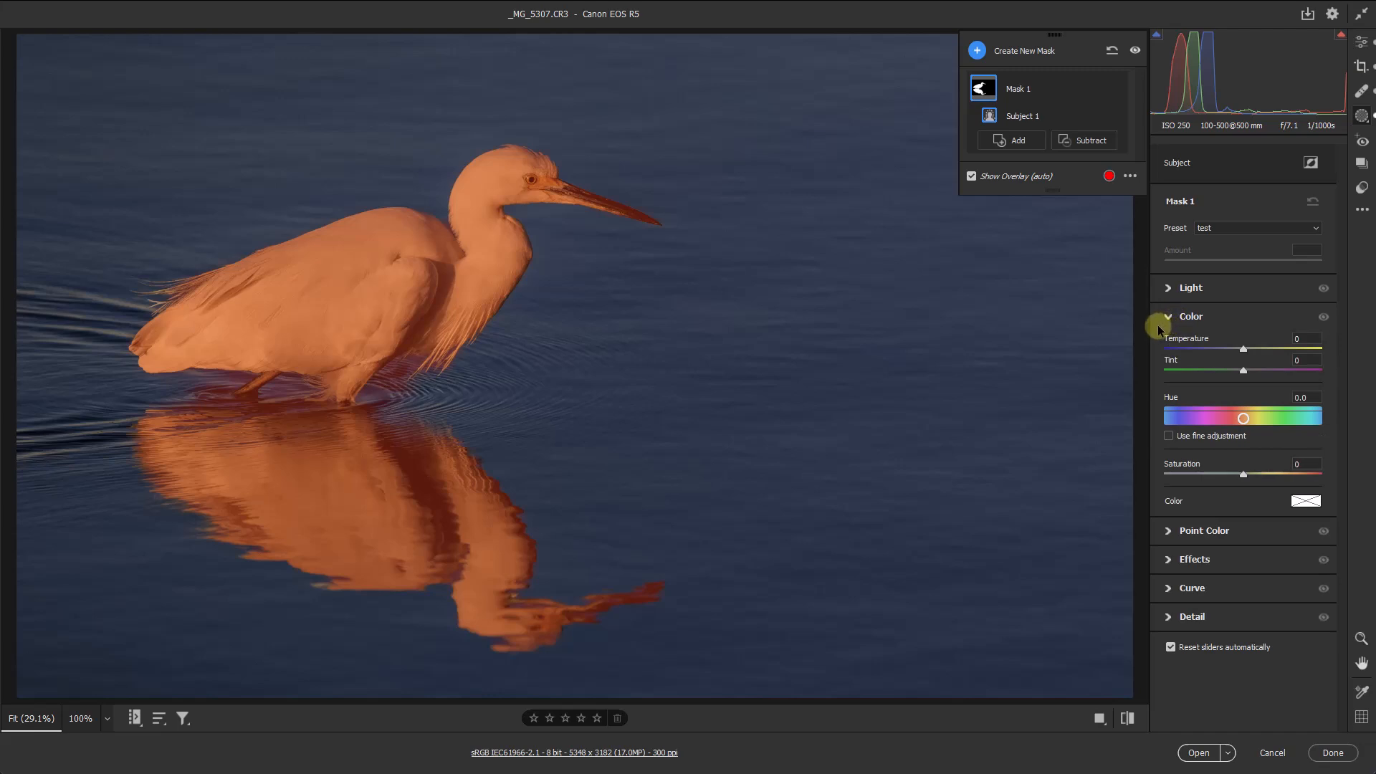
{"action": "mouse_move", "coordinate": [1167, 327]}
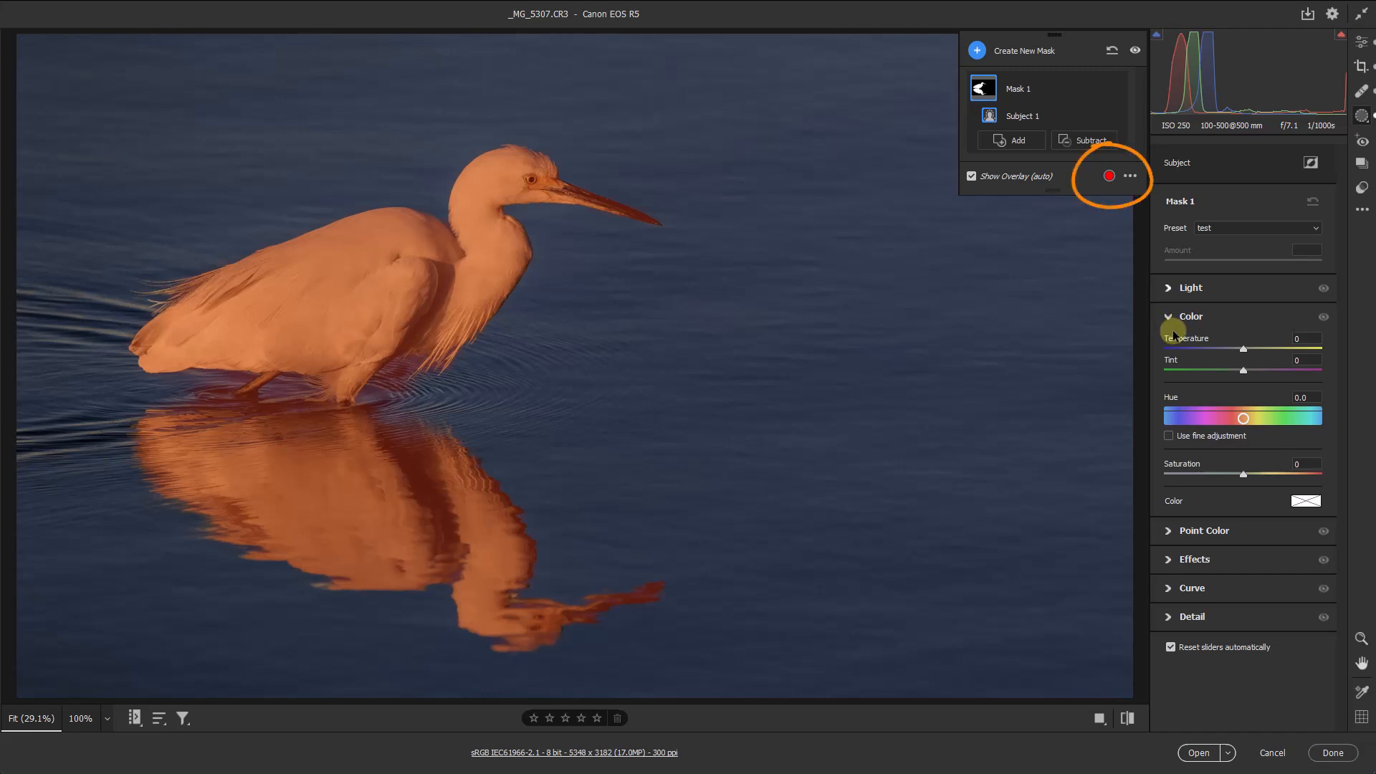
{"action": "mouse_move", "coordinate": [1175, 336]}
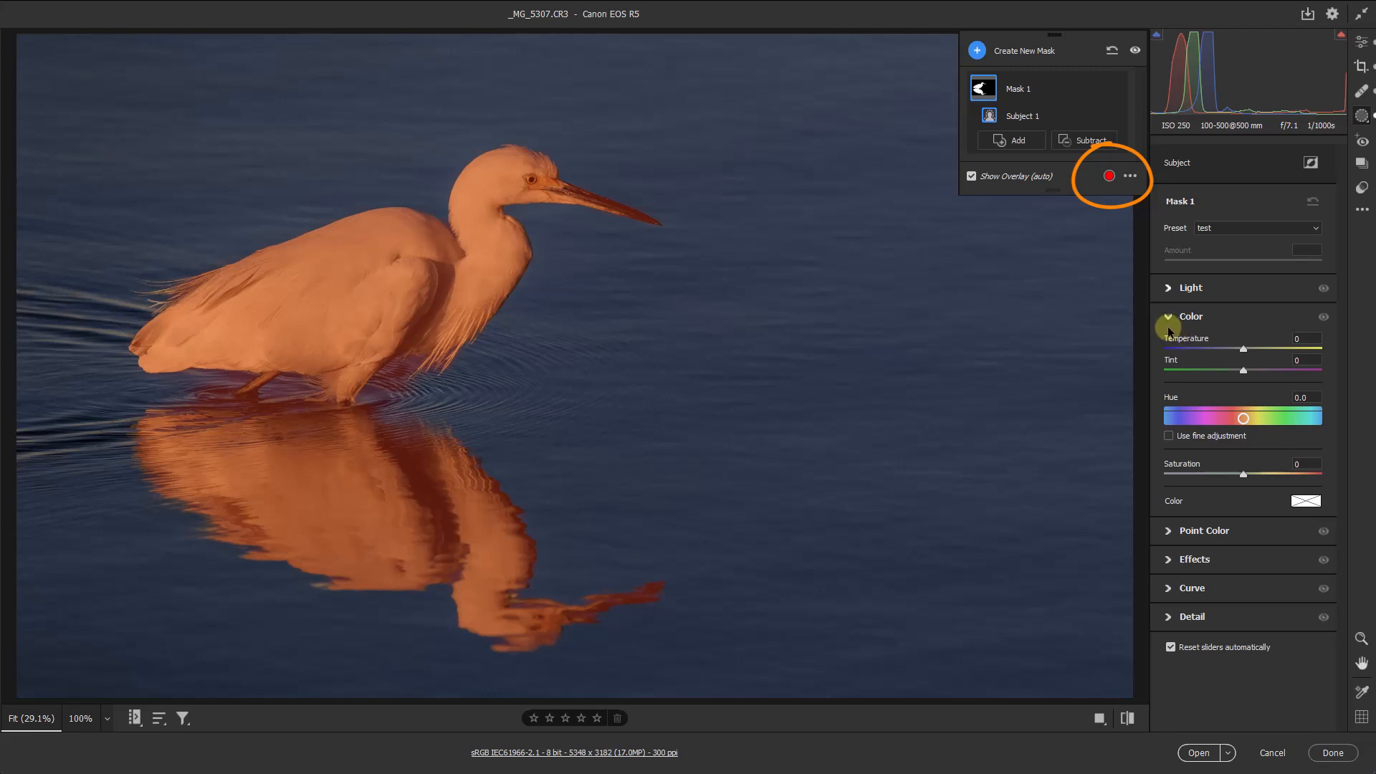
{"action": "mouse_move", "coordinate": [1168, 331]}
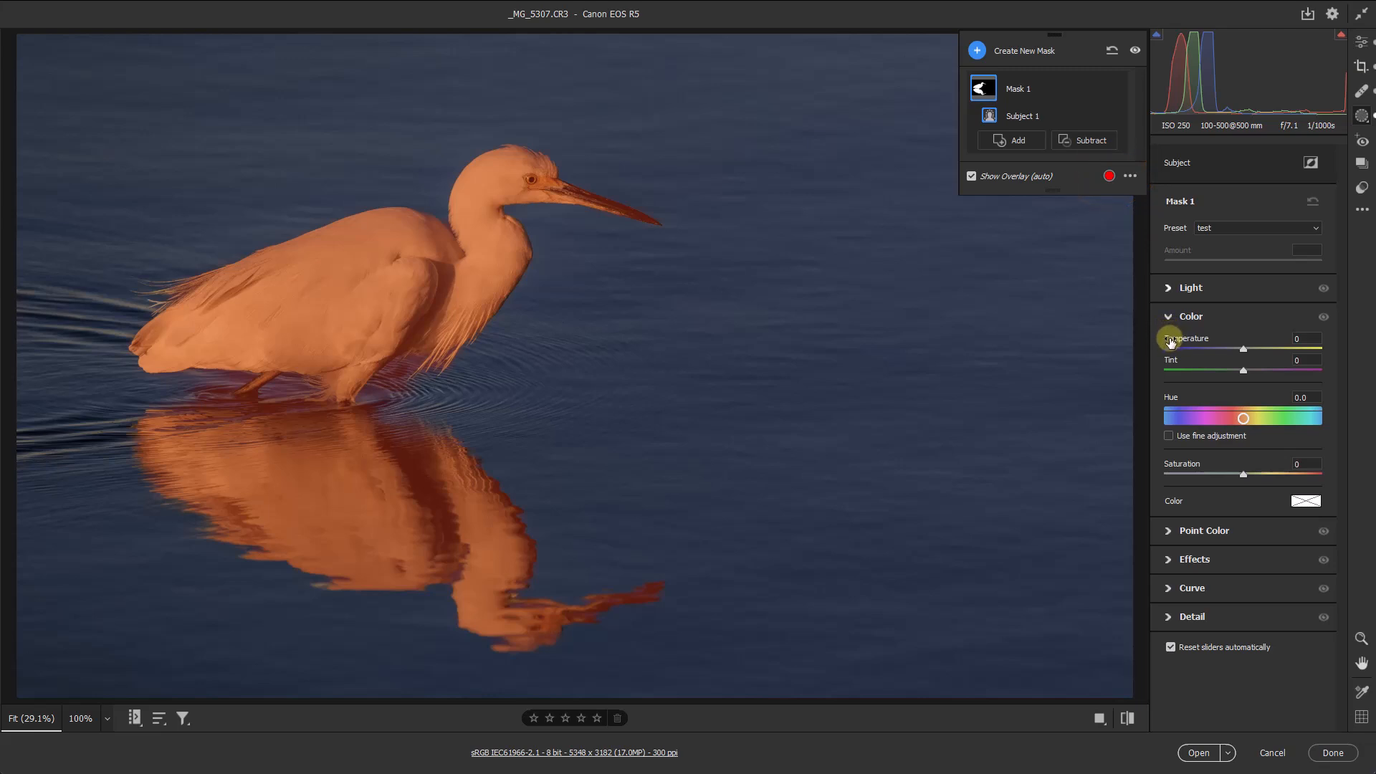
{"action": "mouse_move", "coordinate": [1145, 364]}
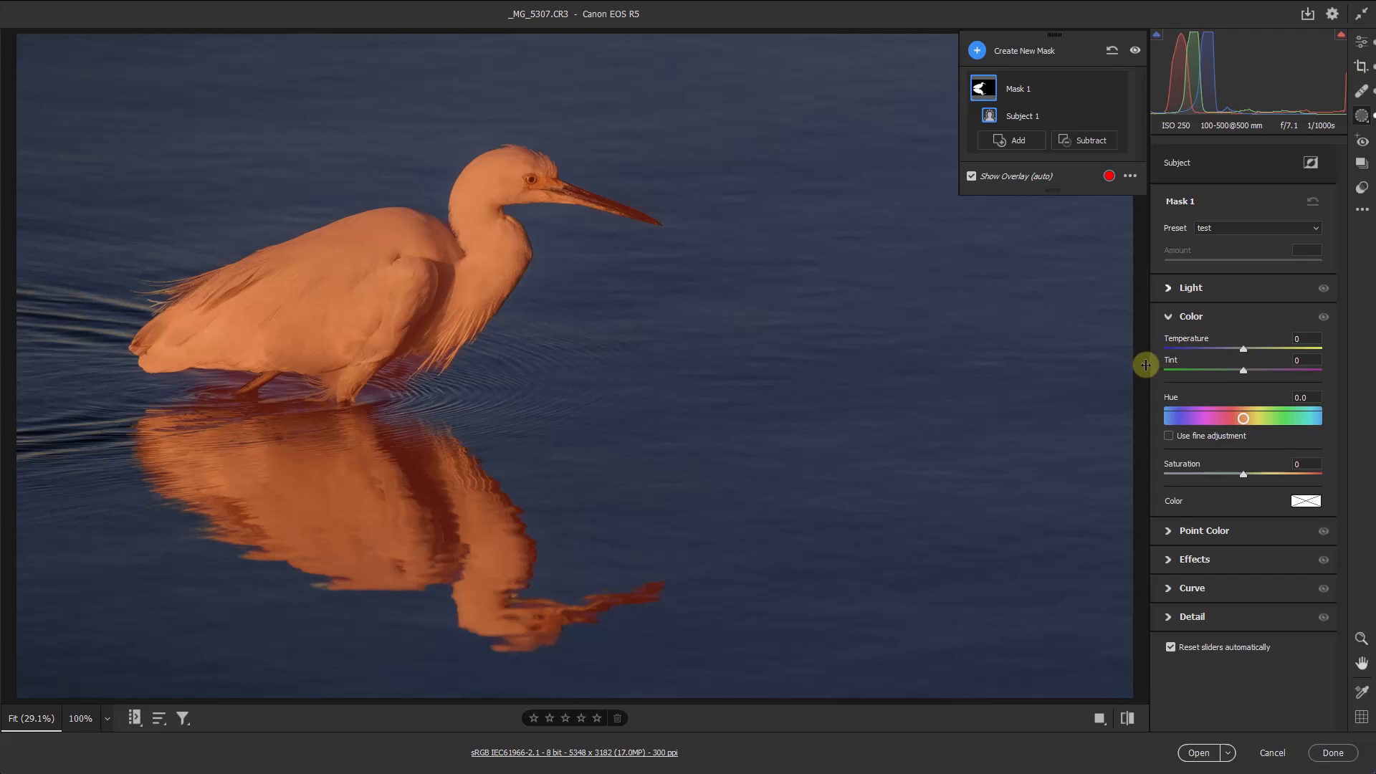
{"action": "mouse_move", "coordinate": [1146, 366]}
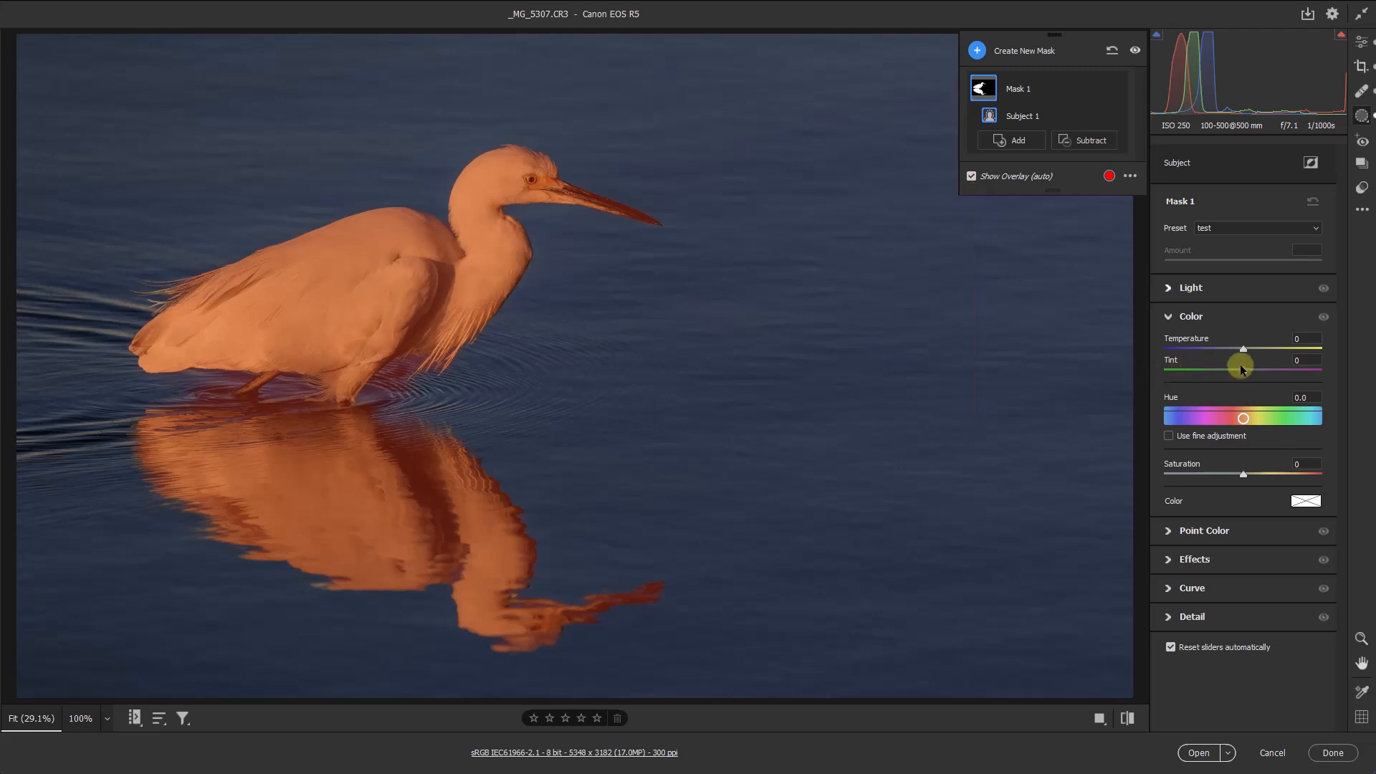
{"action": "mouse_move", "coordinate": [1243, 351]}
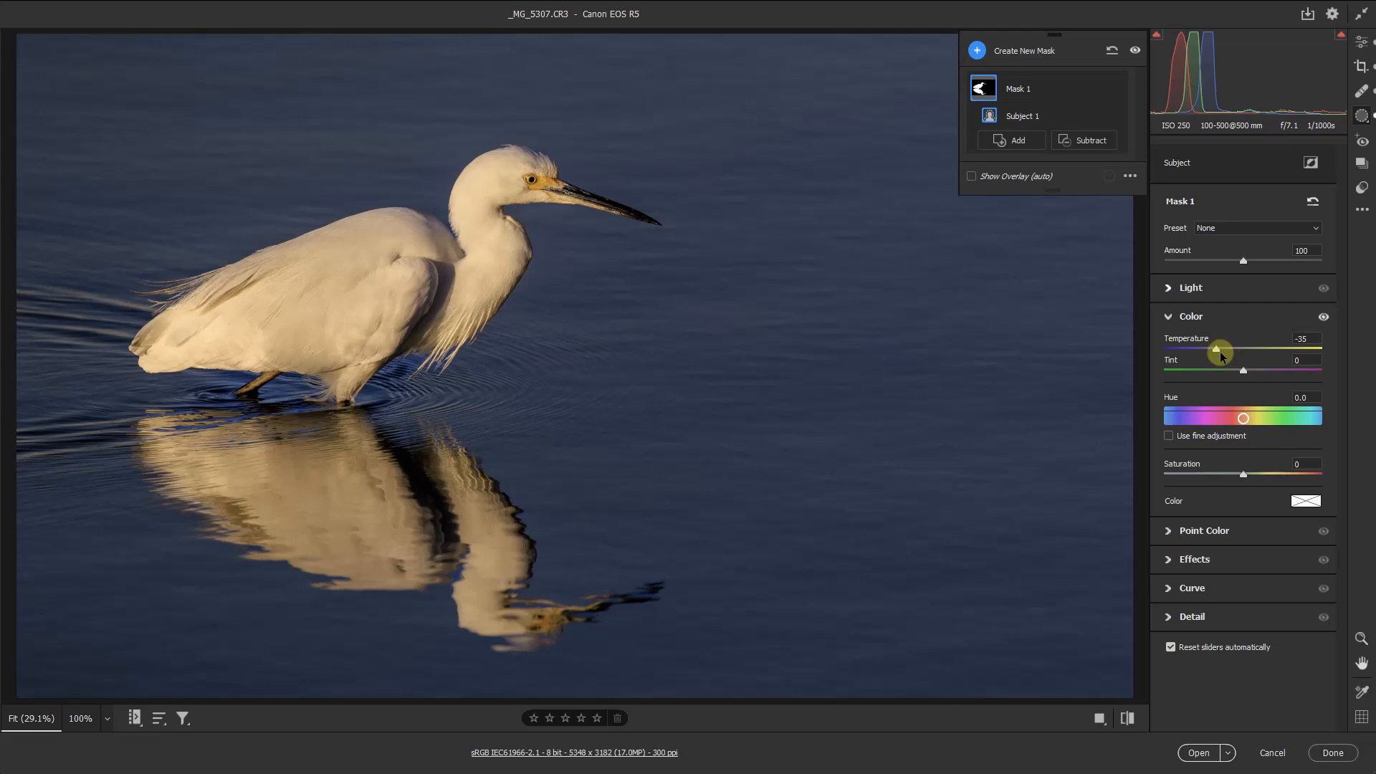
{"action": "mouse_move", "coordinate": [1210, 358]}
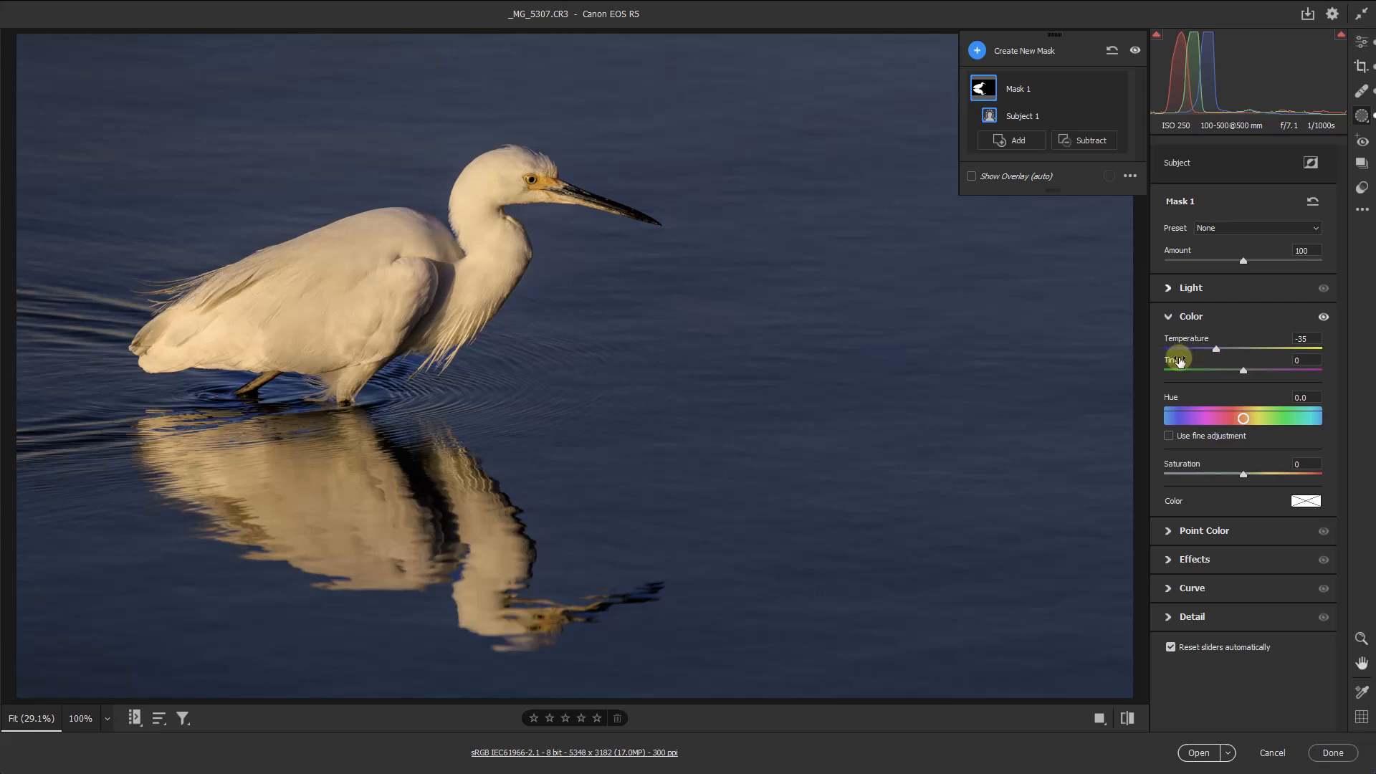
{"action": "mouse_move", "coordinate": [1183, 354]}
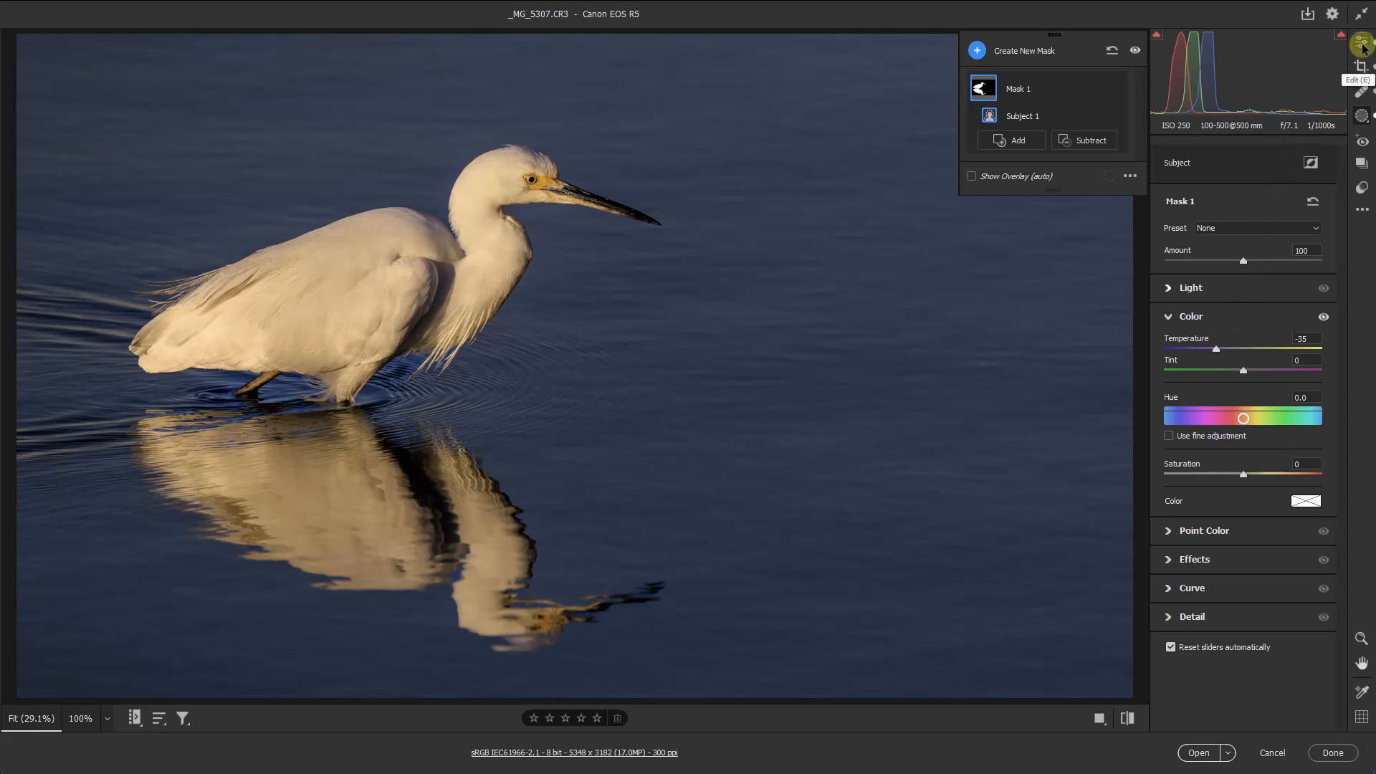
{"action": "left_click", "coordinate": [1361, 45]}
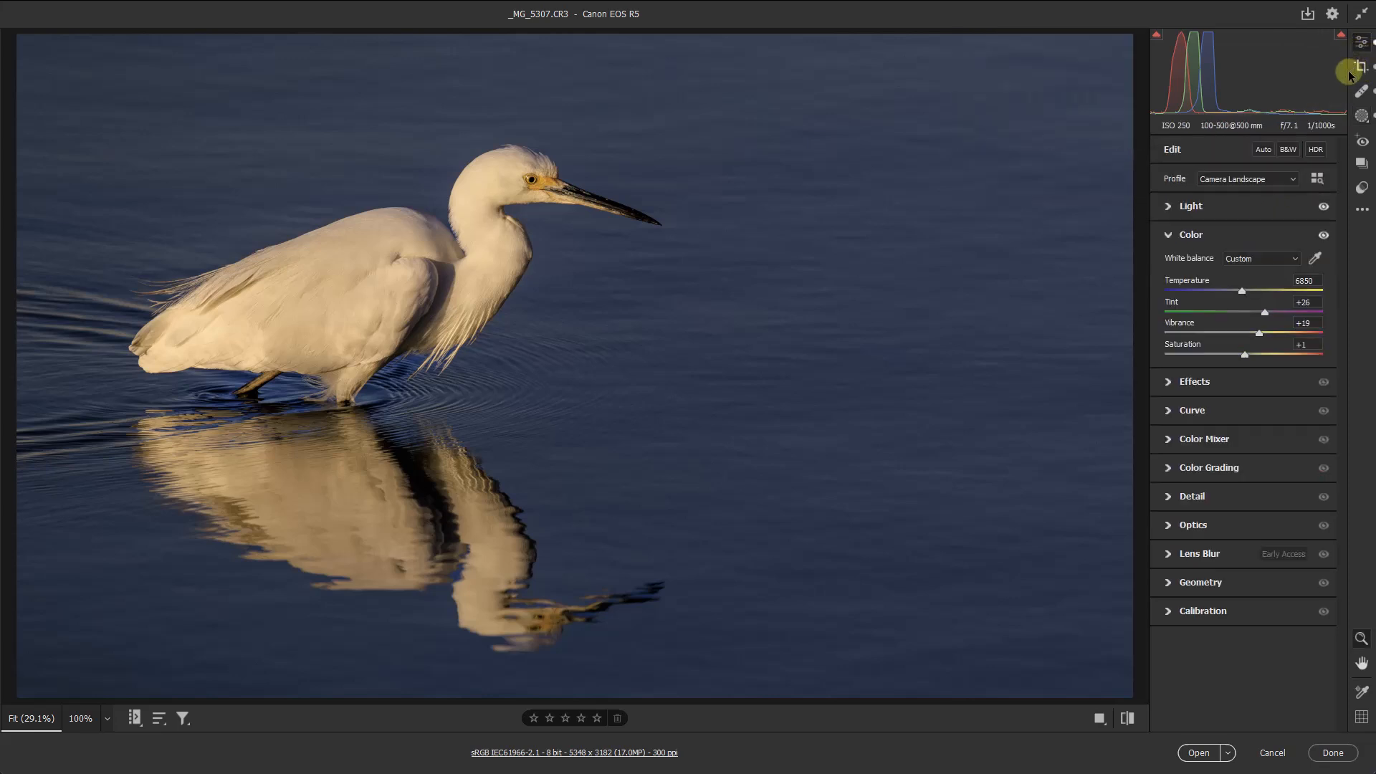
{"action": "mouse_move", "coordinate": [1258, 378]}
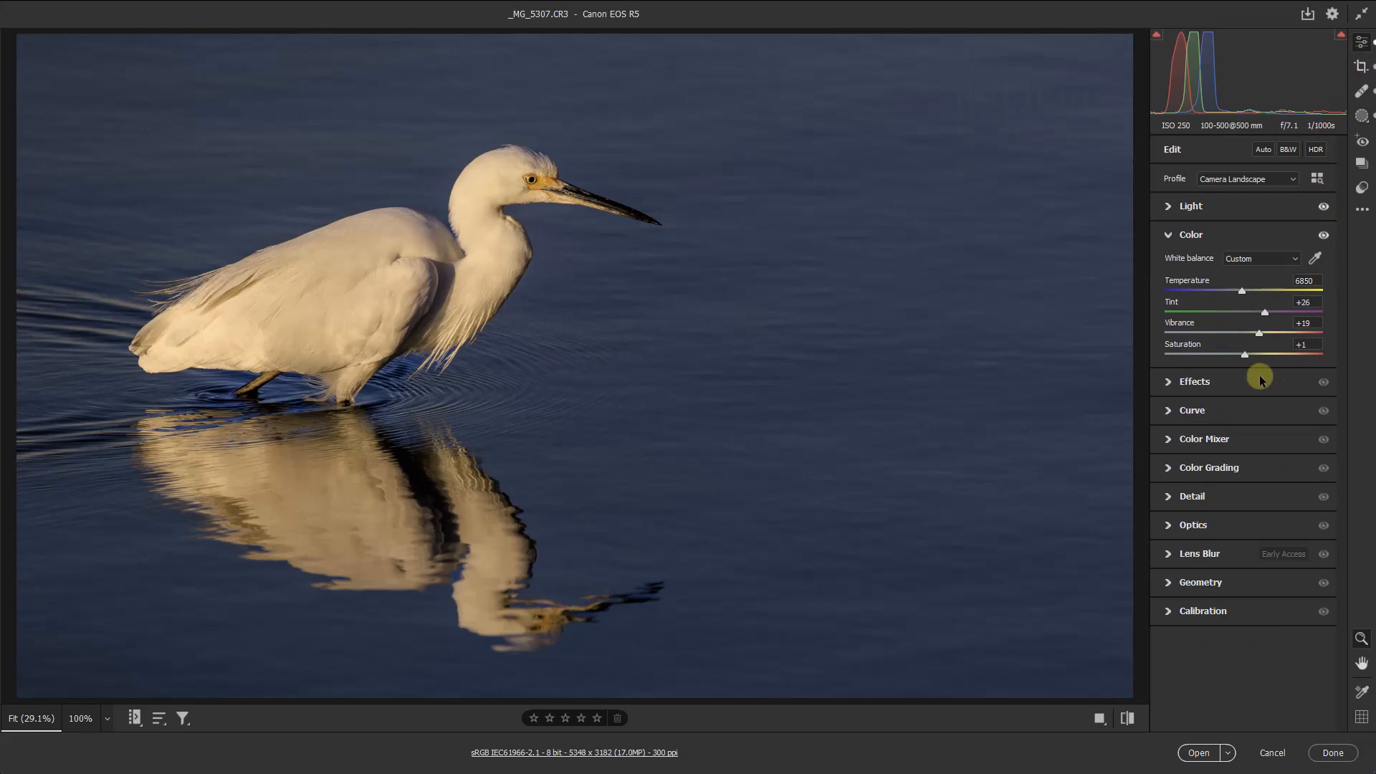
{"action": "mouse_move", "coordinate": [1248, 390]}
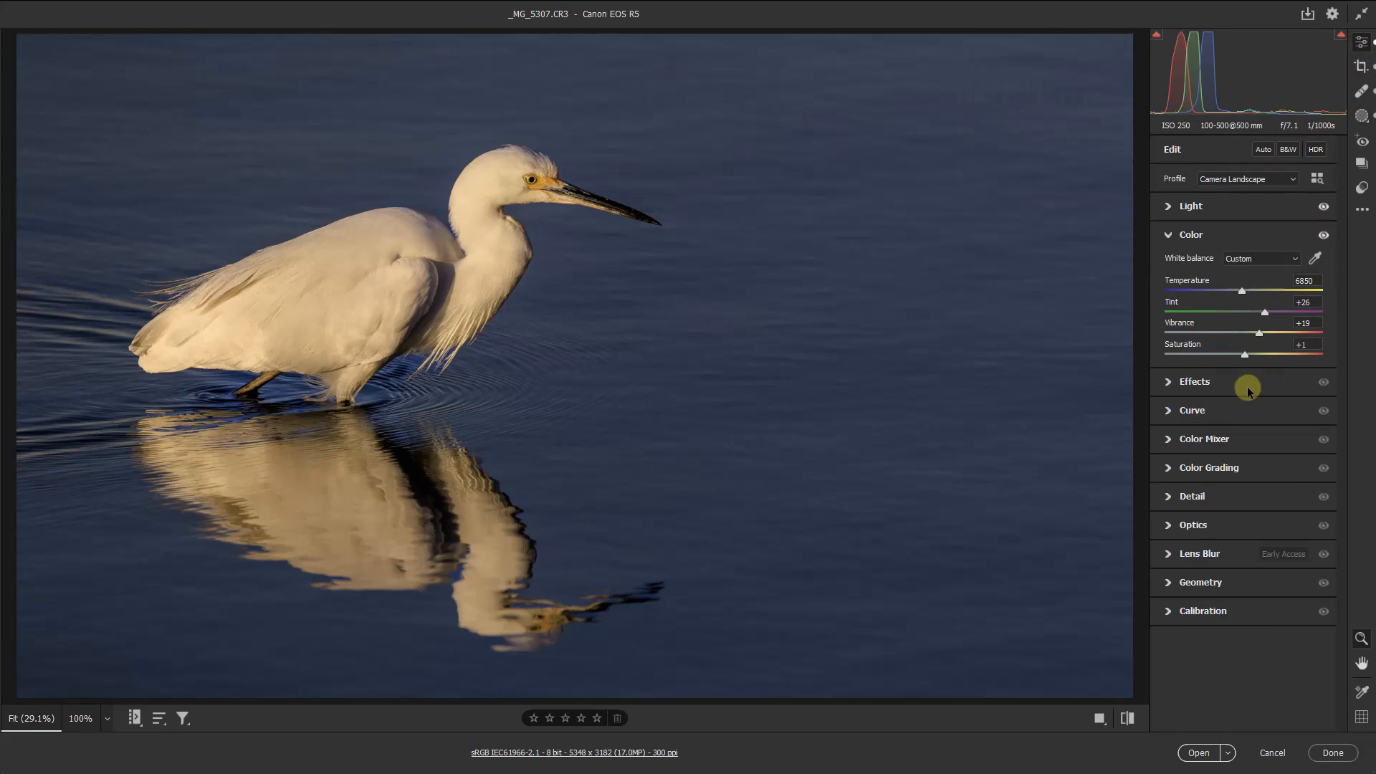
{"action": "mouse_move", "coordinate": [1235, 397]}
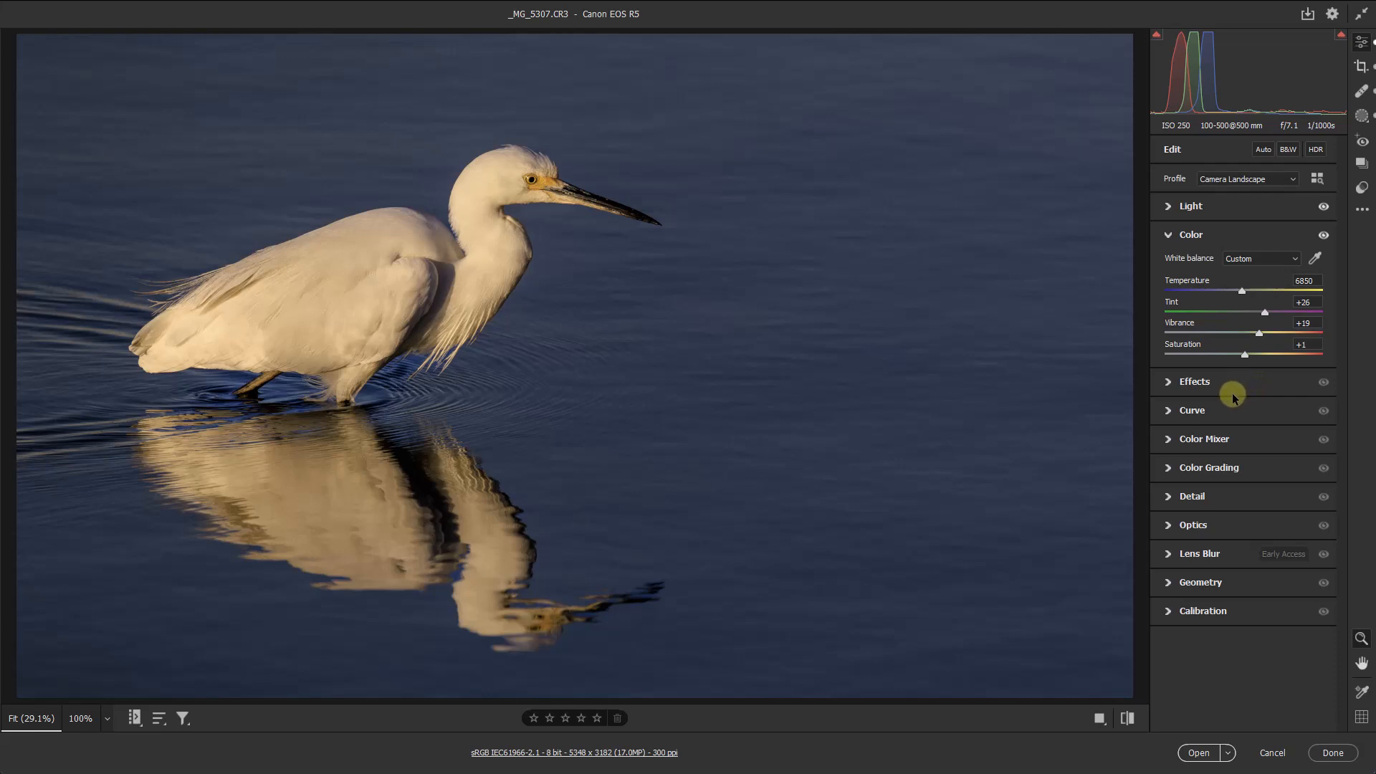
{"action": "mouse_move", "coordinate": [1233, 397]}
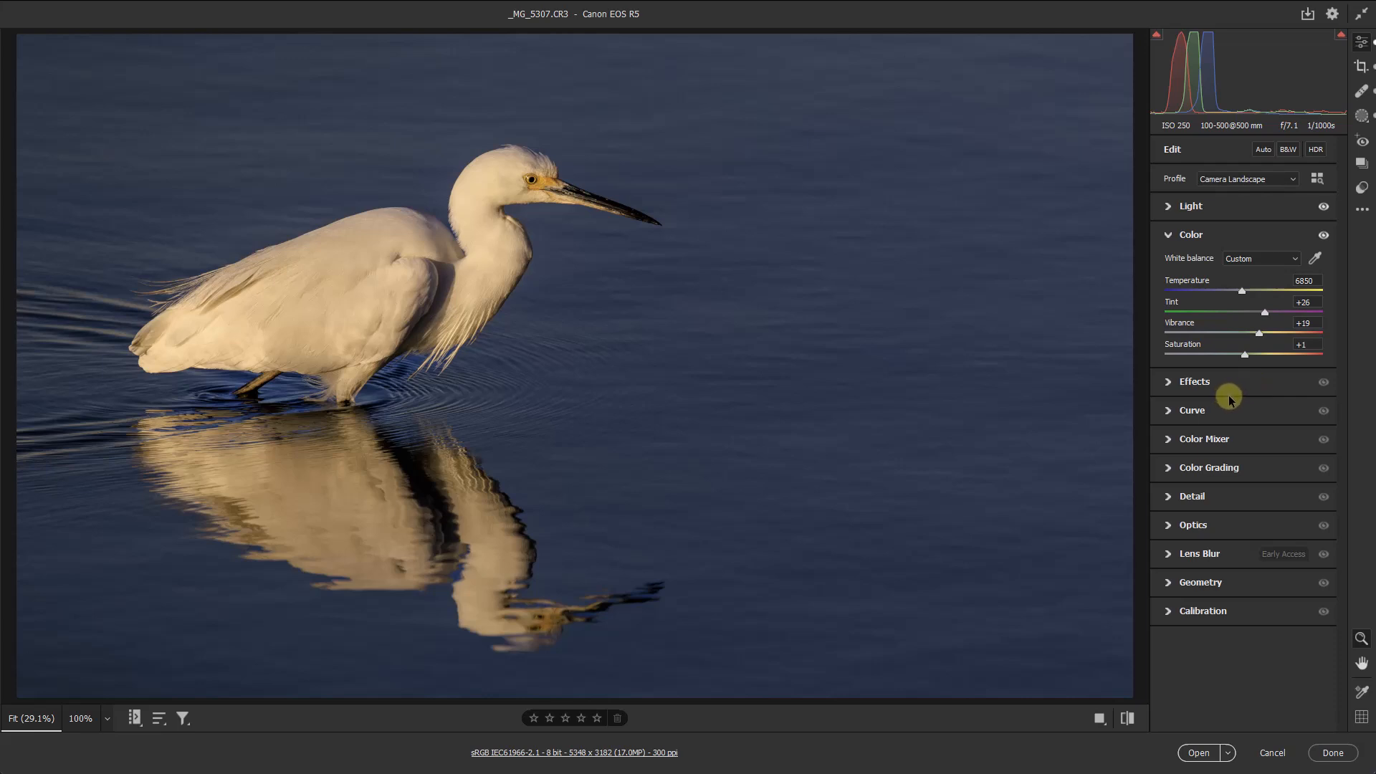
{"action": "mouse_move", "coordinate": [1227, 400]}
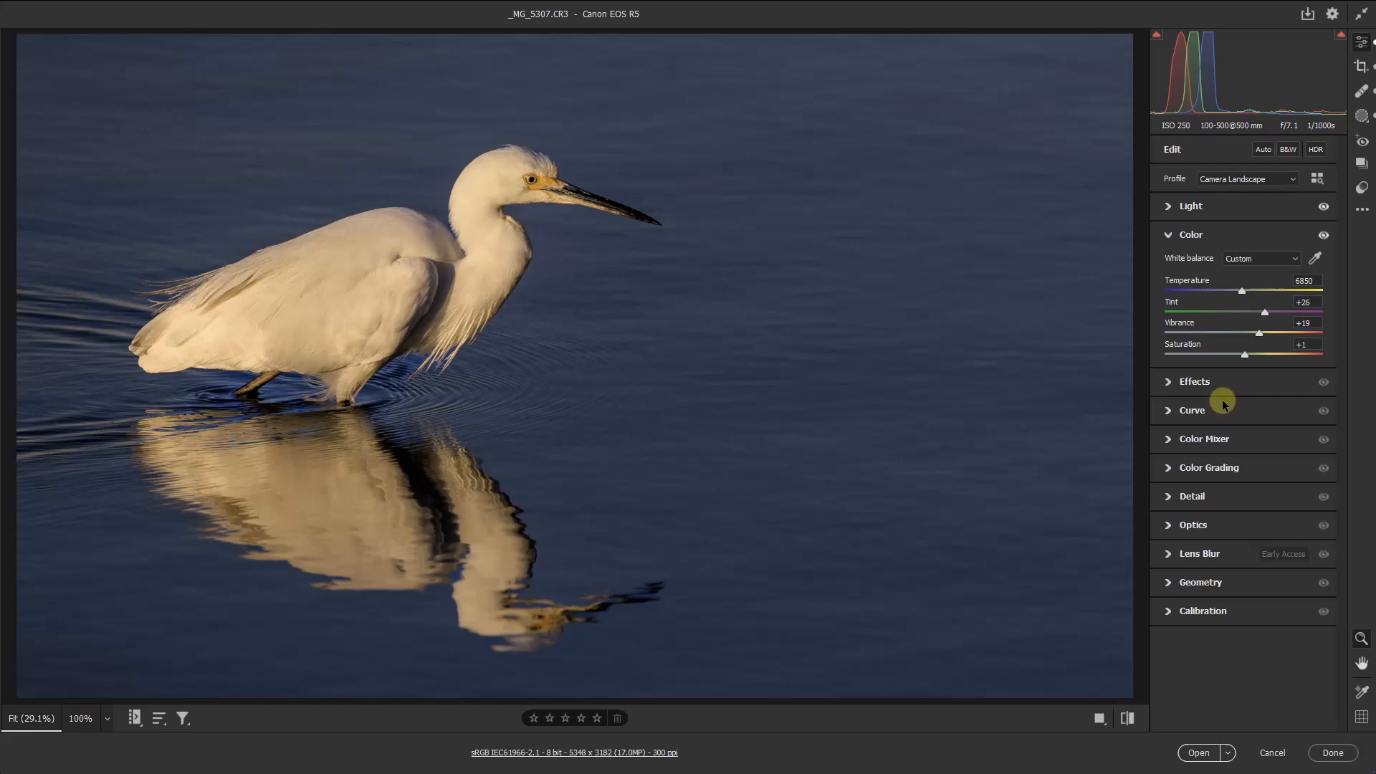
{"action": "mouse_move", "coordinate": [1362, 119]}
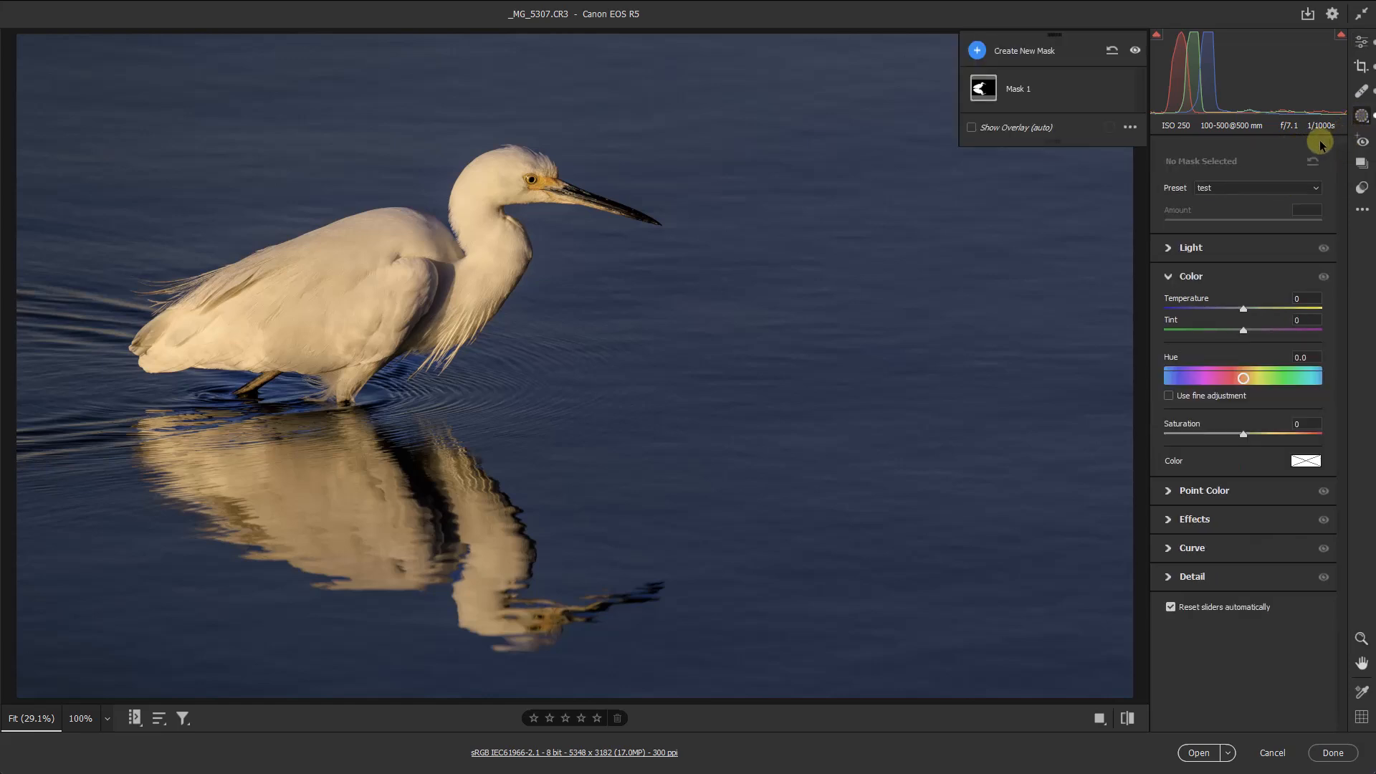
{"action": "mouse_move", "coordinate": [1101, 104]}
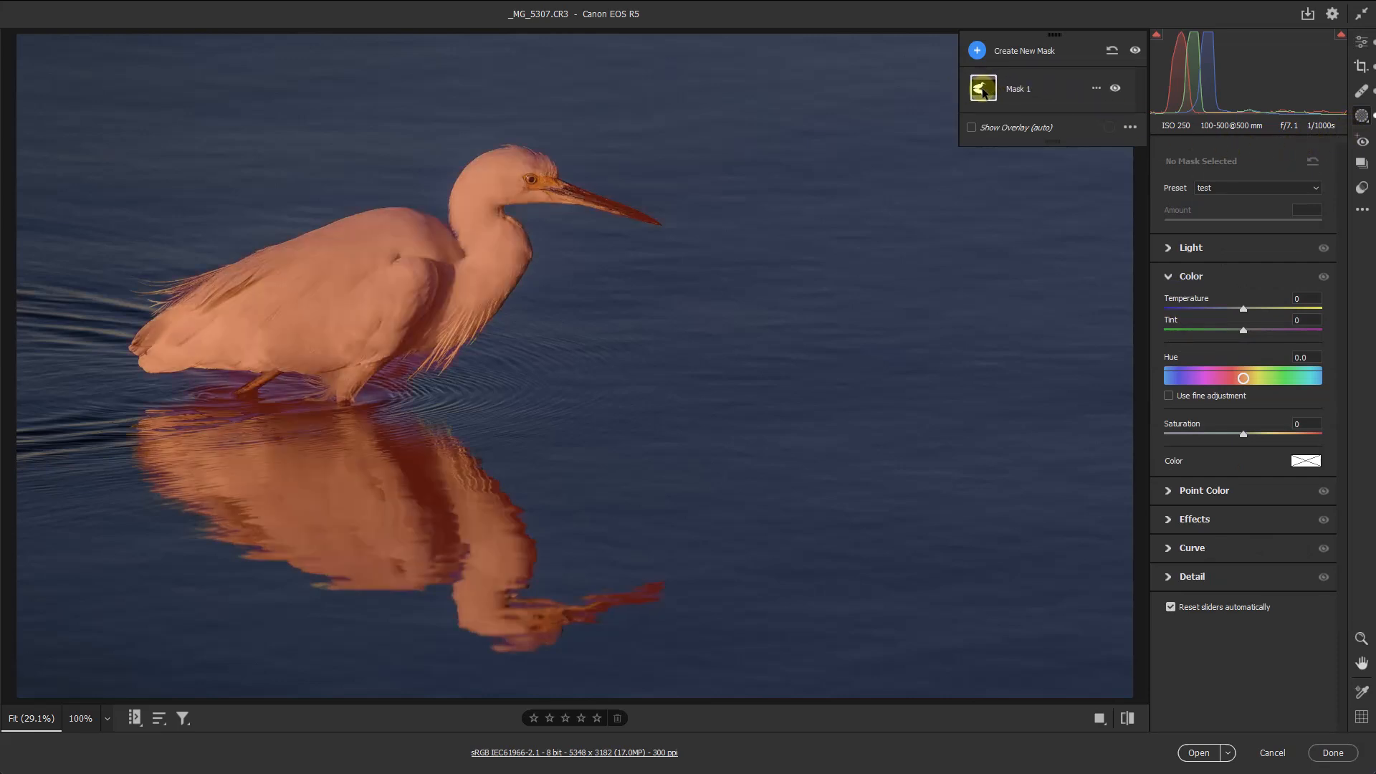
Step: Select Mask 1 at temperature −33 and toggle its visibility off and on twice to compare
{"action": "left_click", "coordinate": [1115, 87]}
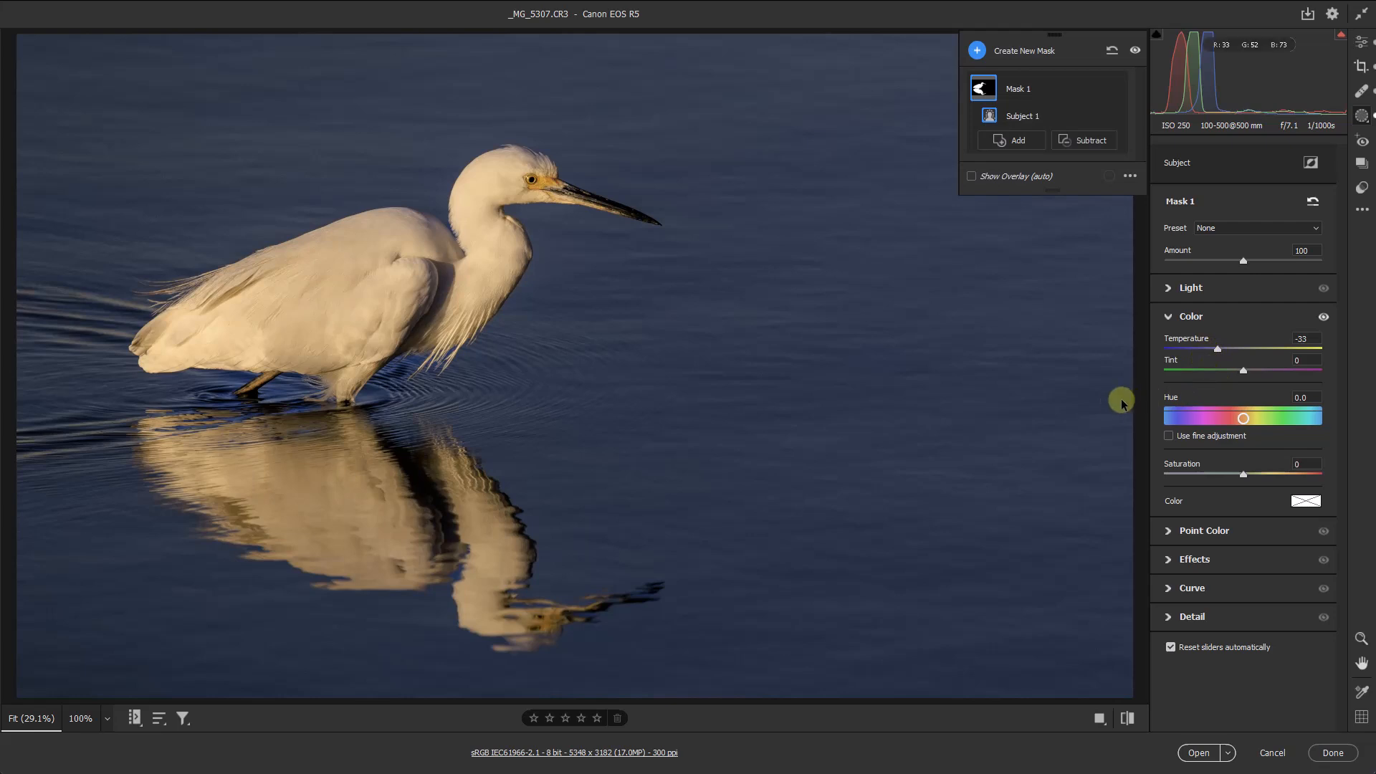
{"action": "mouse_move", "coordinate": [1108, 395]}
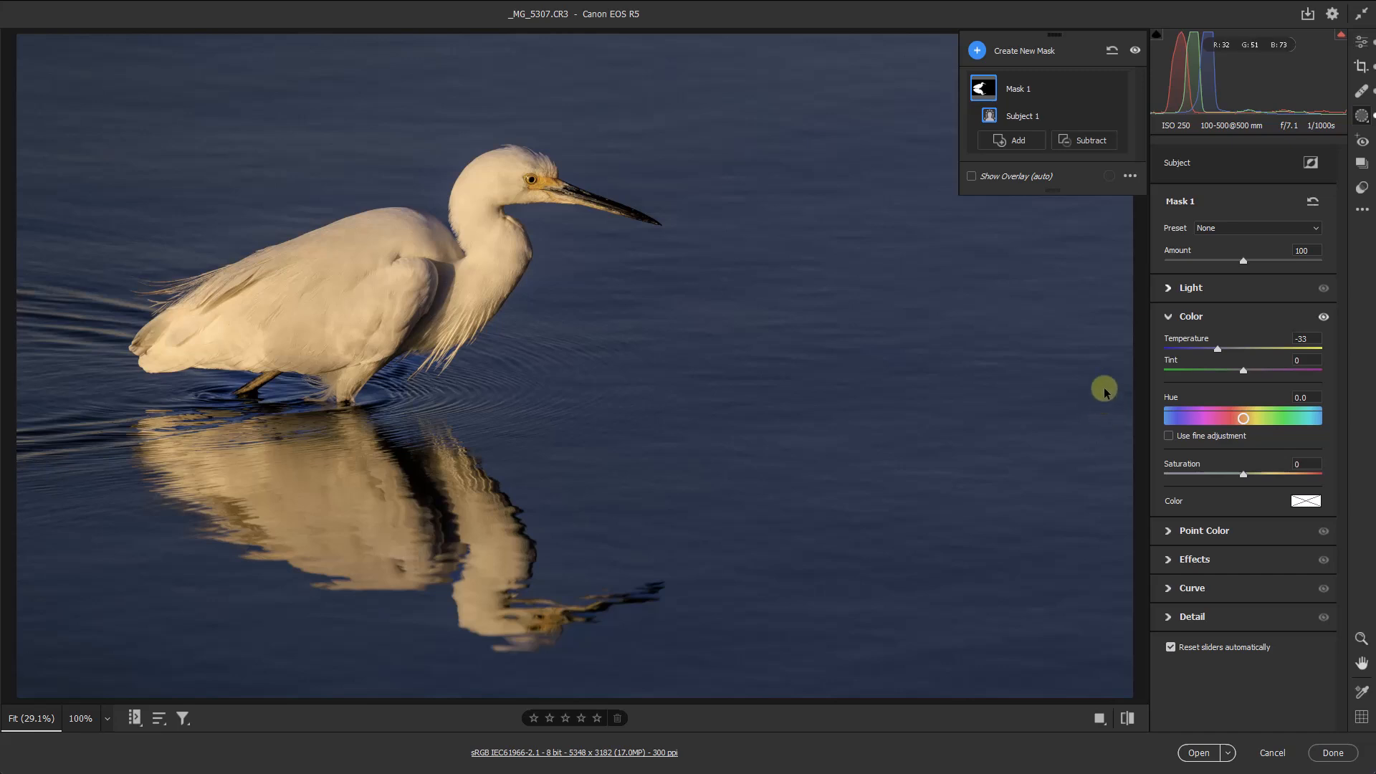
{"action": "left_click", "coordinate": [983, 87]}
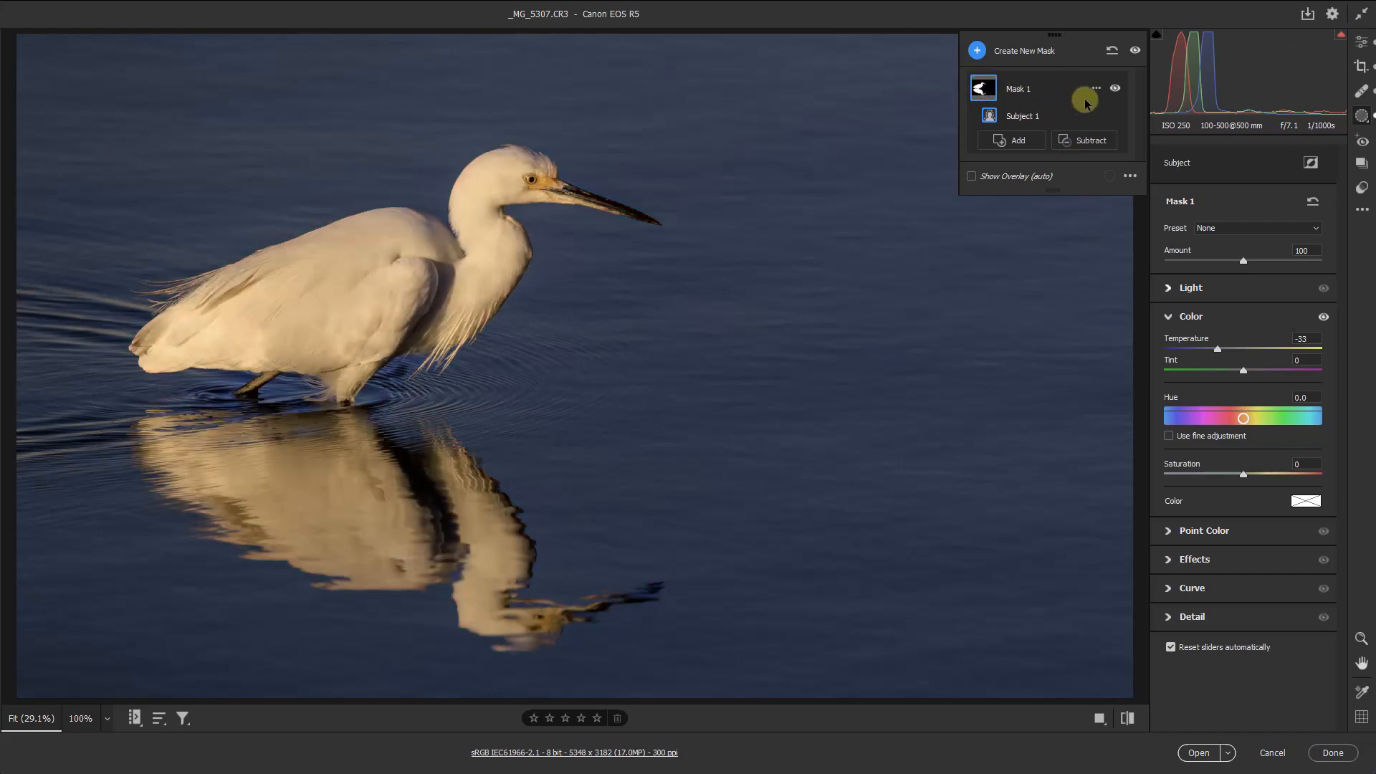
{"action": "mouse_move", "coordinate": [1115, 89]}
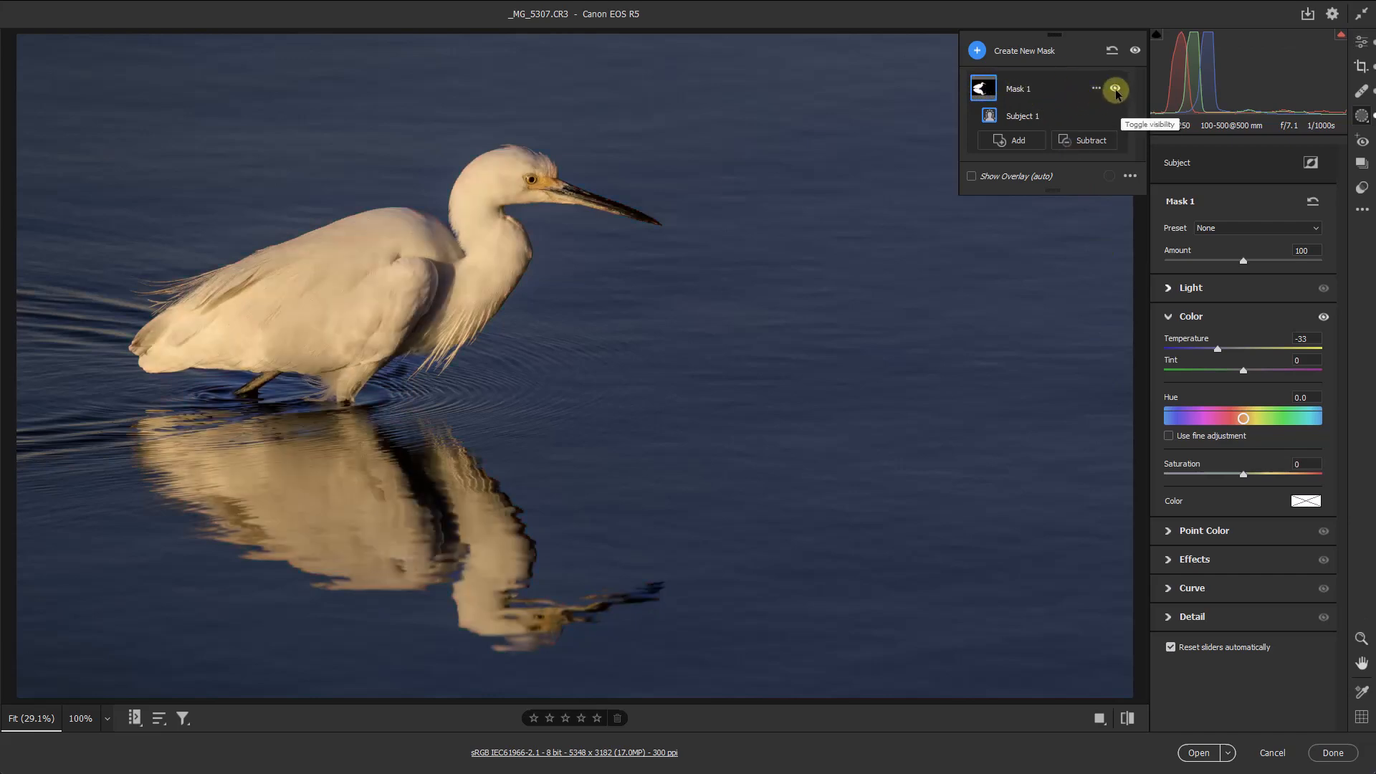
{"action": "left_click", "coordinate": [1115, 89]}
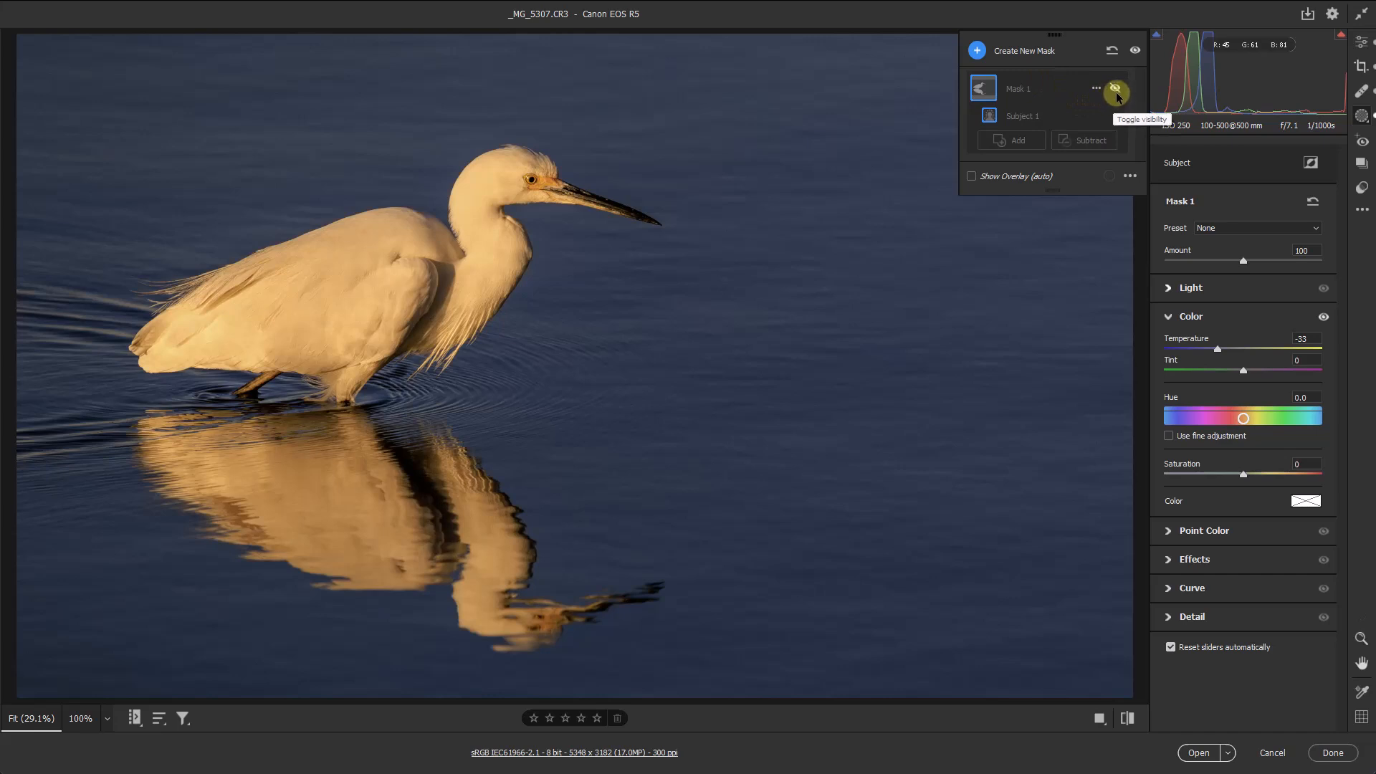
{"action": "left_click", "coordinate": [1116, 87]}
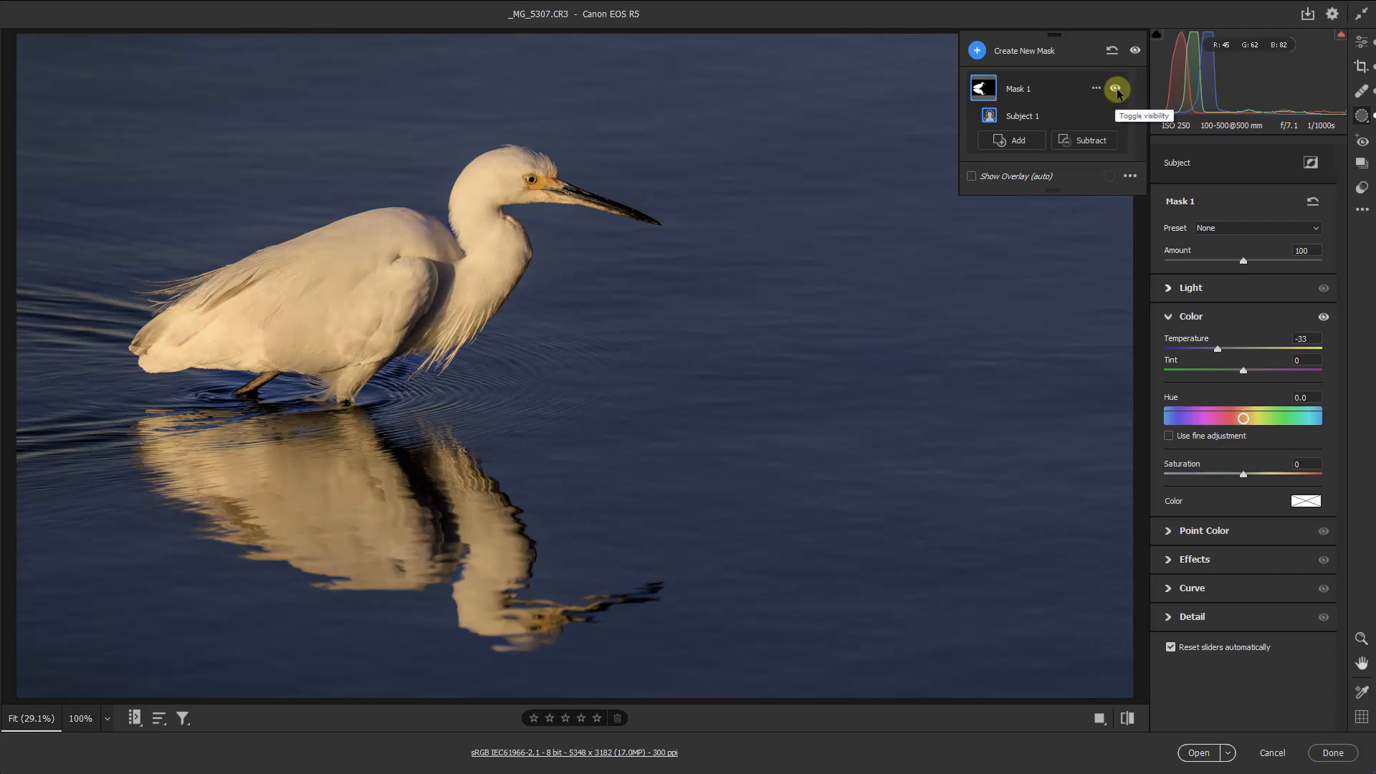
{"action": "left_click", "coordinate": [1116, 92]}
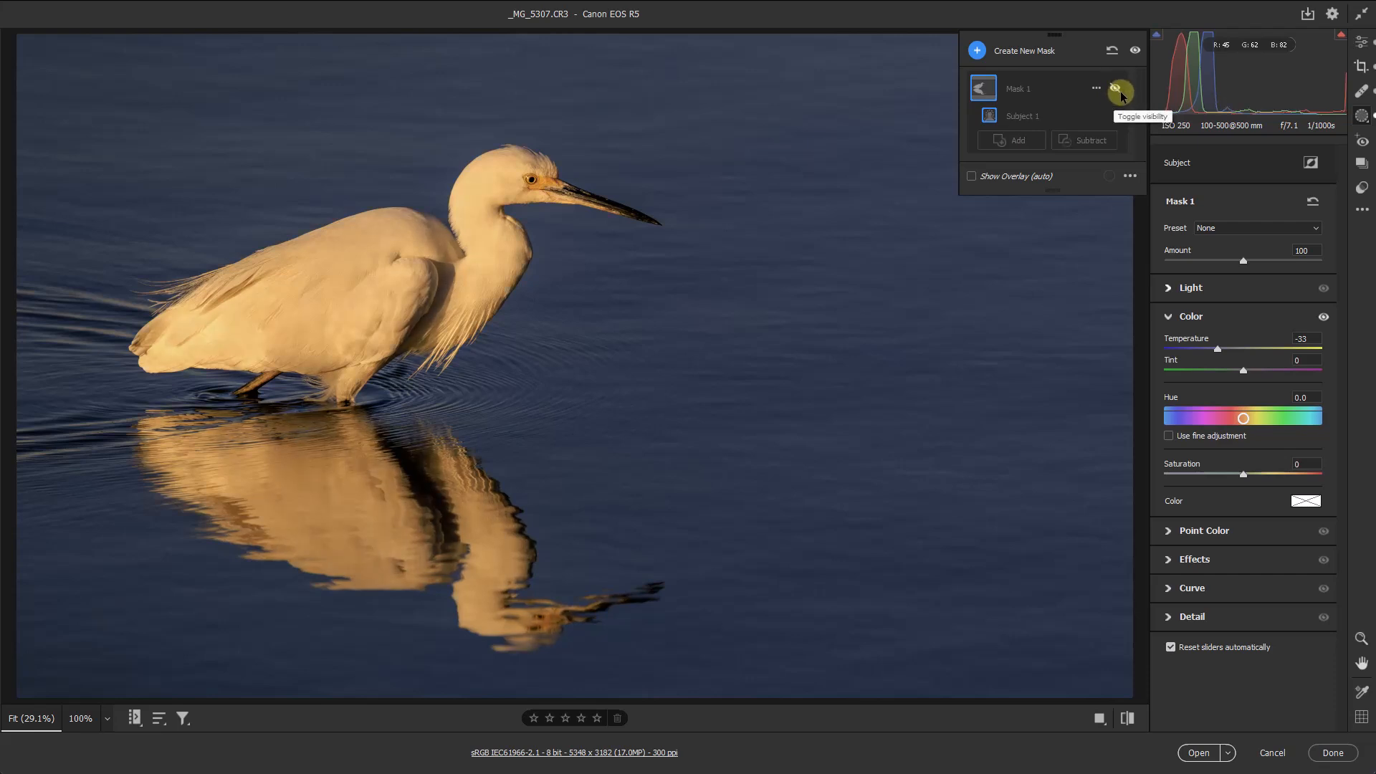
{"action": "left_click", "coordinate": [1117, 94]}
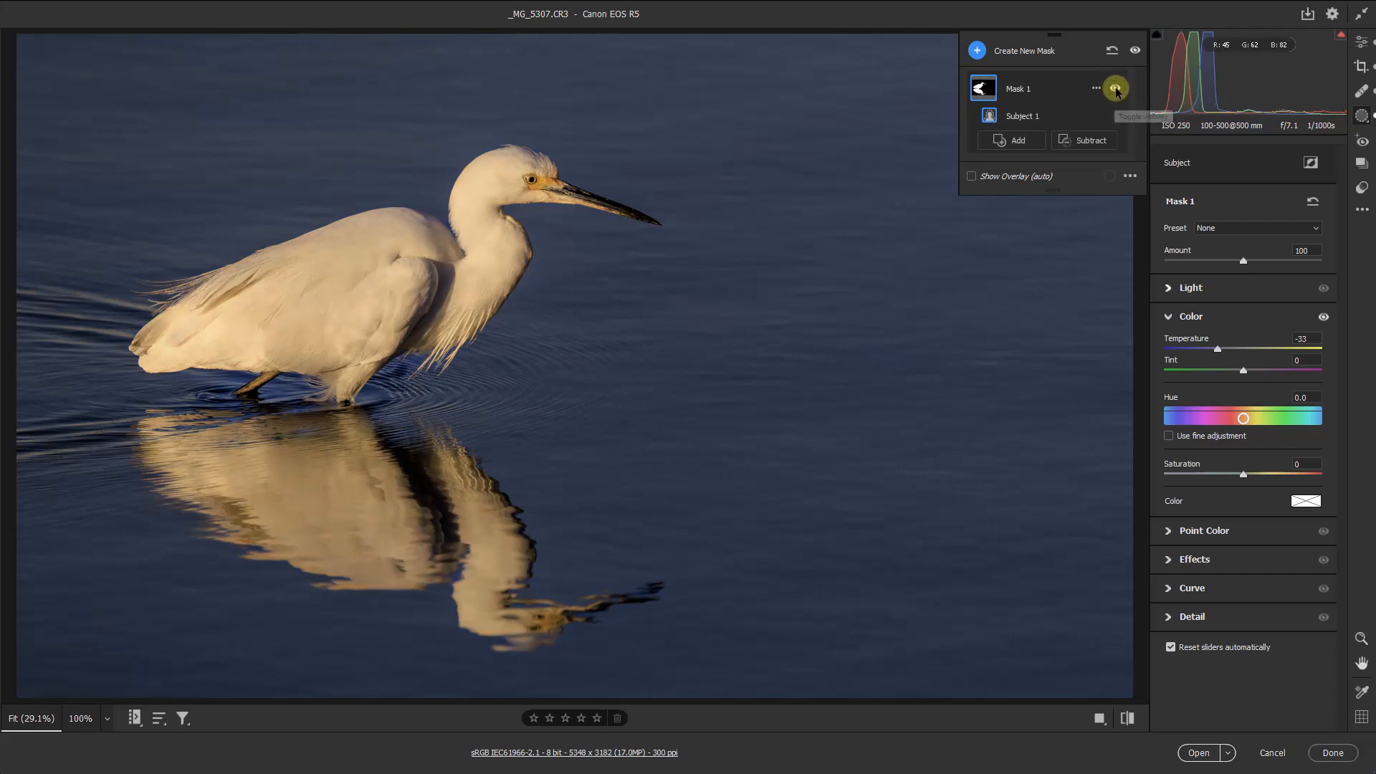
{"action": "mouse_move", "coordinate": [1095, 88]}
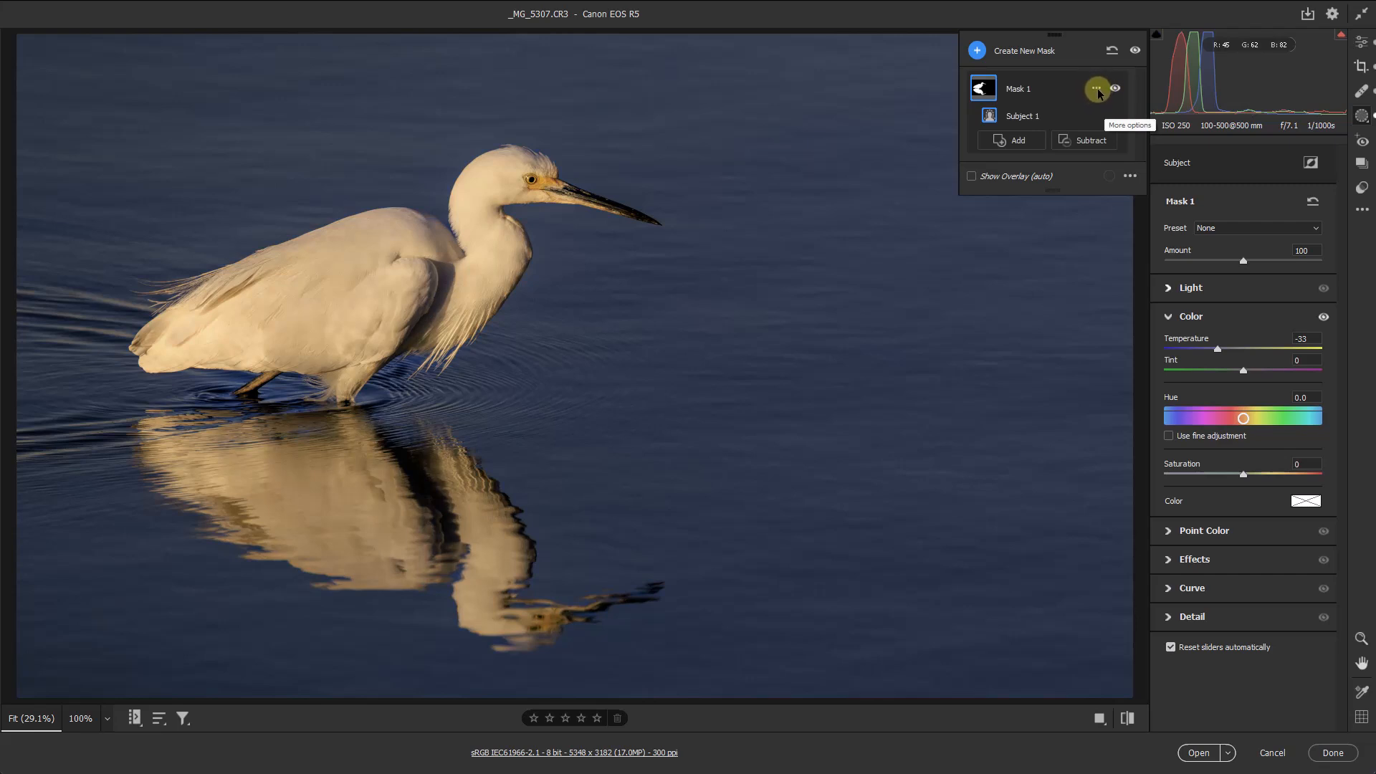
{"action": "left_click", "coordinate": [1096, 88]}
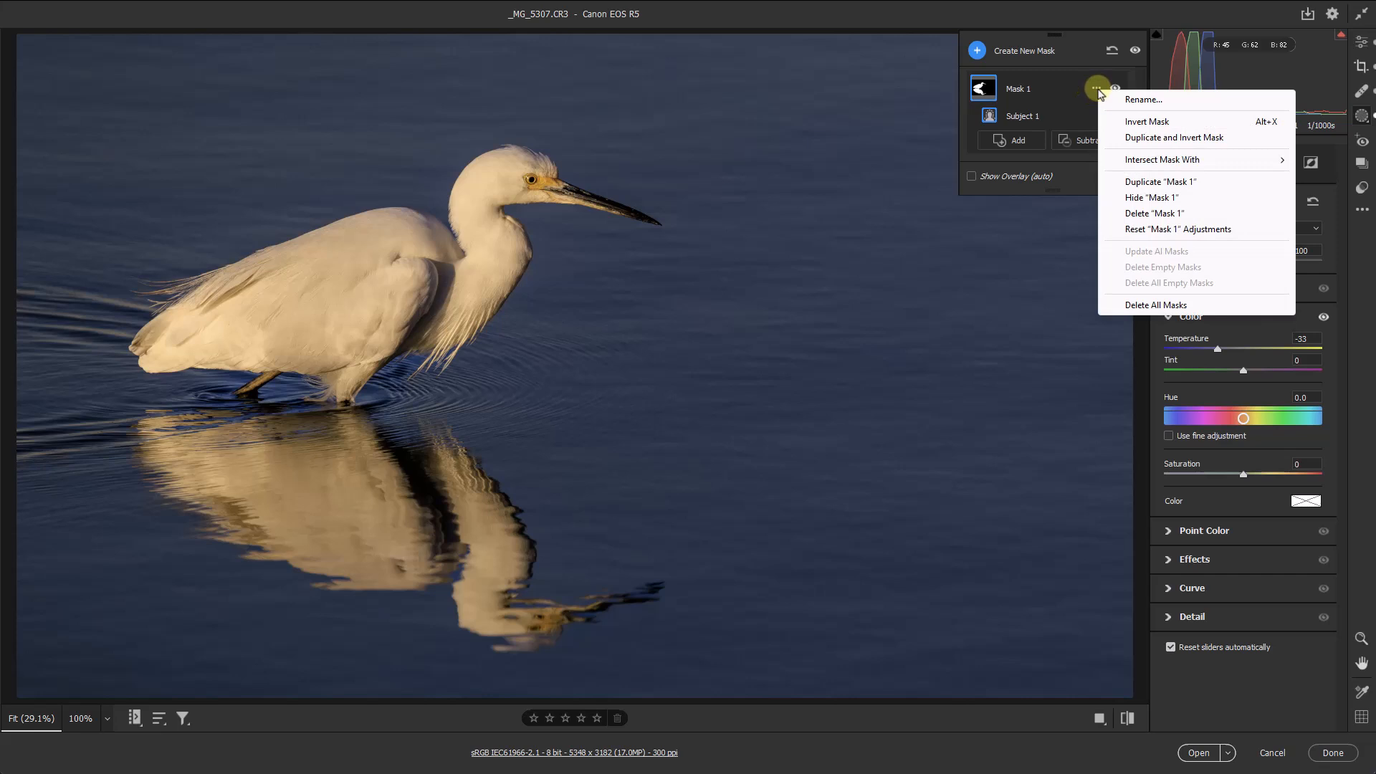
{"action": "mouse_move", "coordinate": [1144, 99]}
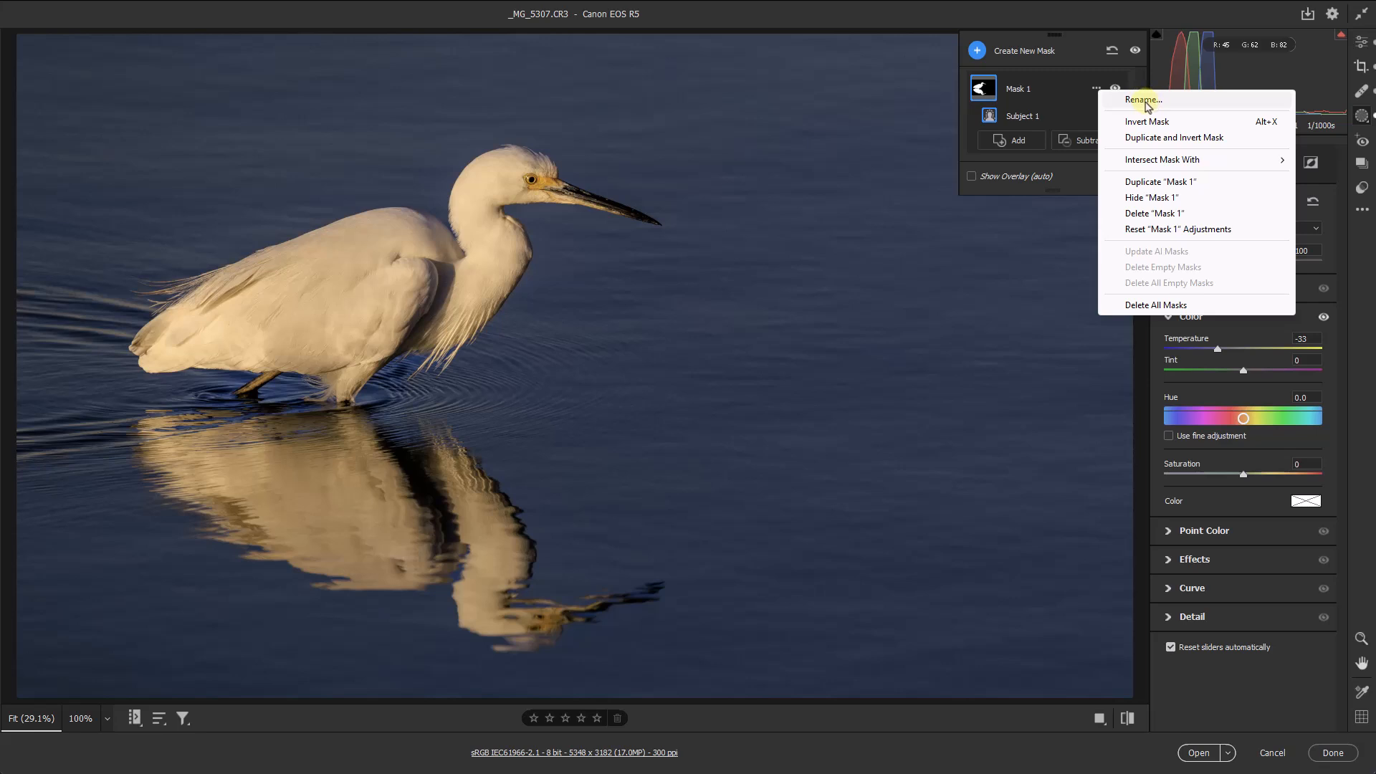
{"action": "mouse_move", "coordinate": [1145, 108]}
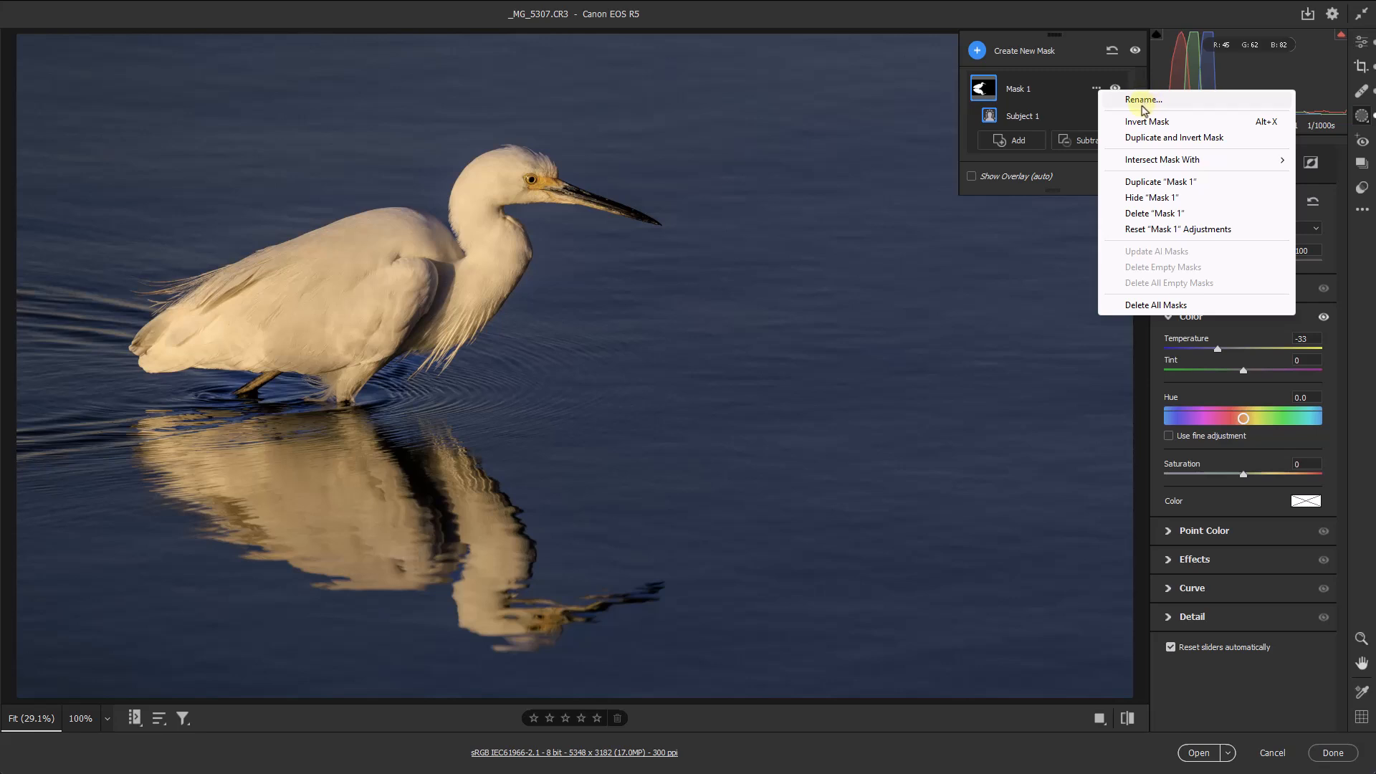
{"action": "mouse_move", "coordinate": [1155, 146]}
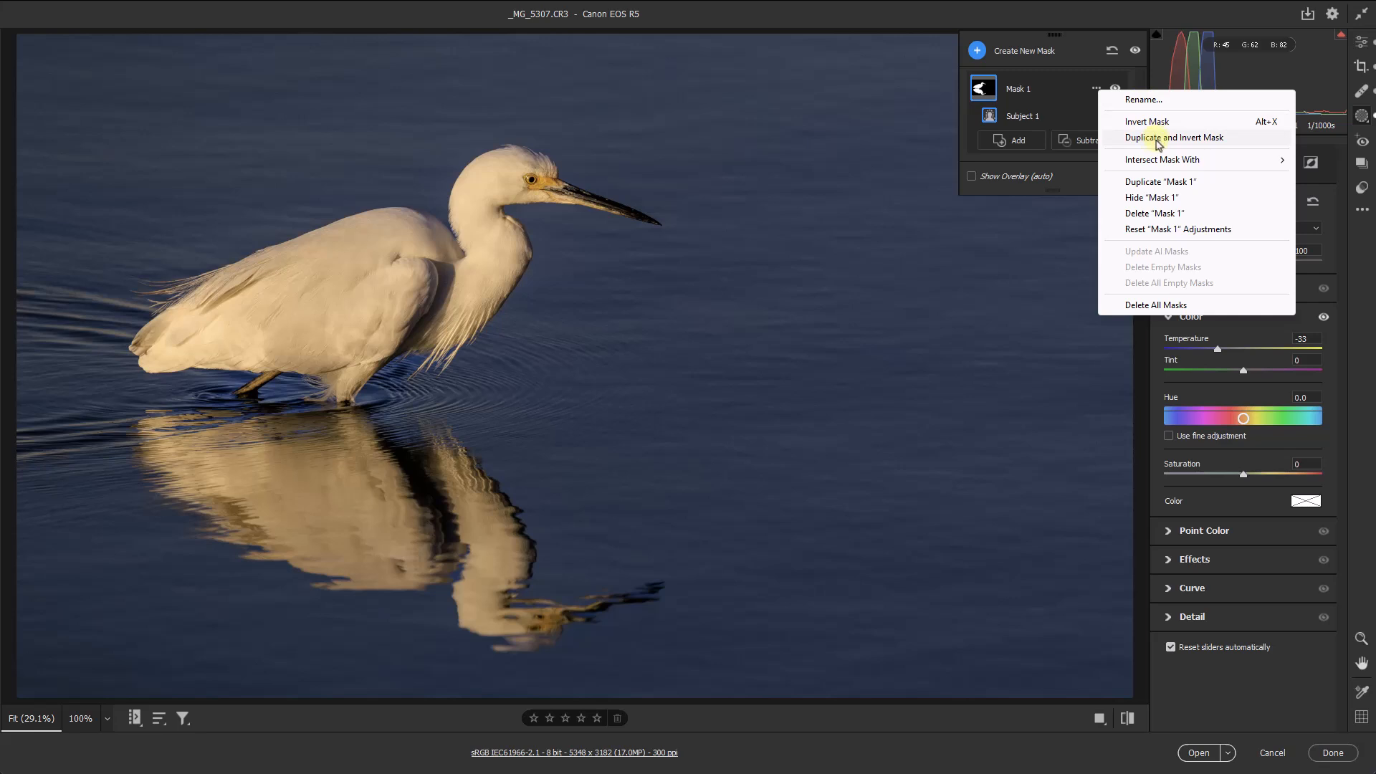
{"action": "mouse_move", "coordinate": [1155, 213]}
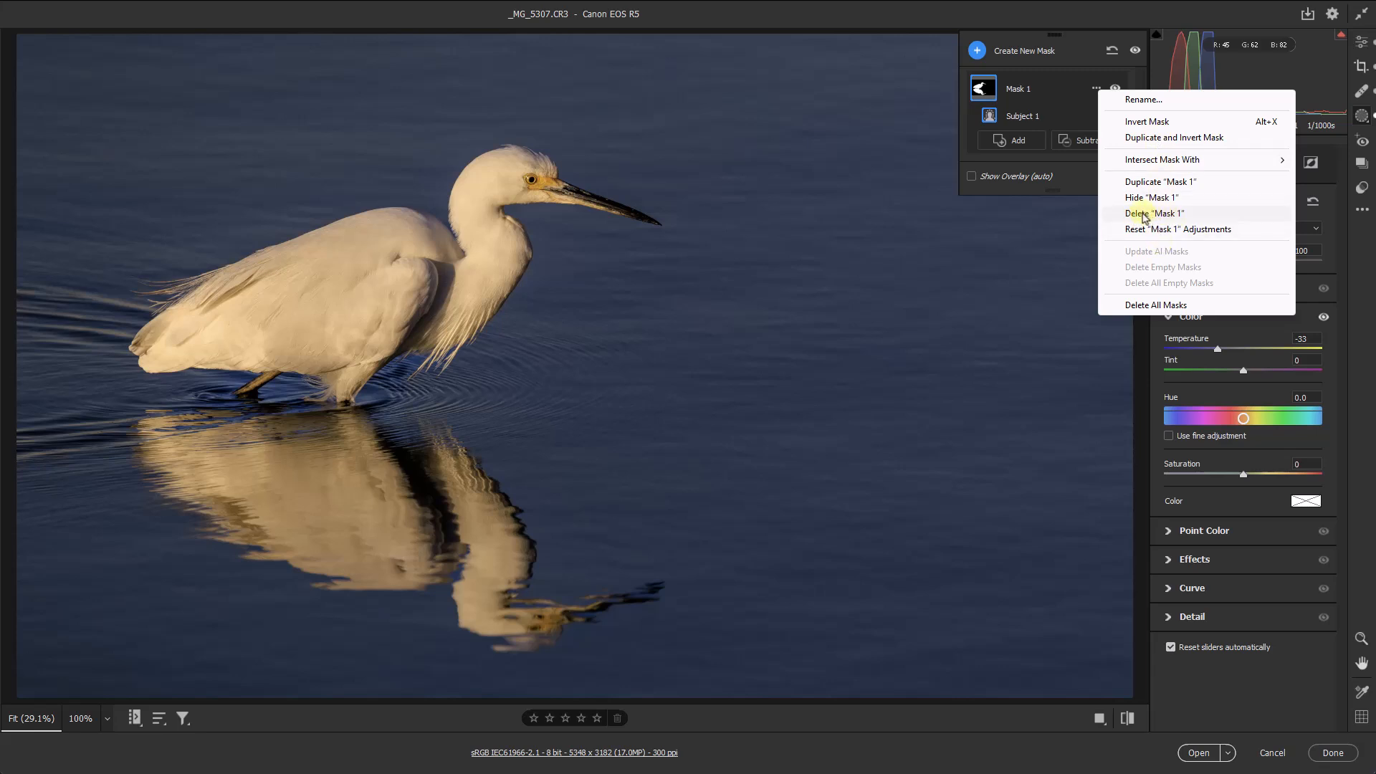
{"action": "mouse_move", "coordinate": [1155, 214]}
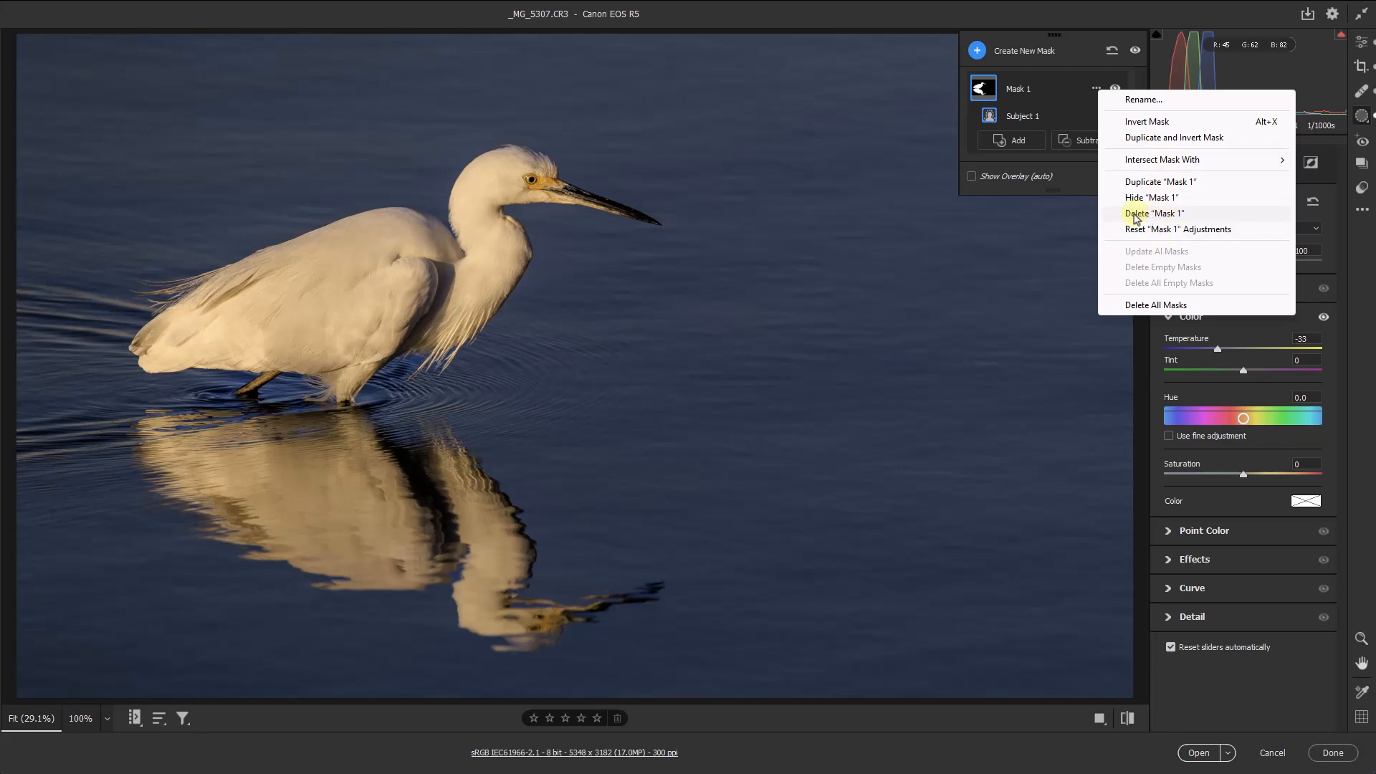
{"action": "mouse_move", "coordinate": [1093, 12]}
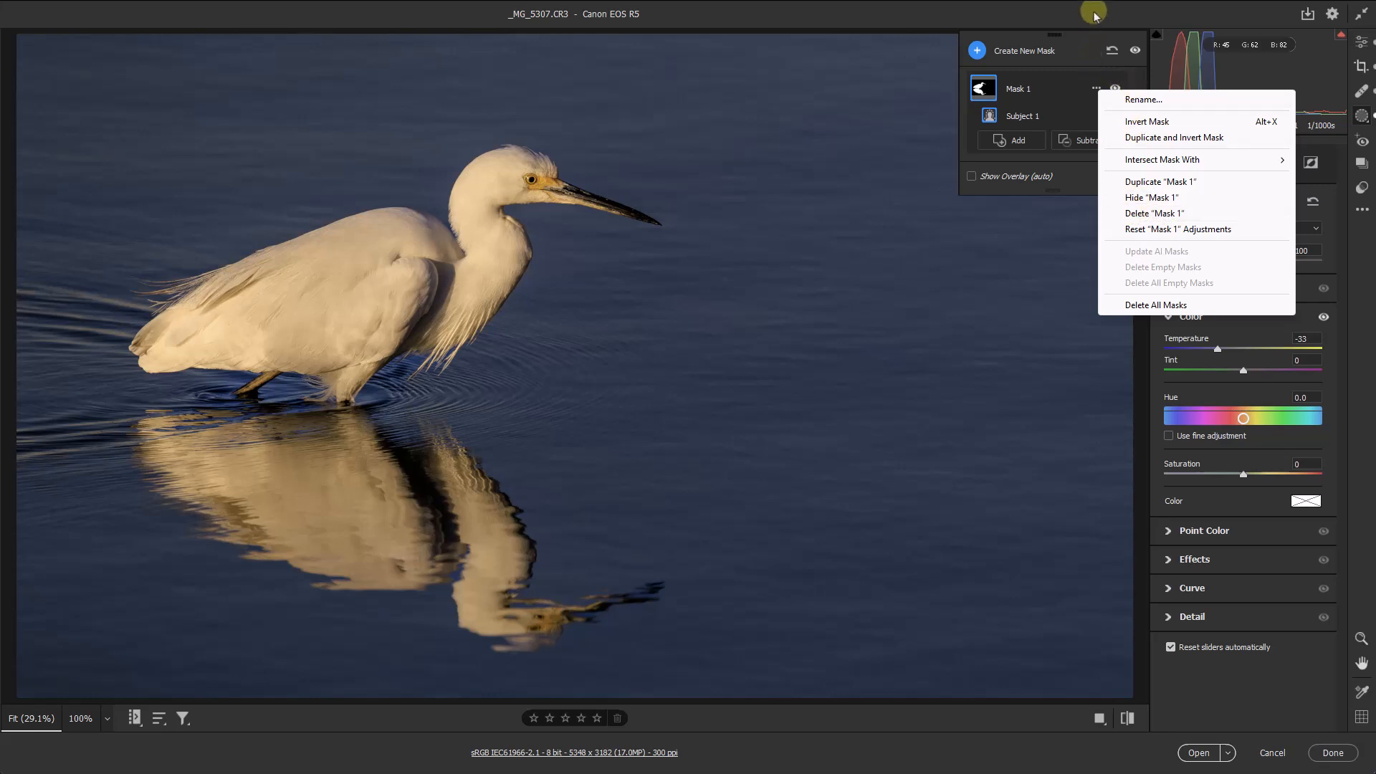
{"action": "left_click", "coordinate": [993, 272]}
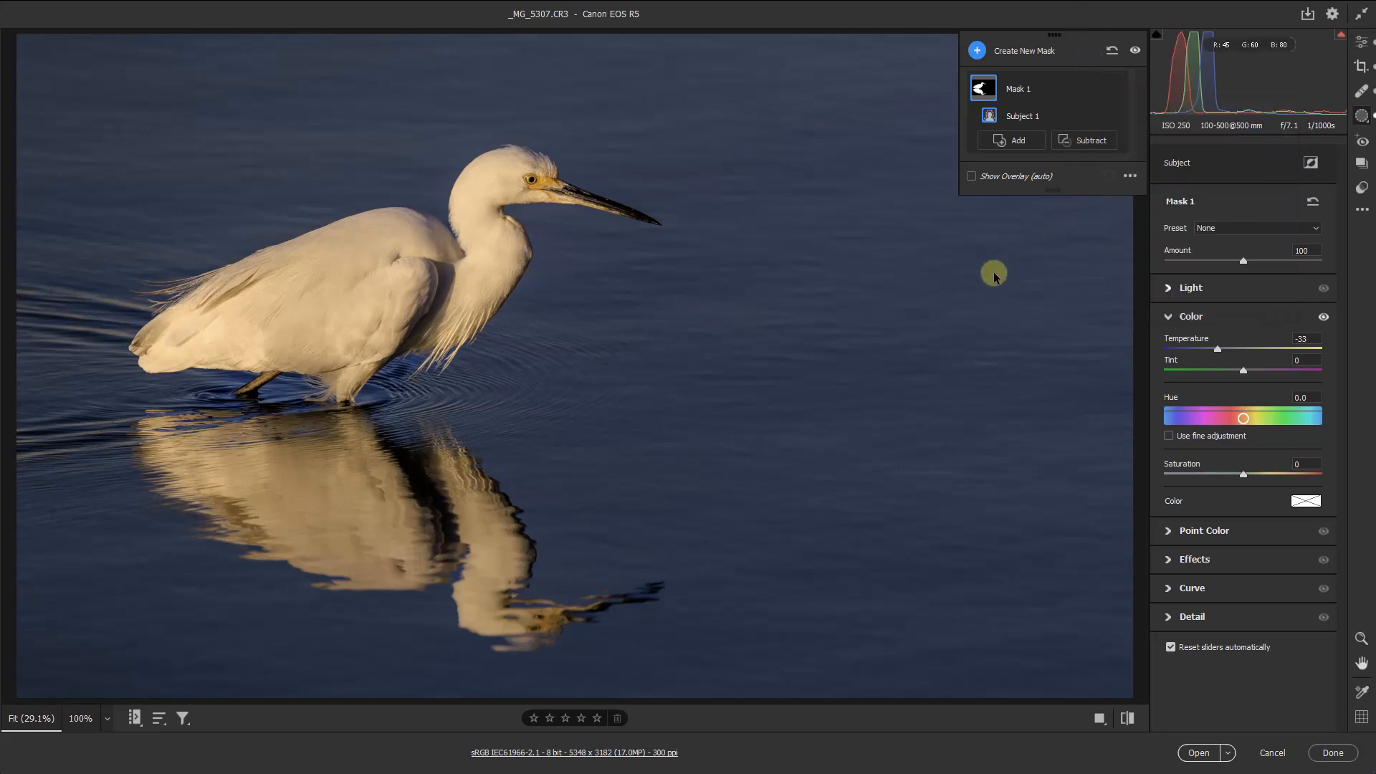
{"action": "mouse_move", "coordinate": [959, 175]}
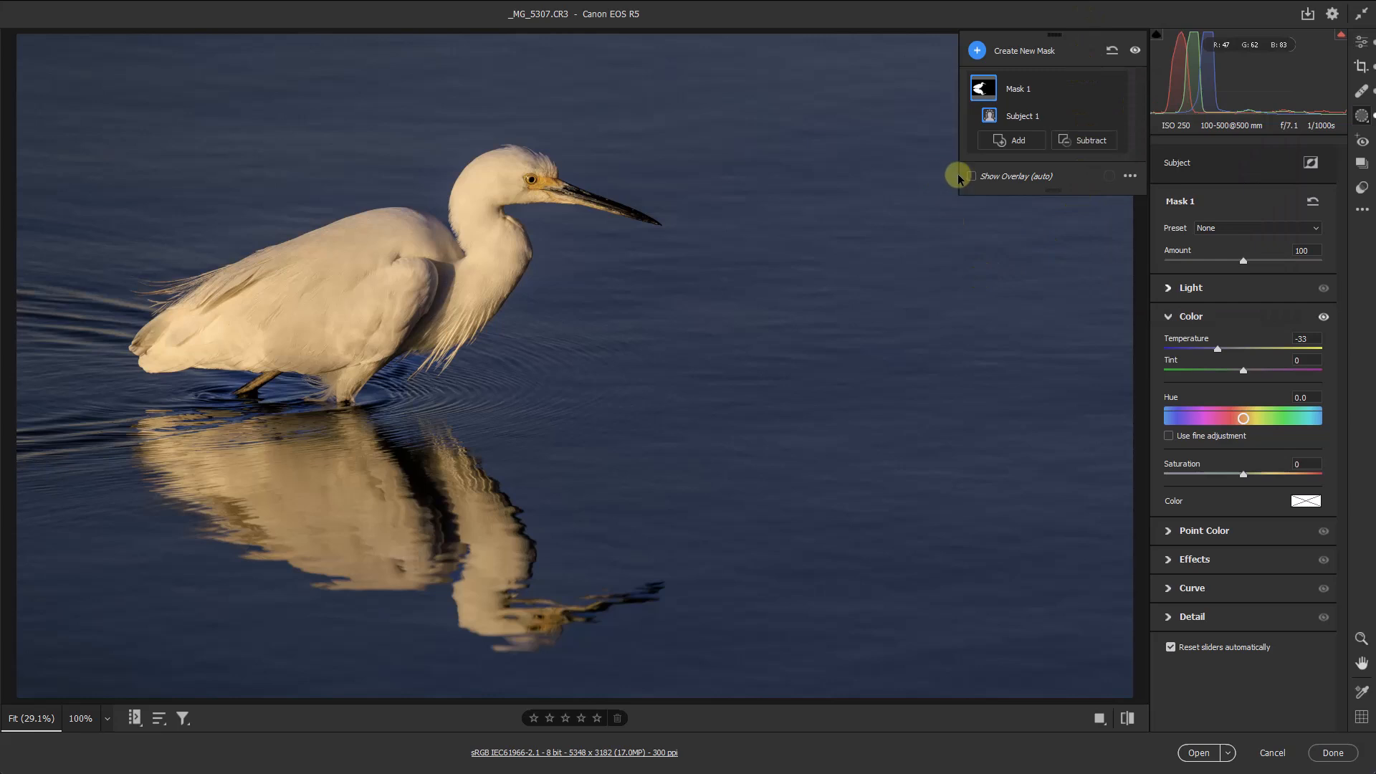
{"action": "mouse_move", "coordinate": [976, 52]}
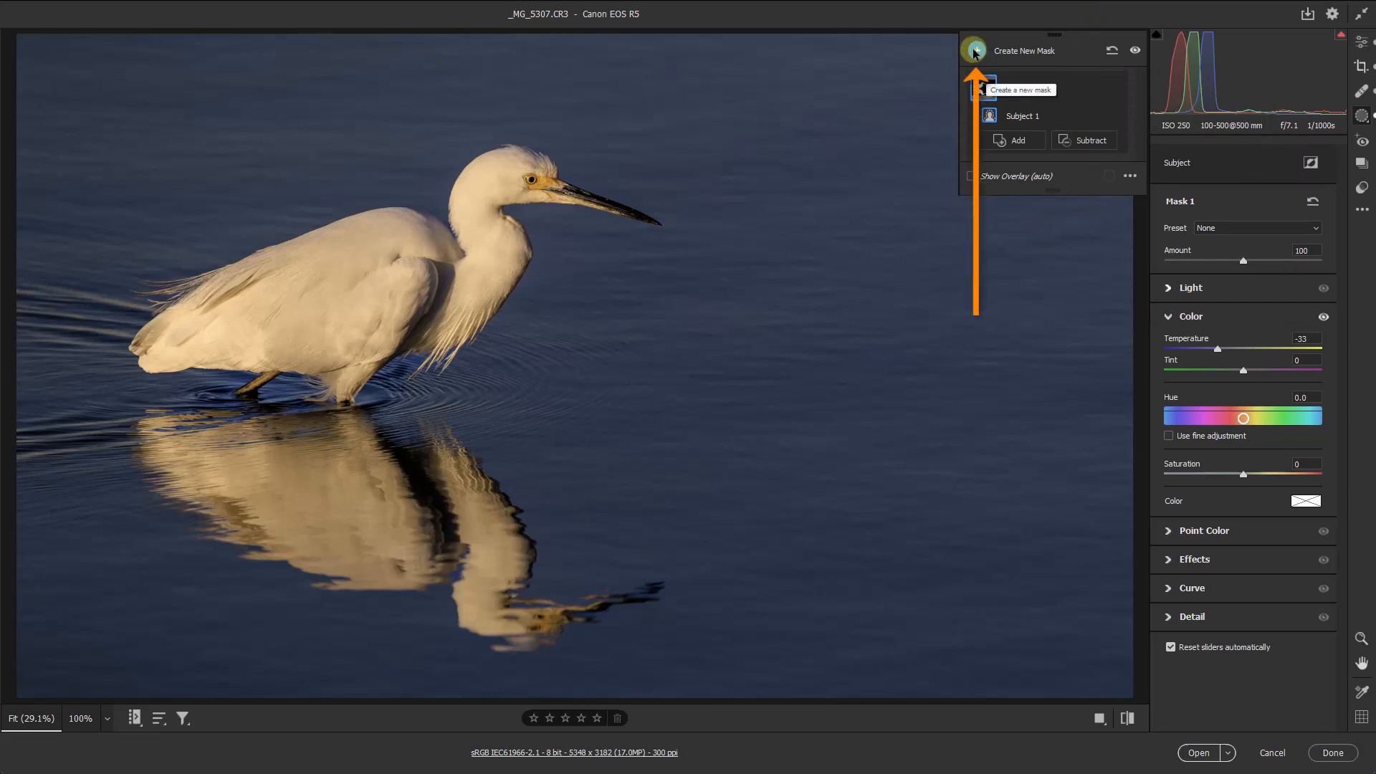
{"action": "left_click", "coordinate": [975, 50]}
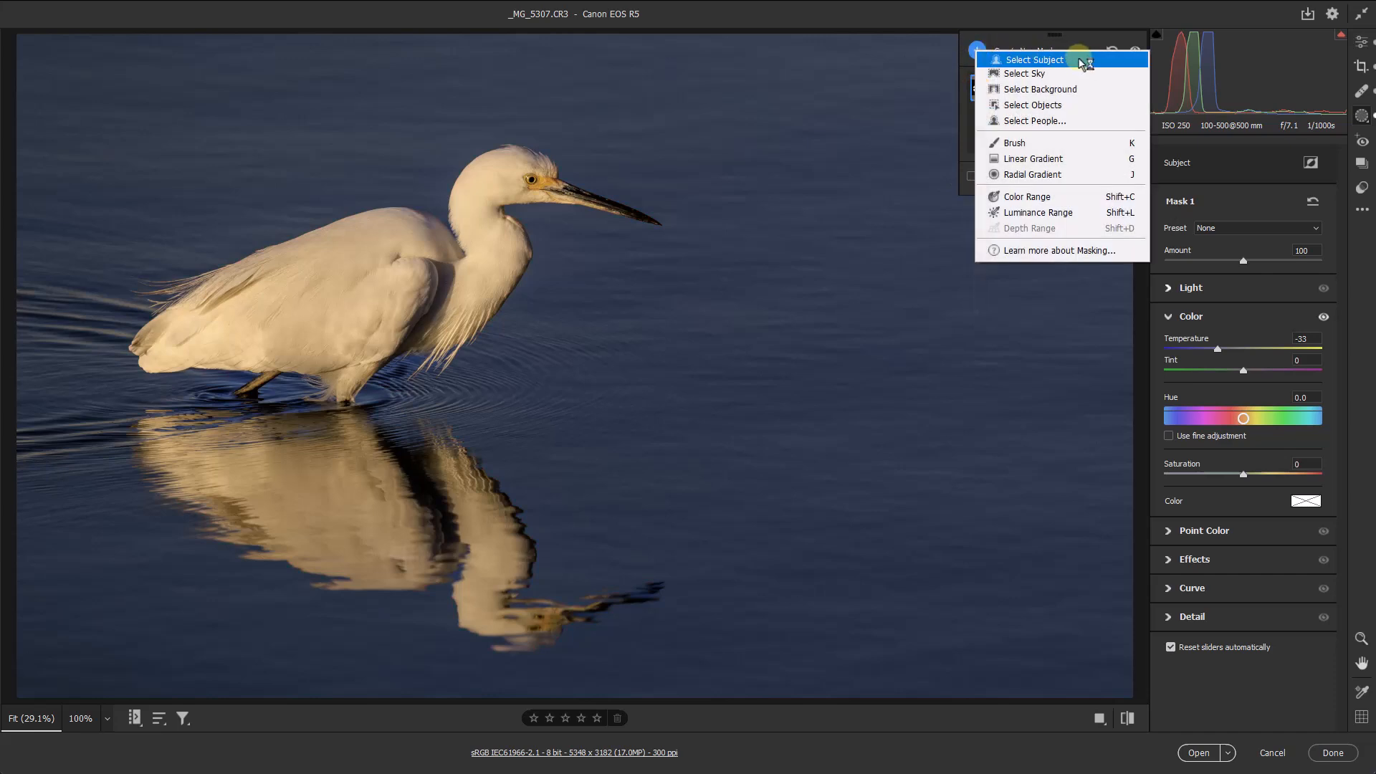
{"action": "mouse_move", "coordinate": [1054, 75]}
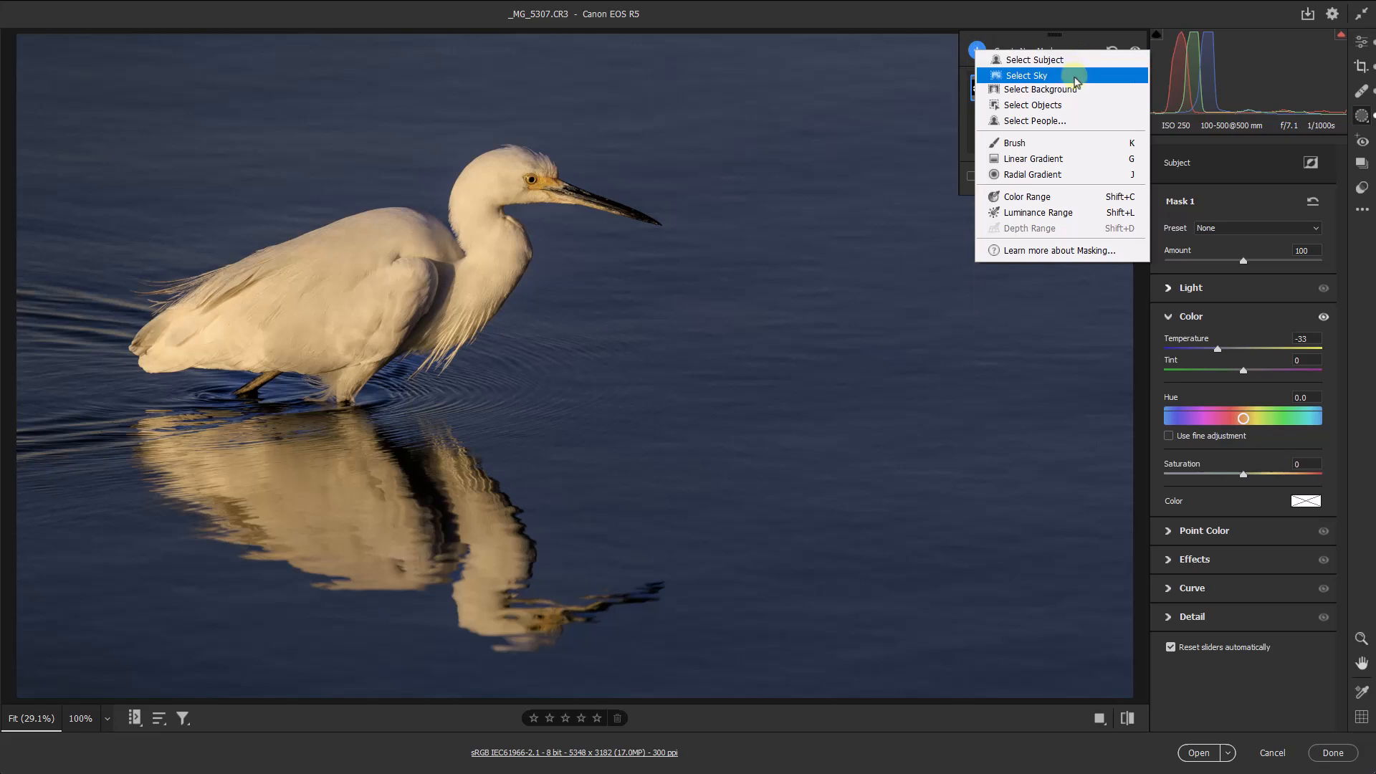
{"action": "mouse_move", "coordinate": [1062, 177]}
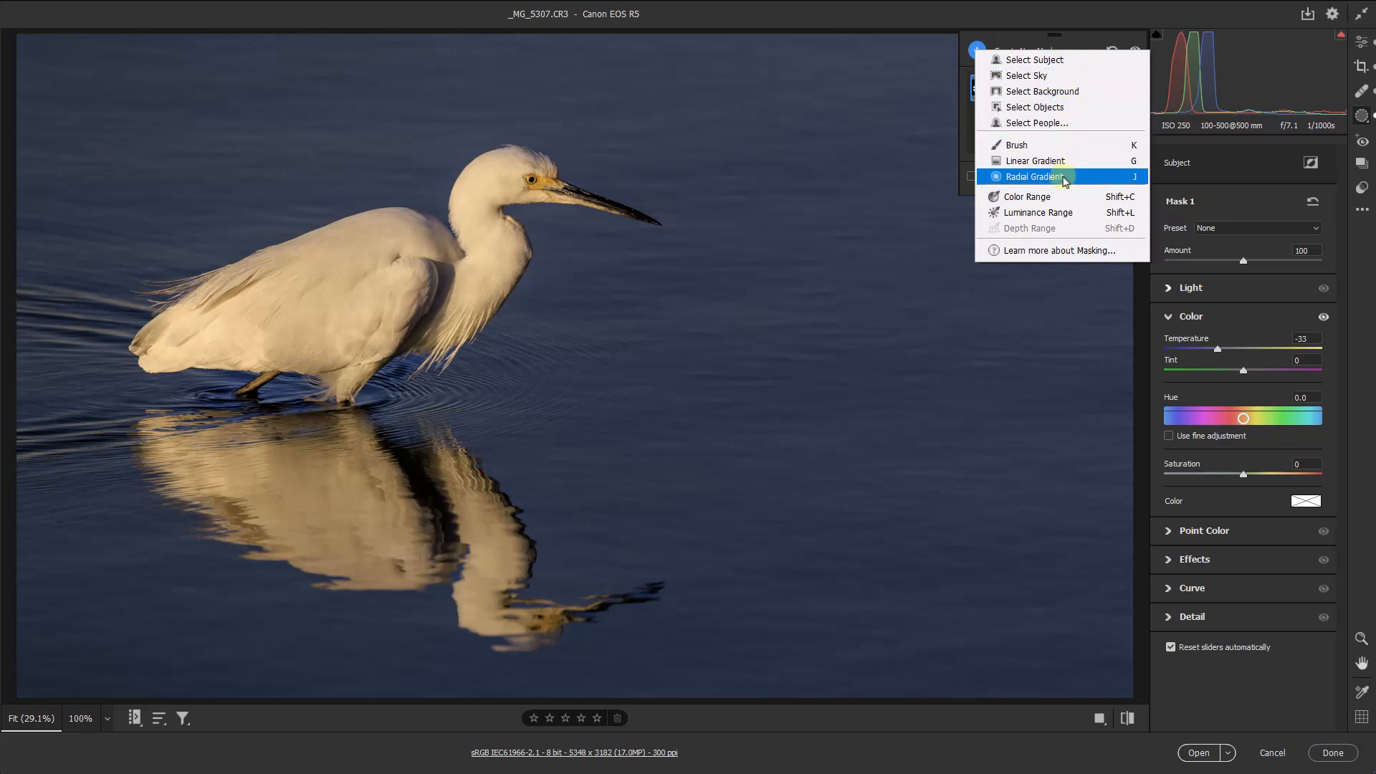
{"action": "mouse_move", "coordinate": [1062, 185]}
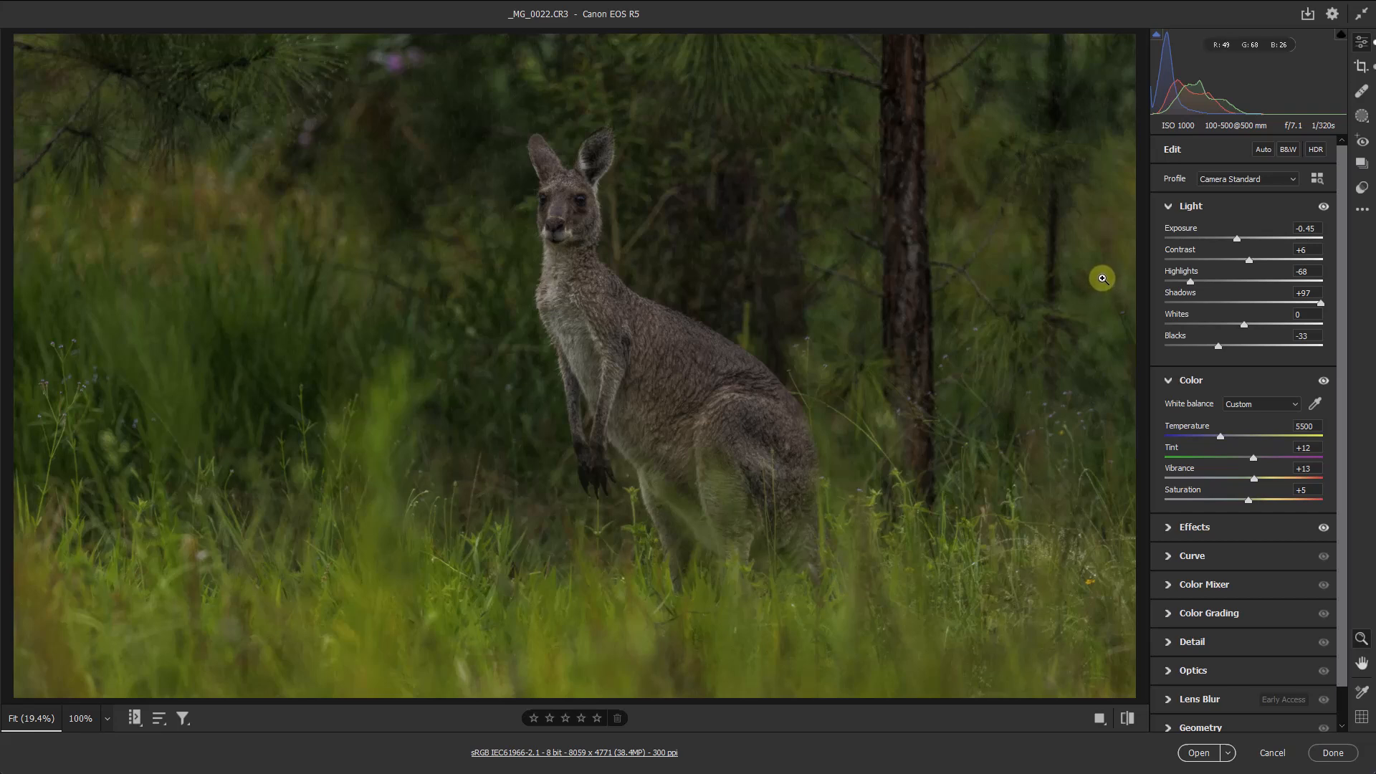
{"action": "mouse_move", "coordinate": [1100, 279]}
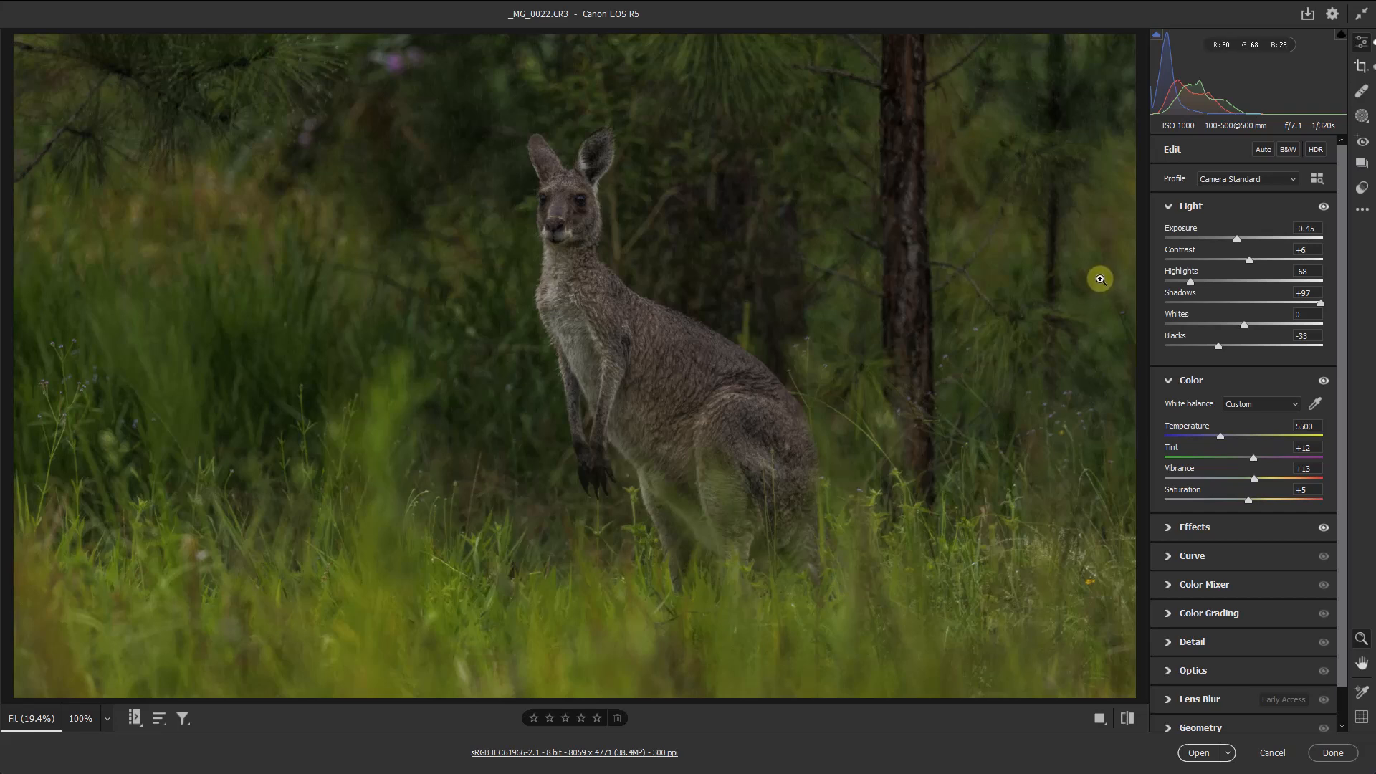
{"action": "mouse_move", "coordinate": [1088, 286]}
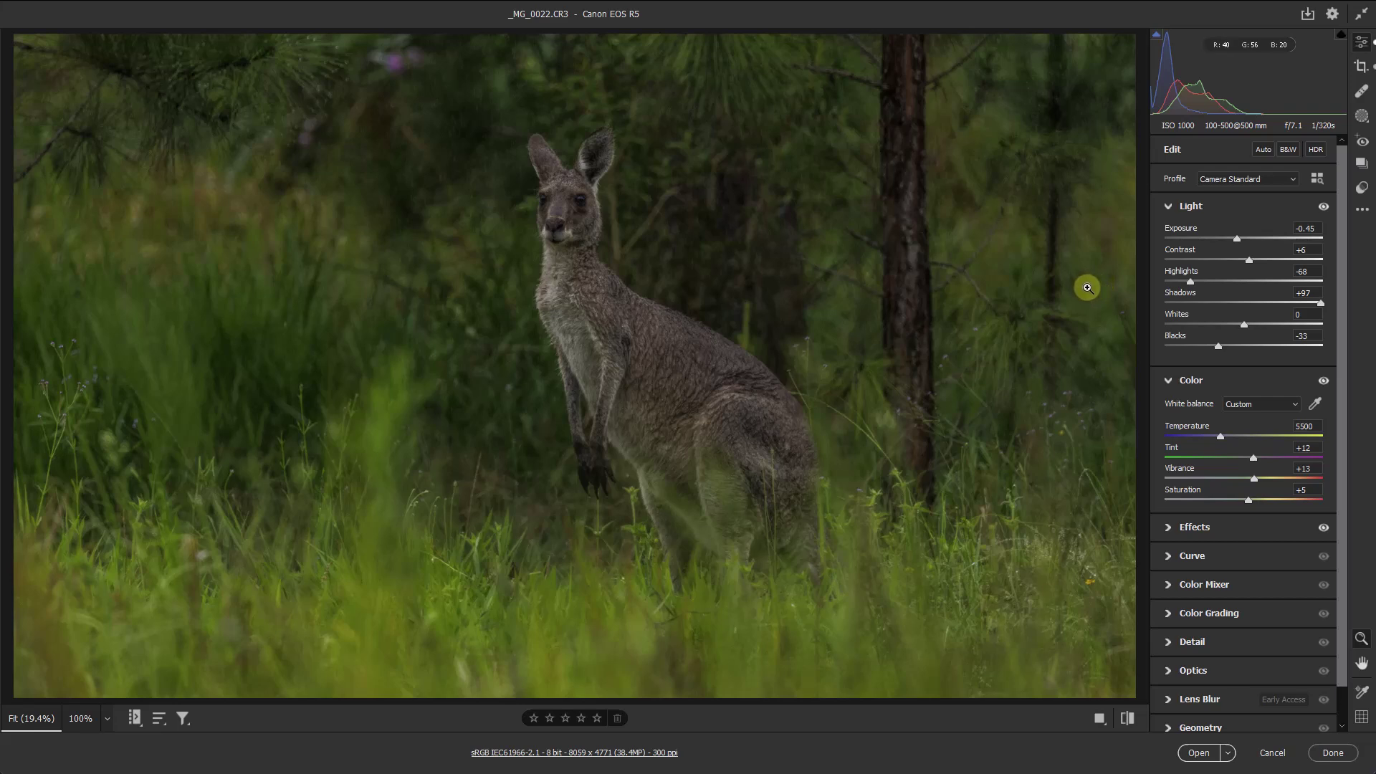
{"action": "mouse_move", "coordinate": [1098, 283]}
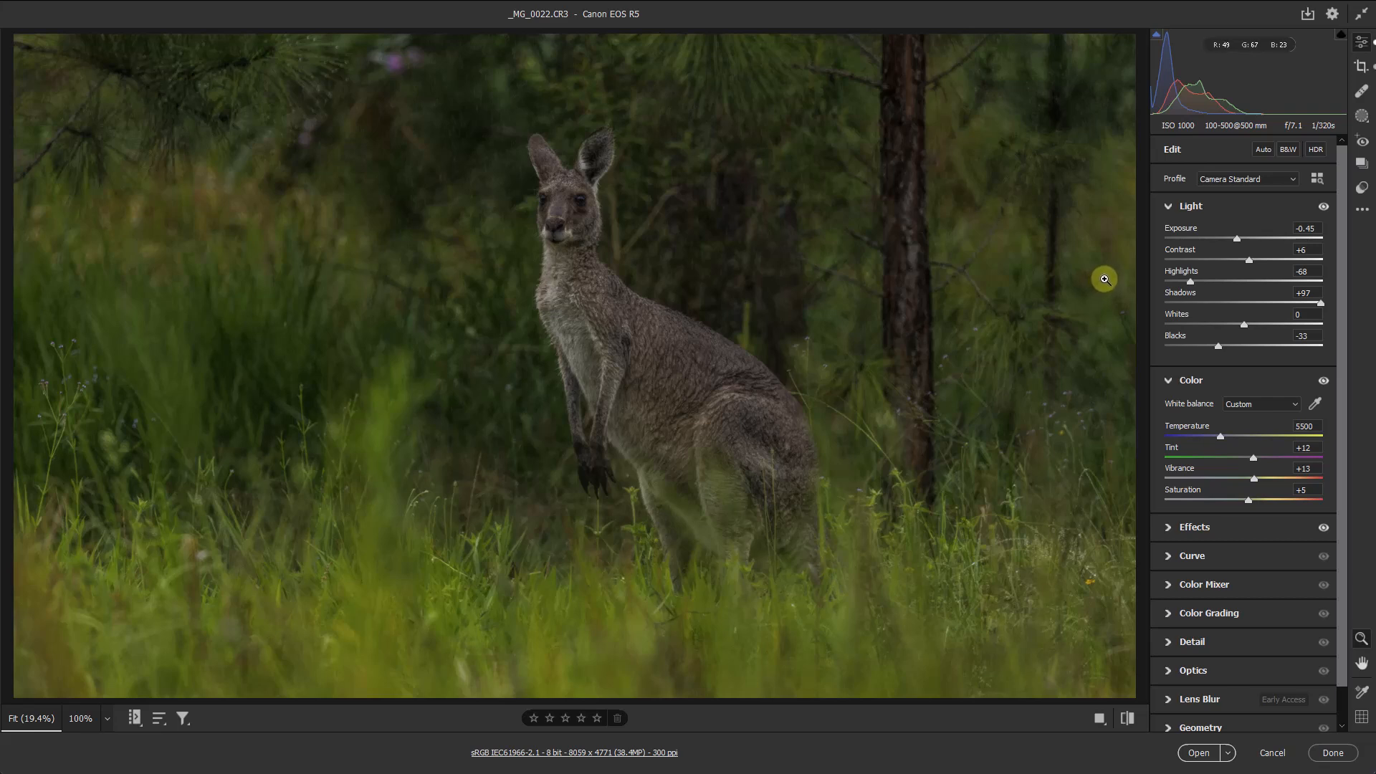
{"action": "mouse_move", "coordinate": [1224, 254]}
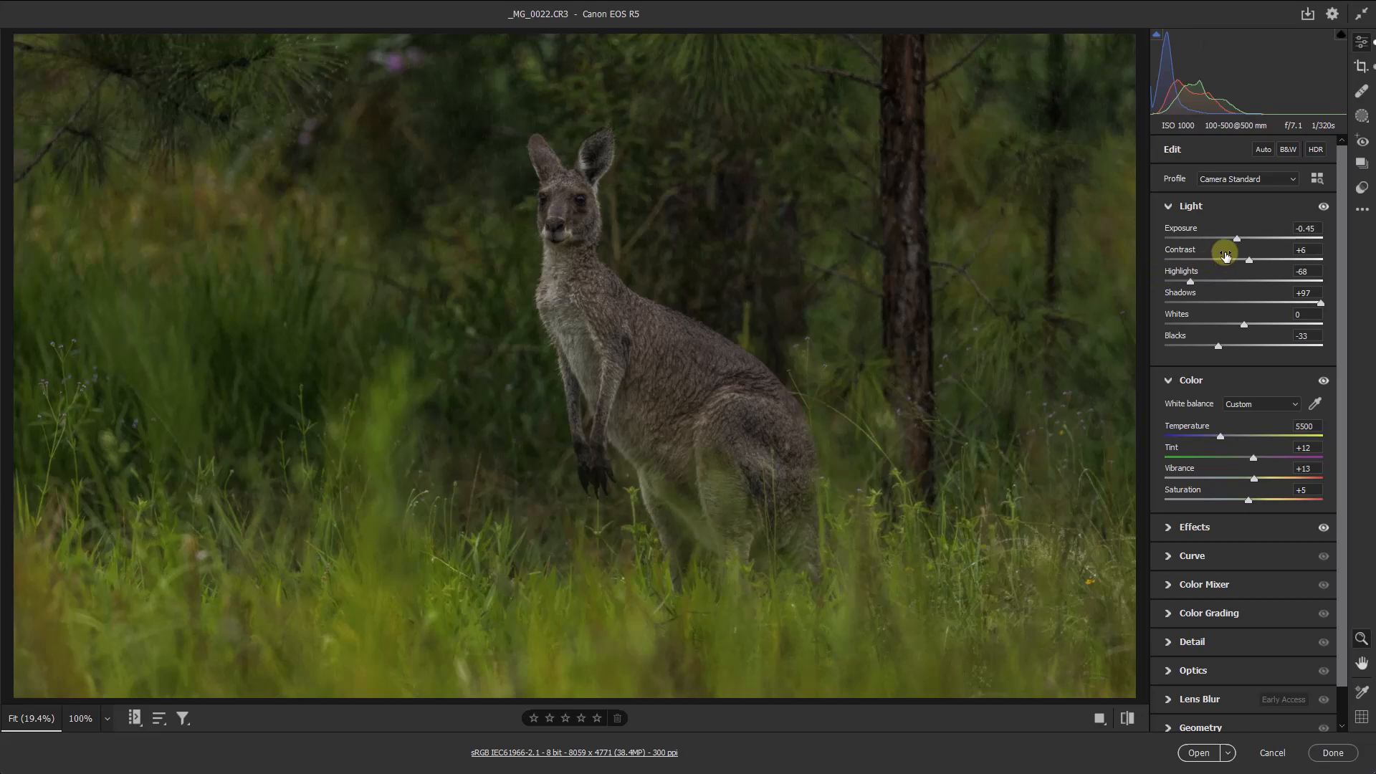
{"action": "mouse_move", "coordinate": [1237, 241]}
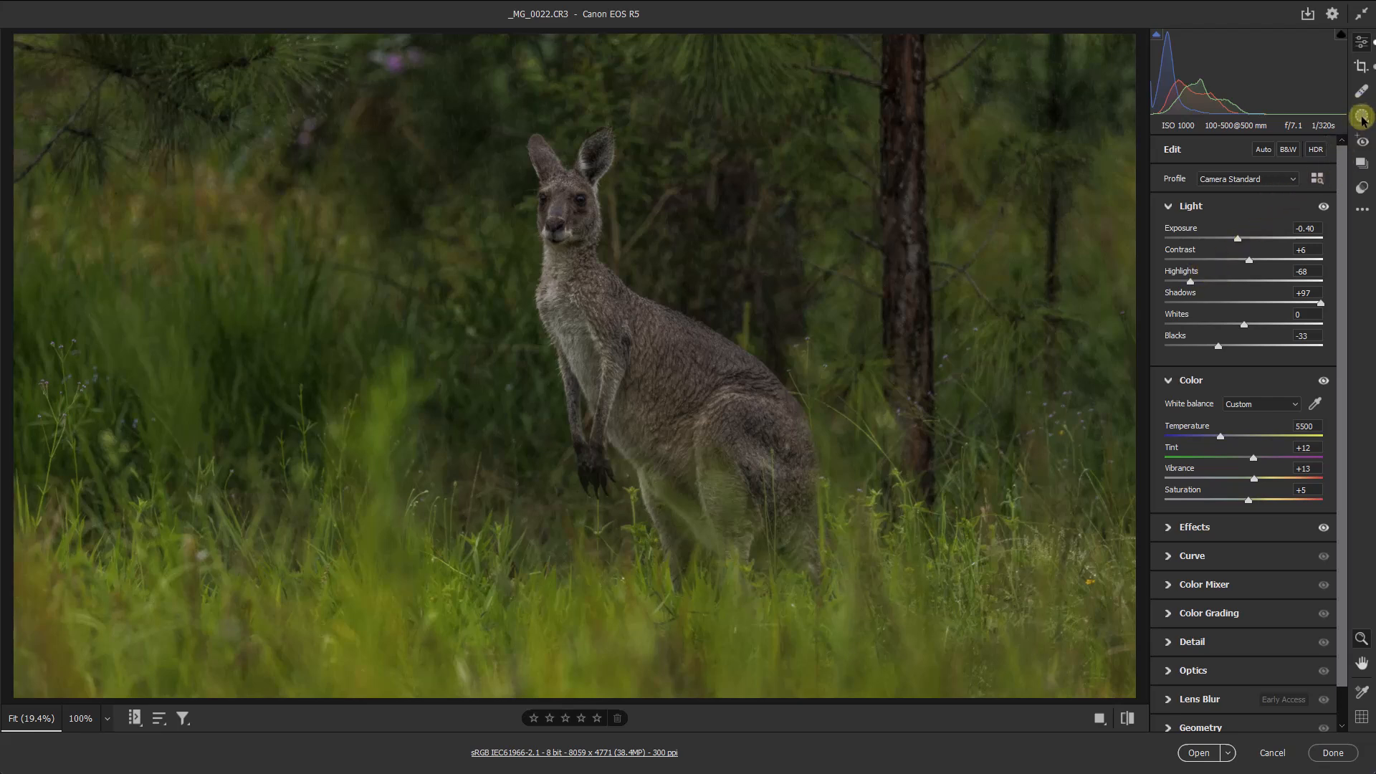
Step: Create a Select Subject mask covering the kangaroo
{"action": "left_click", "coordinate": [1362, 119]}
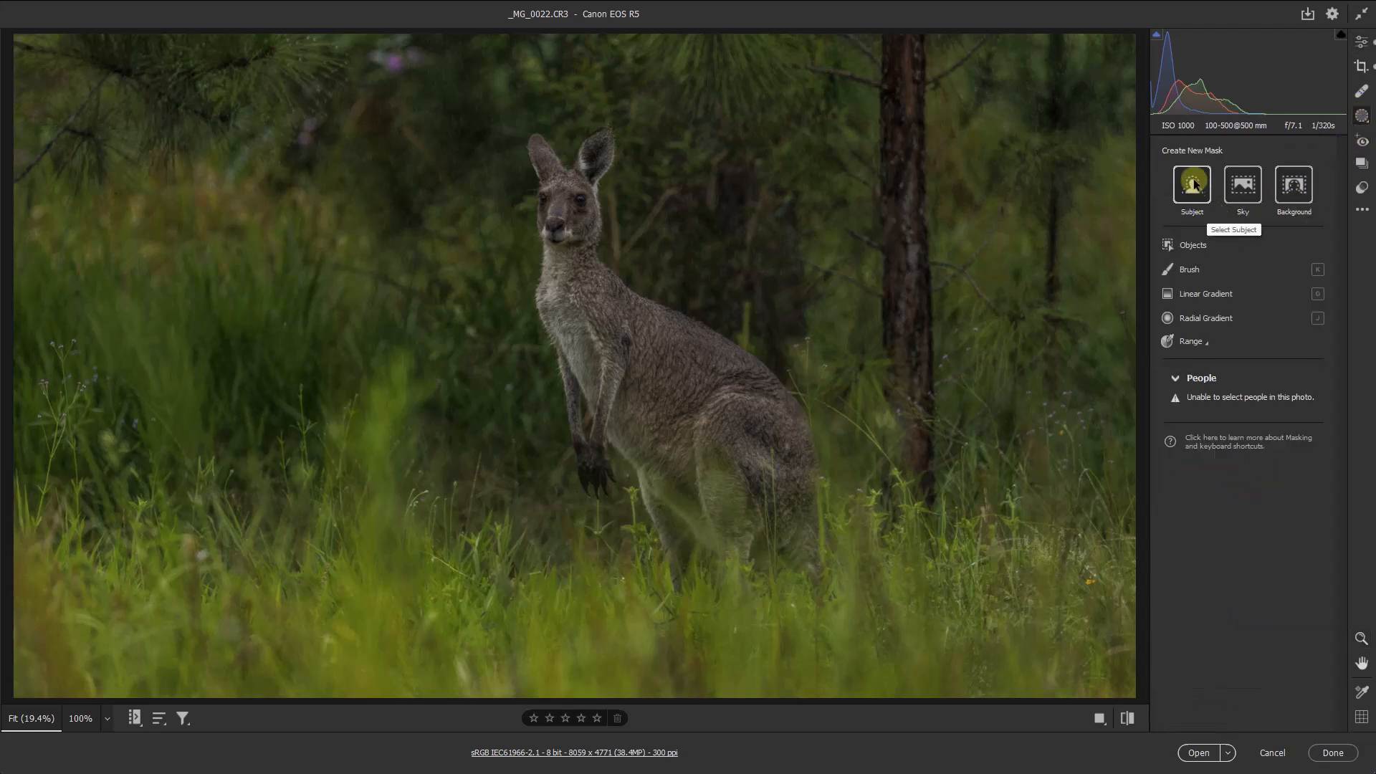
{"action": "left_click", "coordinate": [1191, 185]}
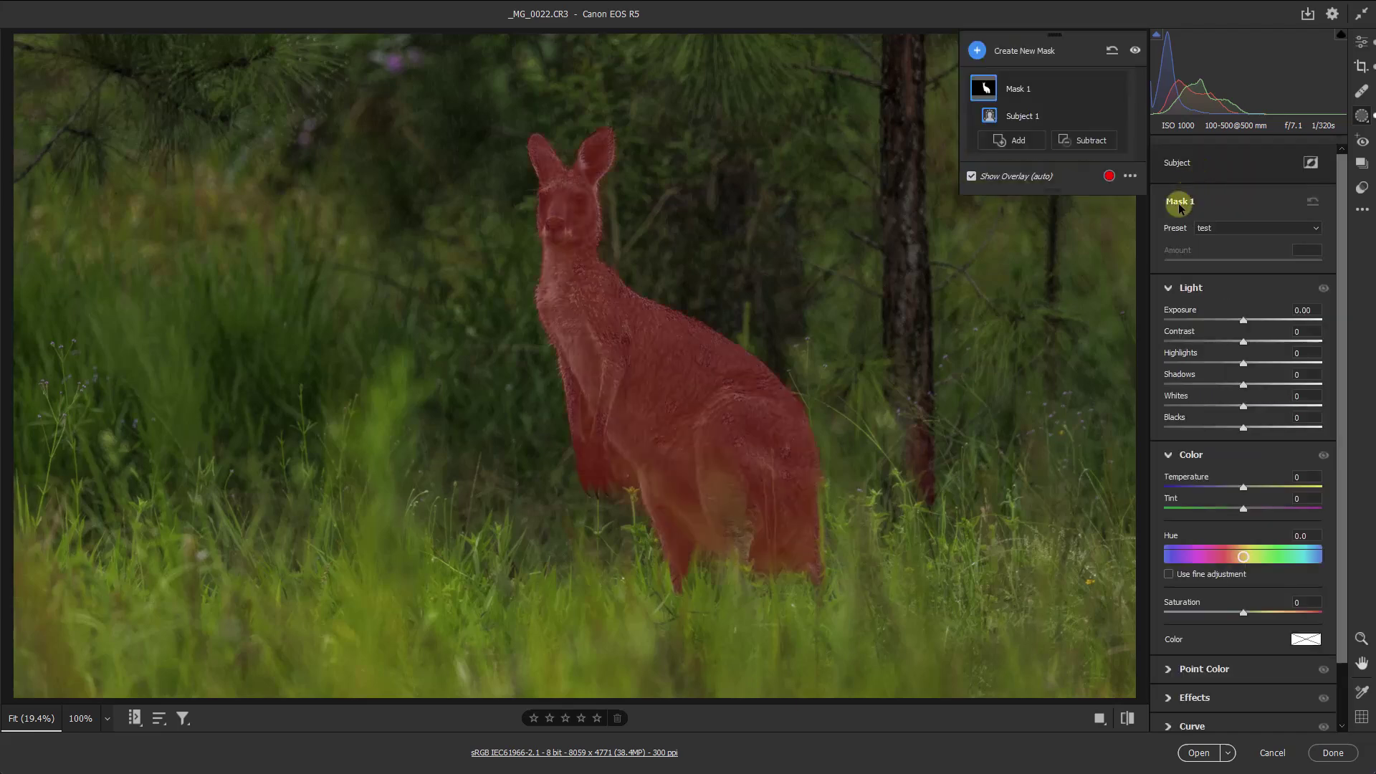
{"action": "mouse_move", "coordinate": [1154, 283]}
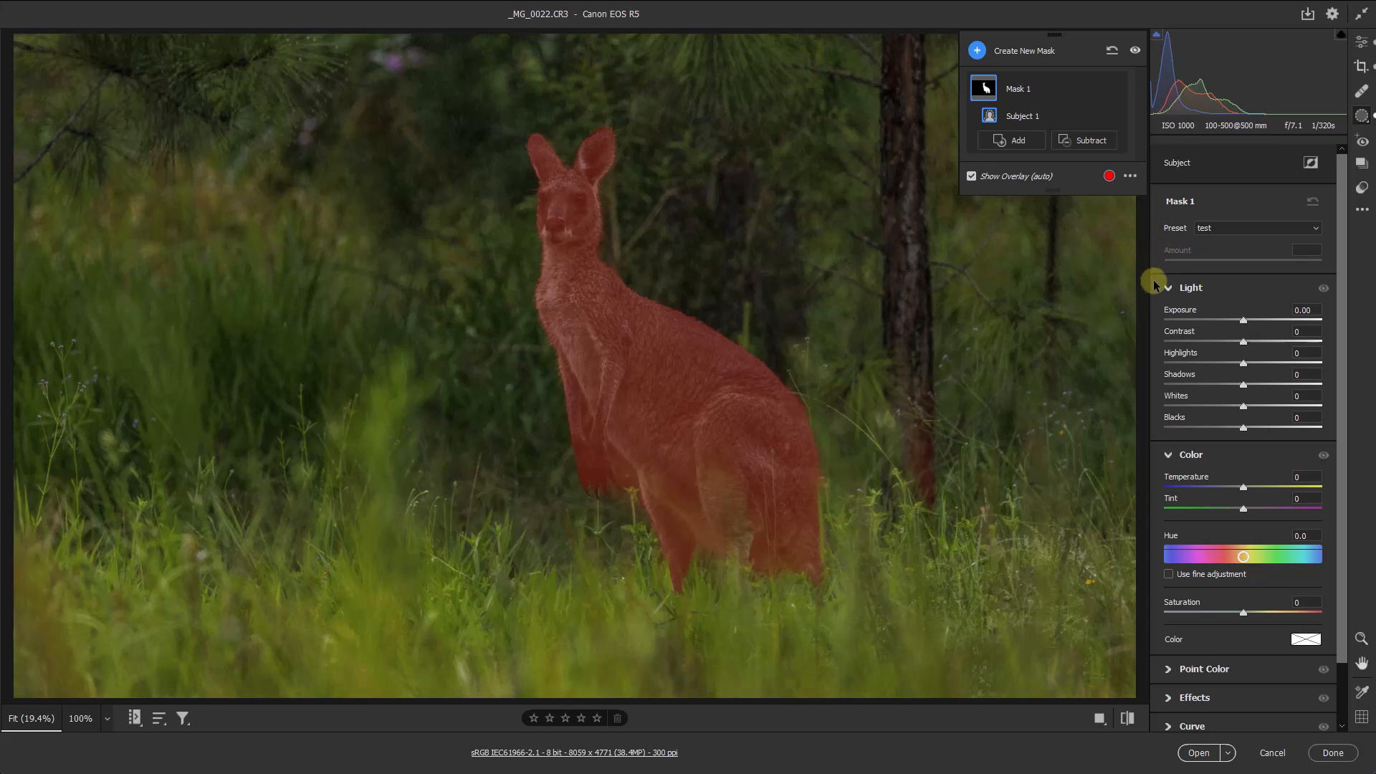
{"action": "mouse_move", "coordinate": [1241, 325]}
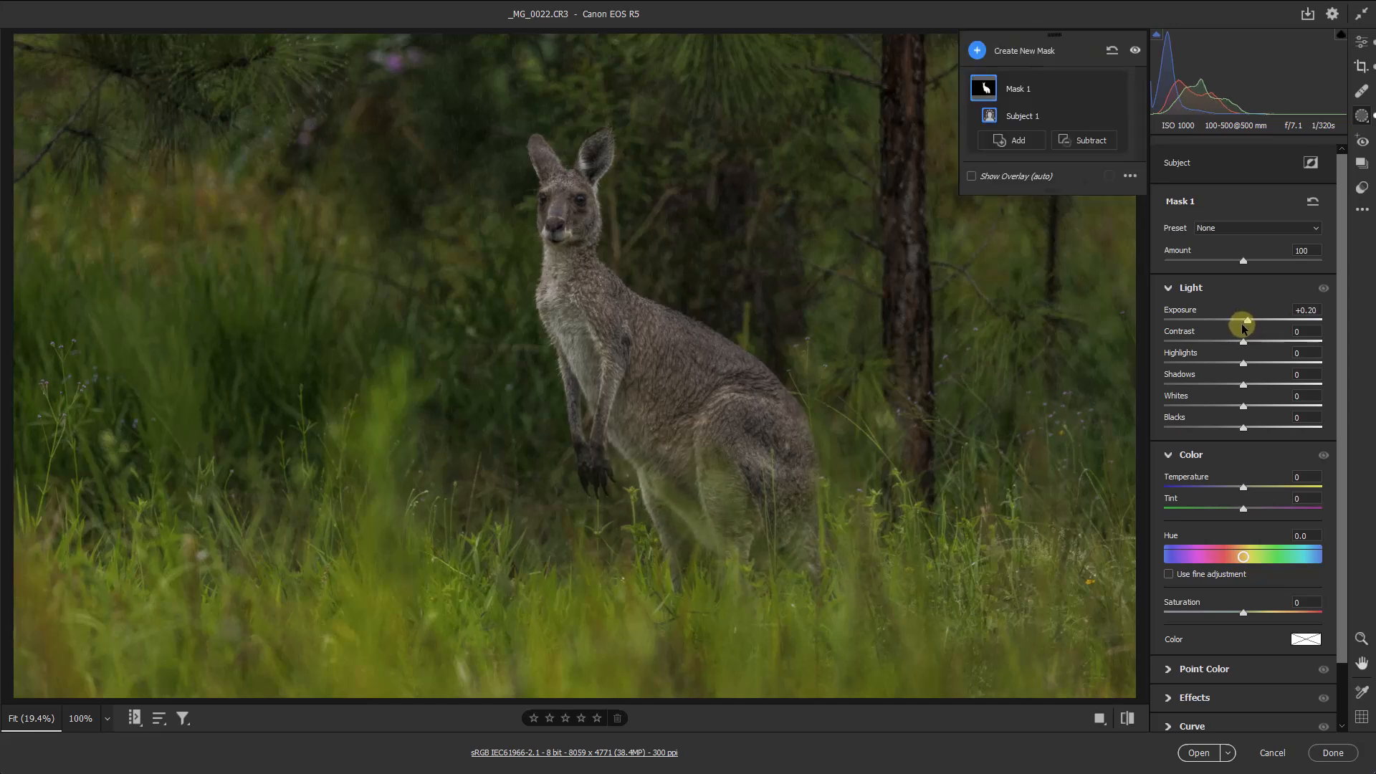
{"action": "mouse_move", "coordinate": [1256, 486]}
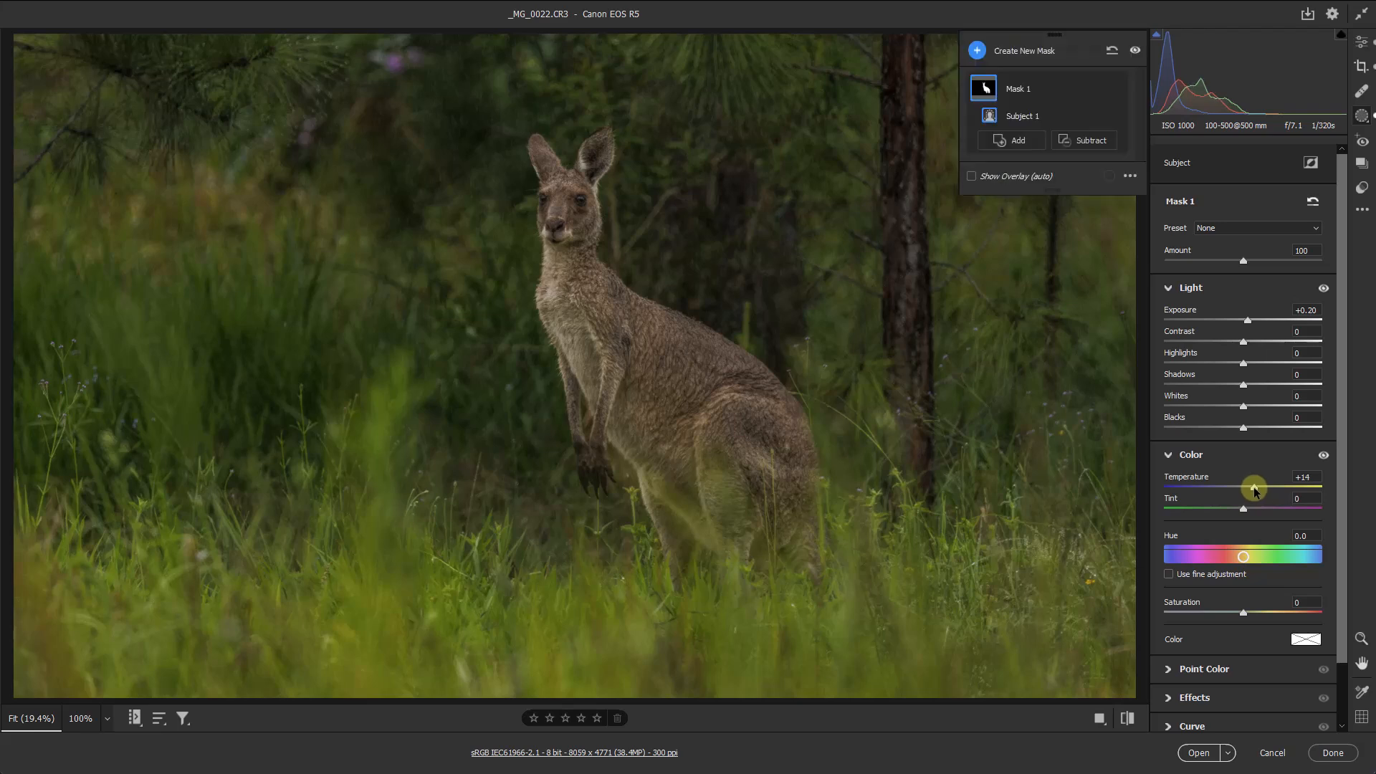
Step: Set the kangaroo mask to exposure +0.20, temperature +14, clarity +52, whites +18, blacks -5
{"action": "scroll", "scroll_direction": "down", "scroll_amount": 3}
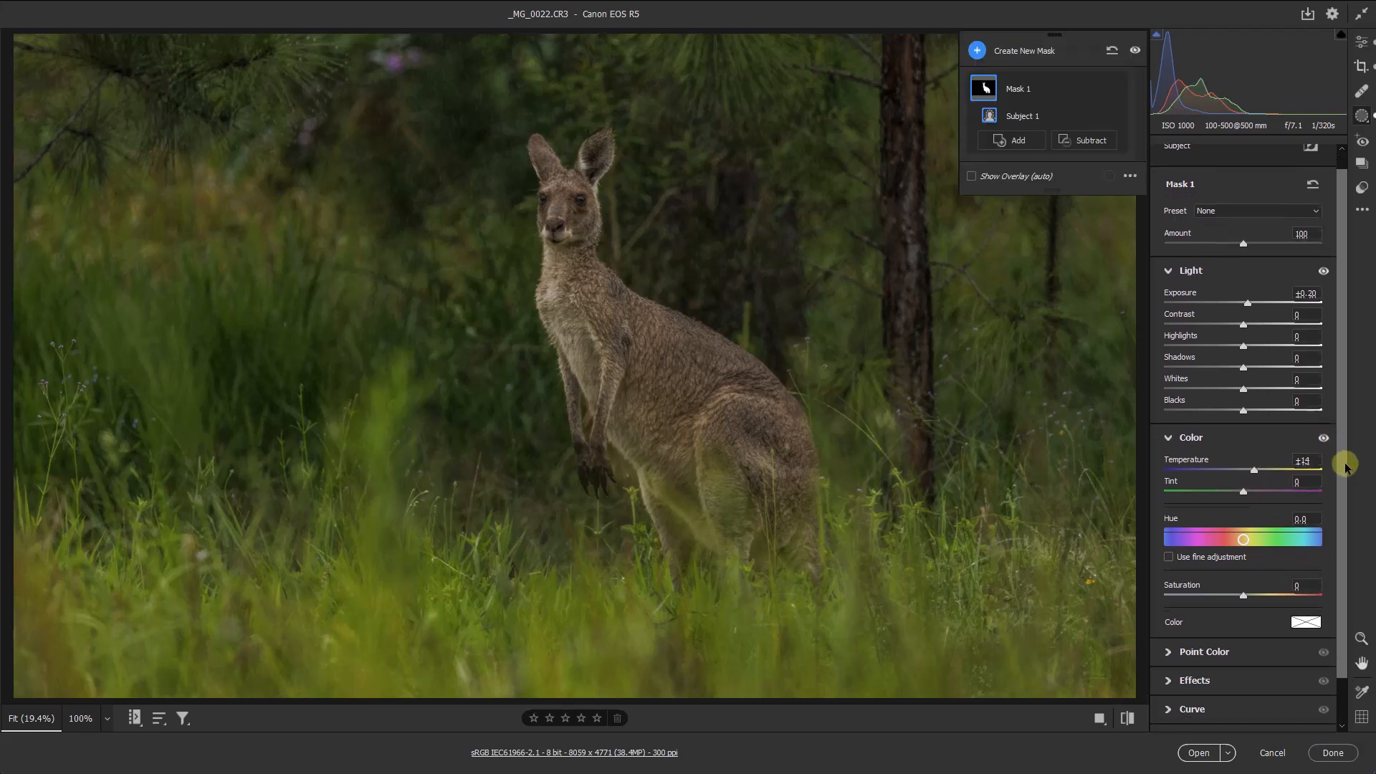
{"action": "scroll", "scroll_direction": "down", "scroll_amount": 3}
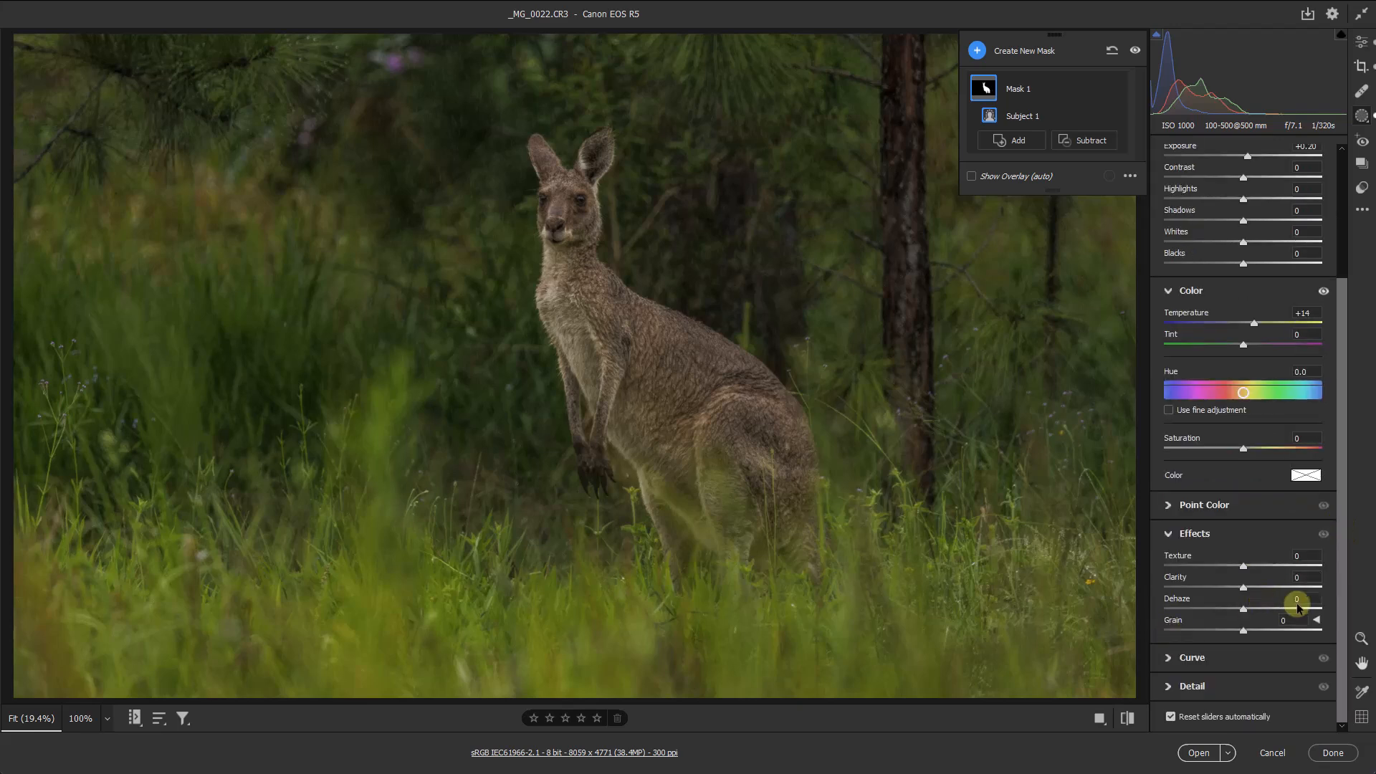
{"action": "mouse_move", "coordinate": [1285, 588]}
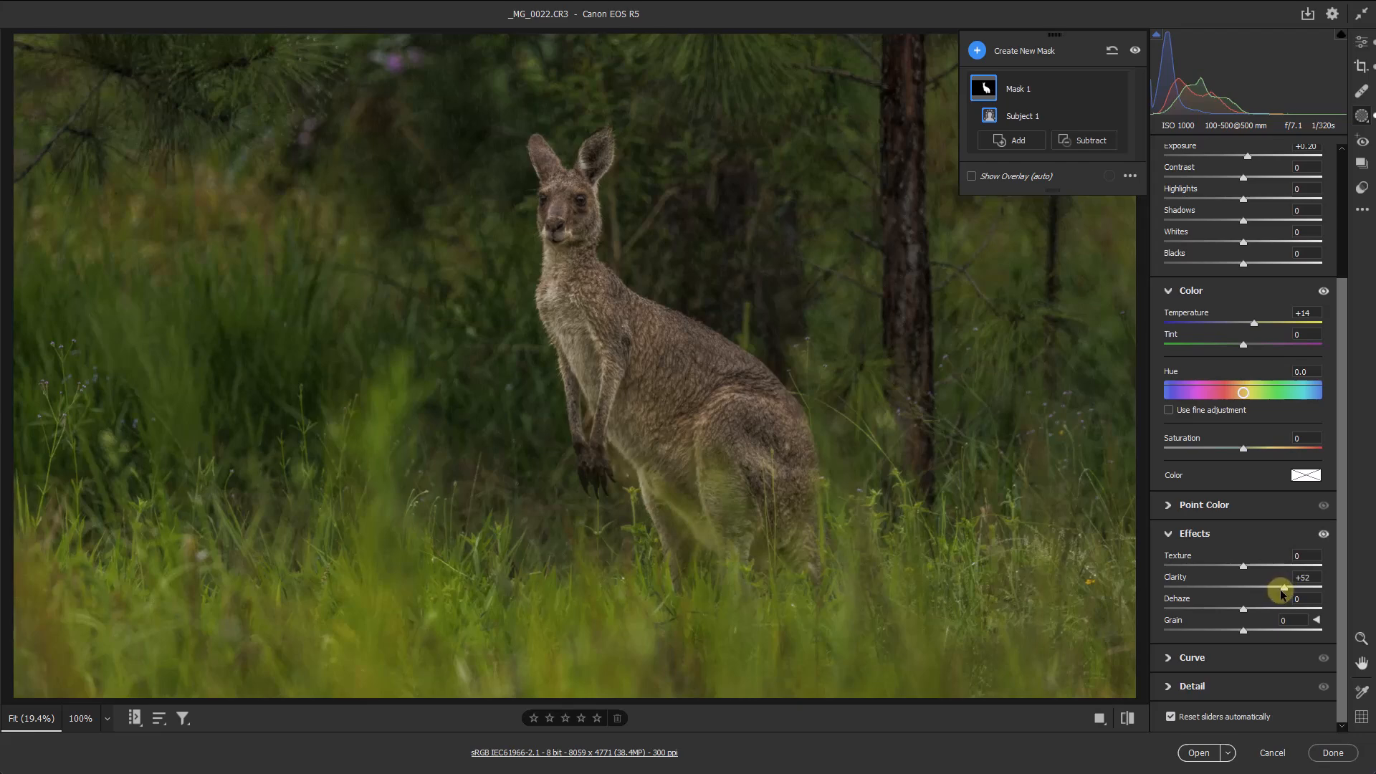
{"action": "scroll", "scroll_direction": "up", "scroll_amount": 3}
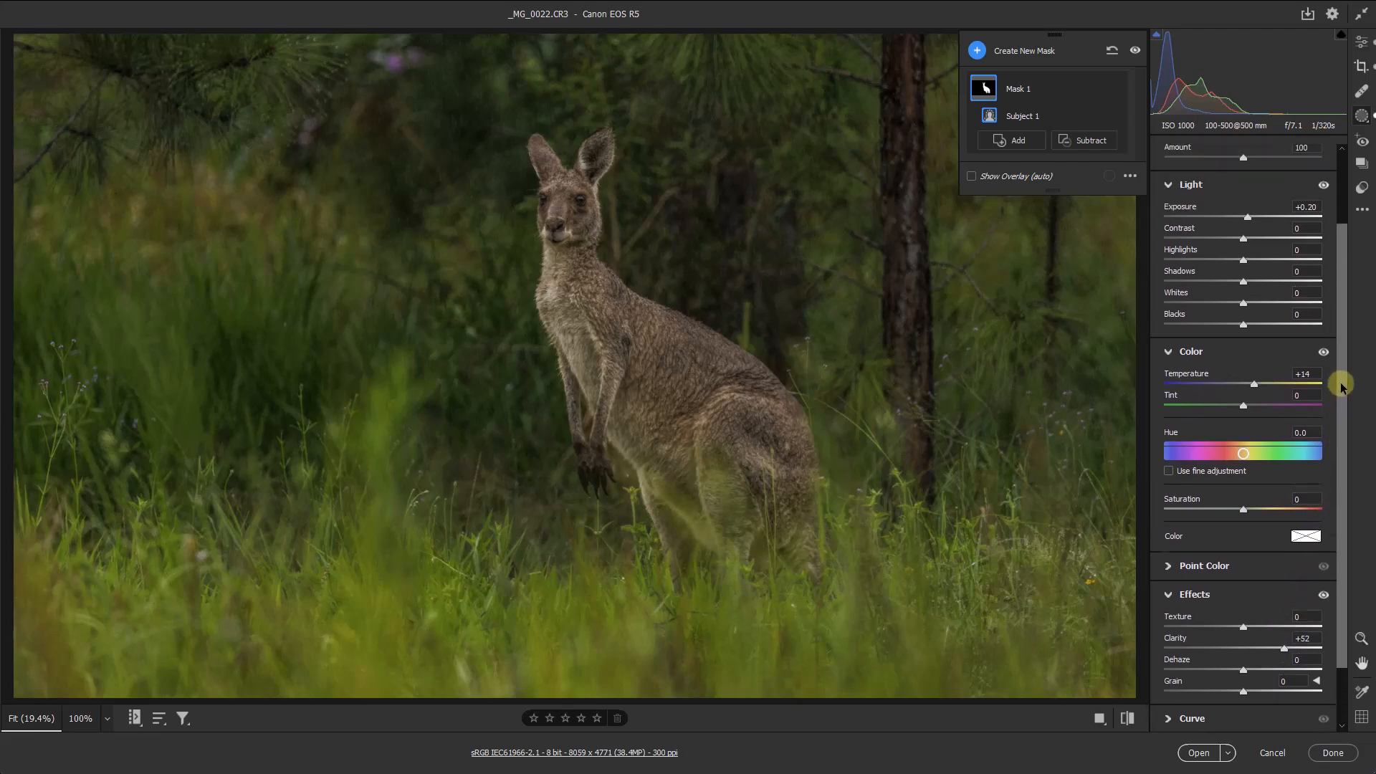
{"action": "scroll", "scroll_direction": "up", "scroll_amount": 3}
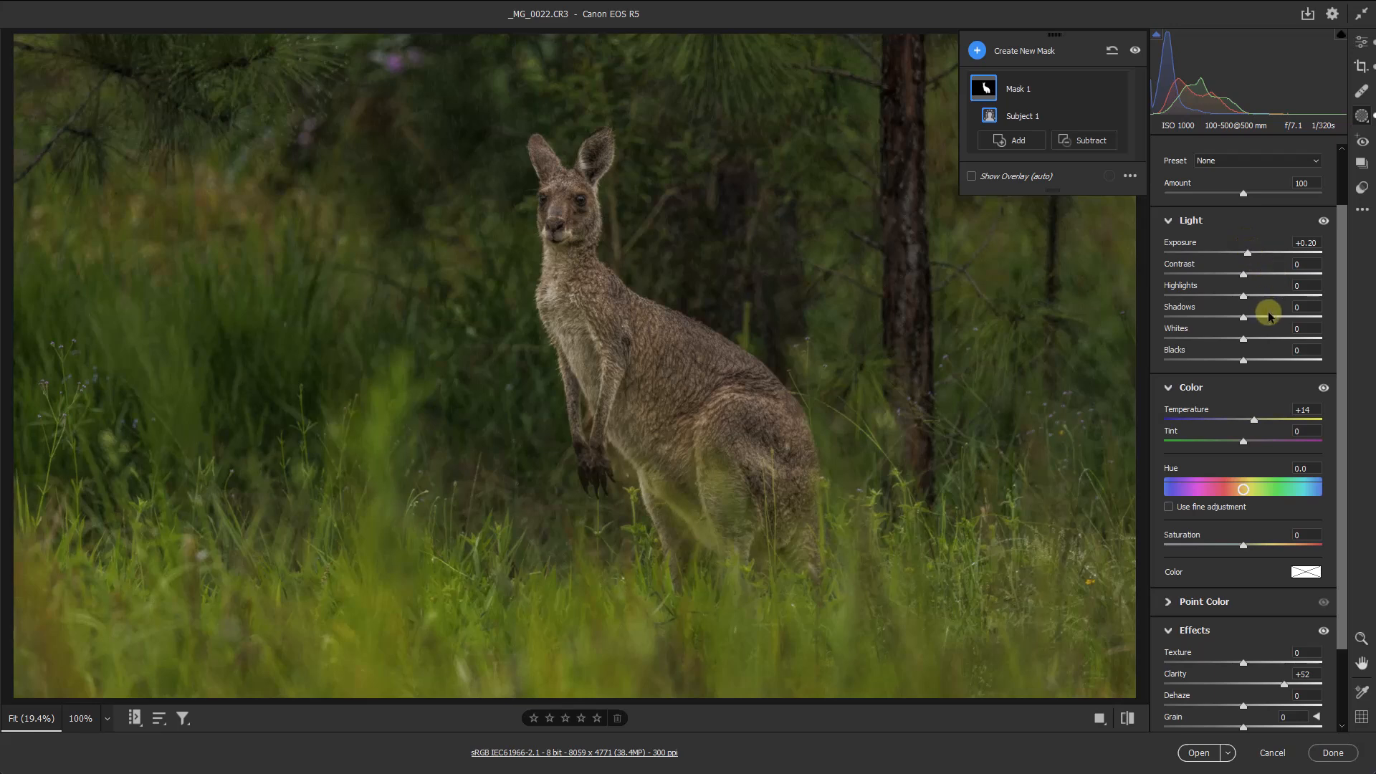
{"action": "mouse_move", "coordinate": [1249, 360]}
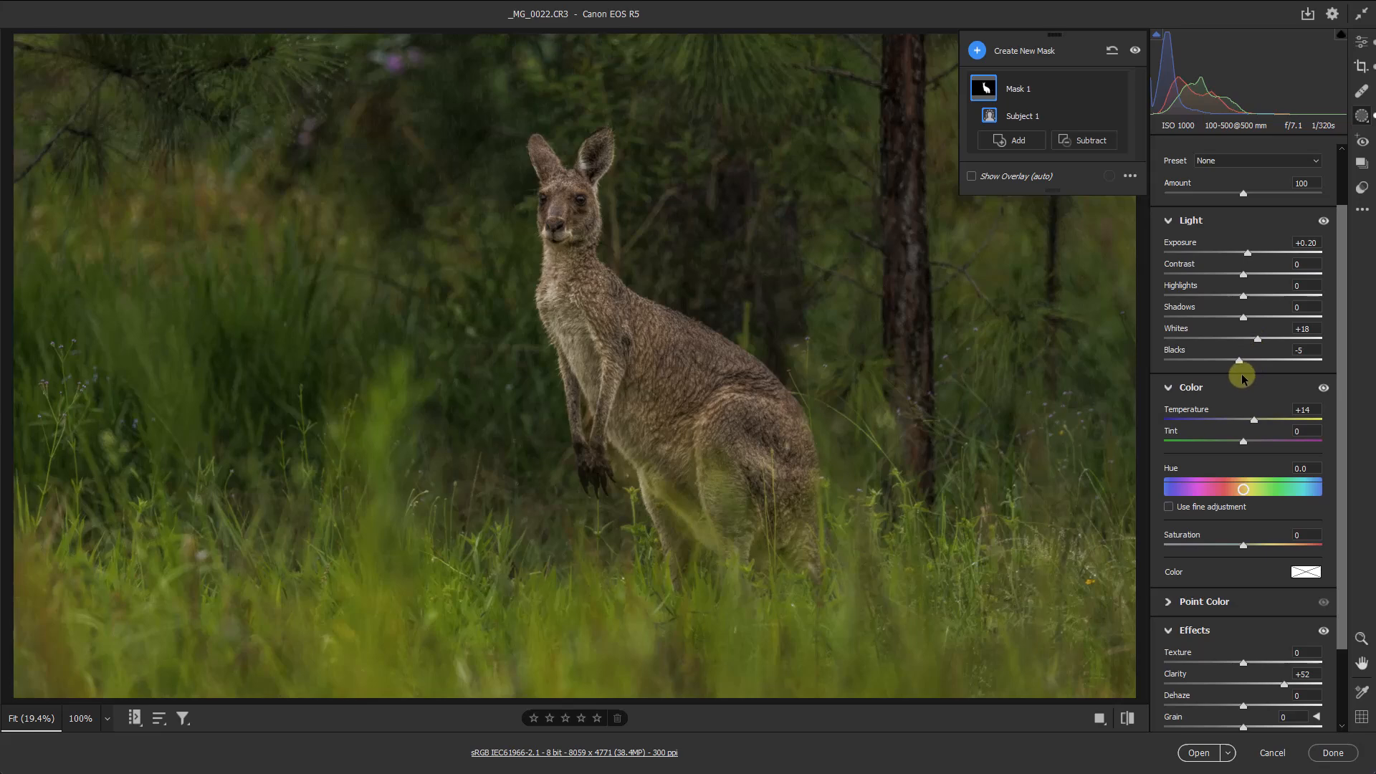
{"action": "mouse_move", "coordinate": [1146, 370]}
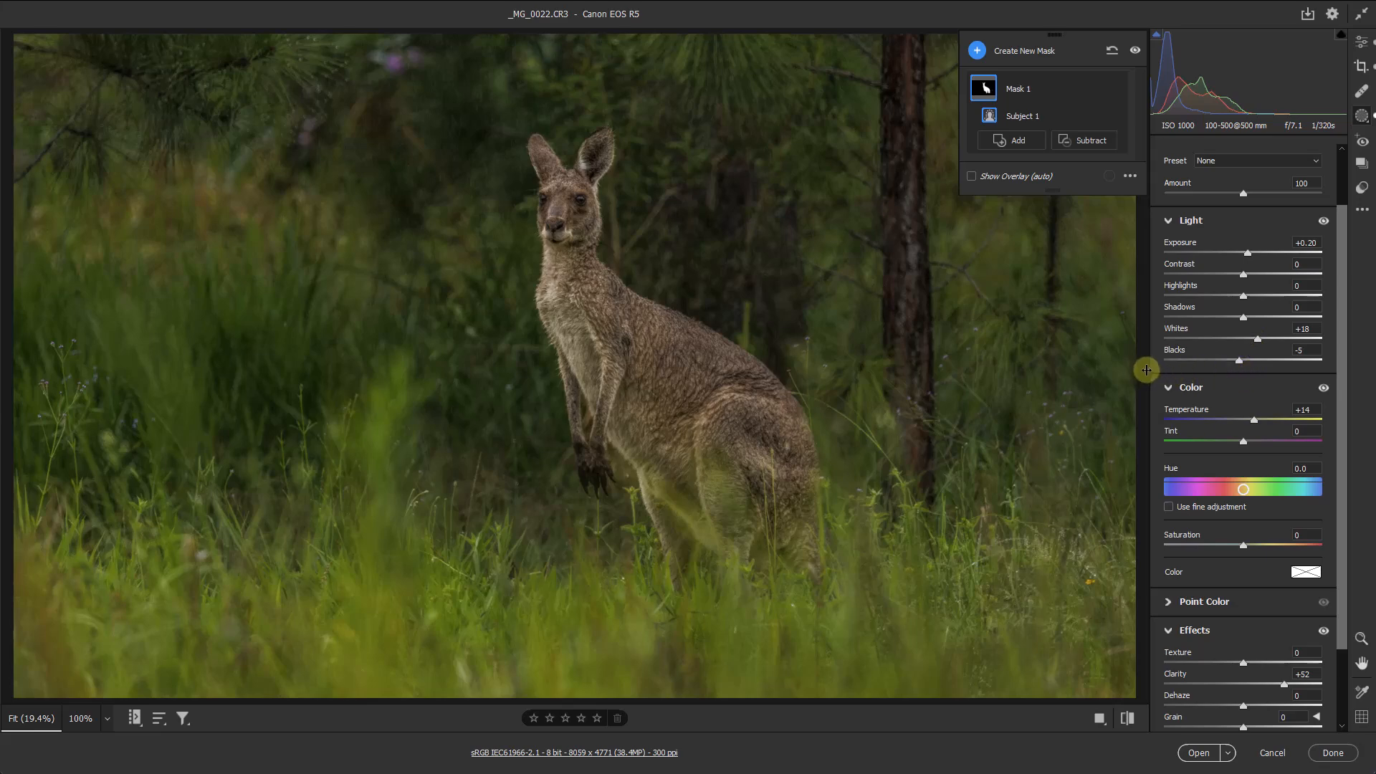
{"action": "mouse_move", "coordinate": [1143, 374]}
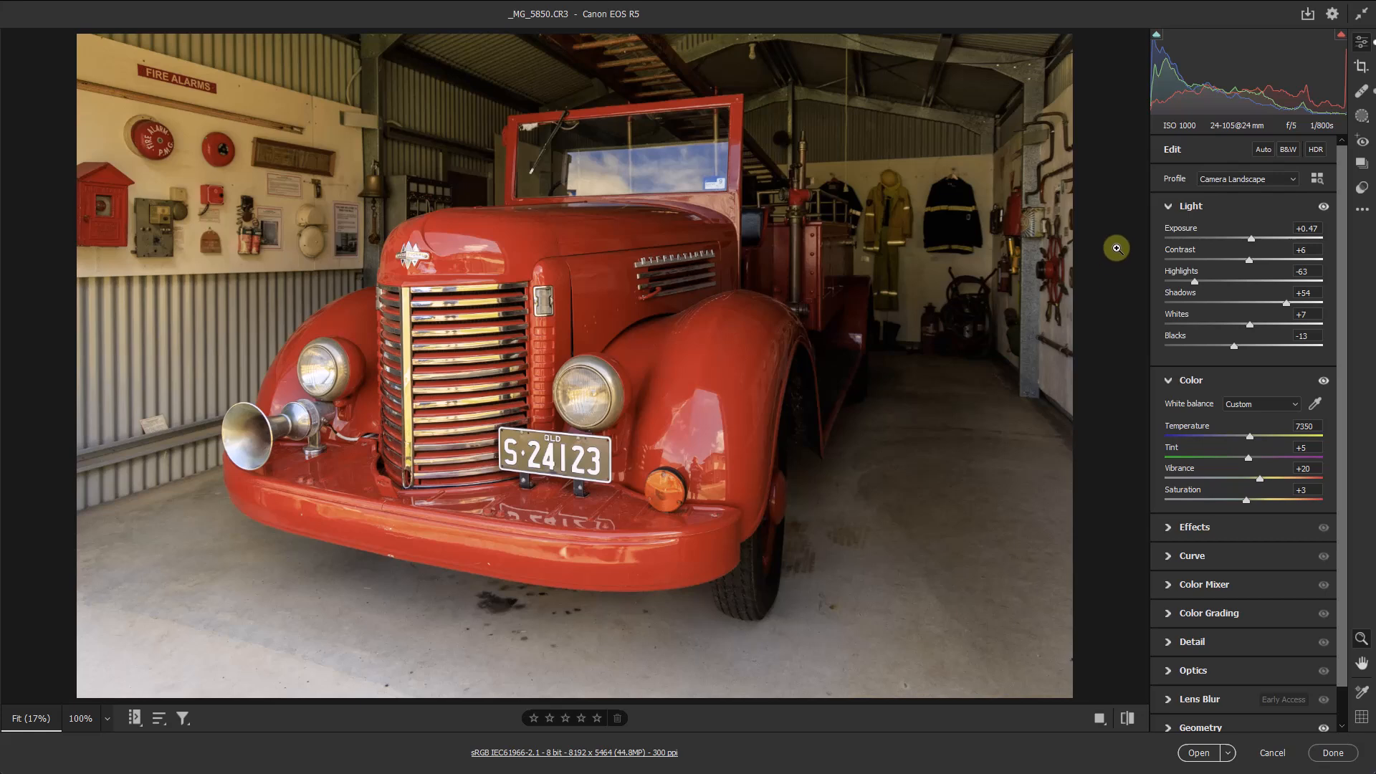
{"action": "mouse_move", "coordinate": [1128, 236]}
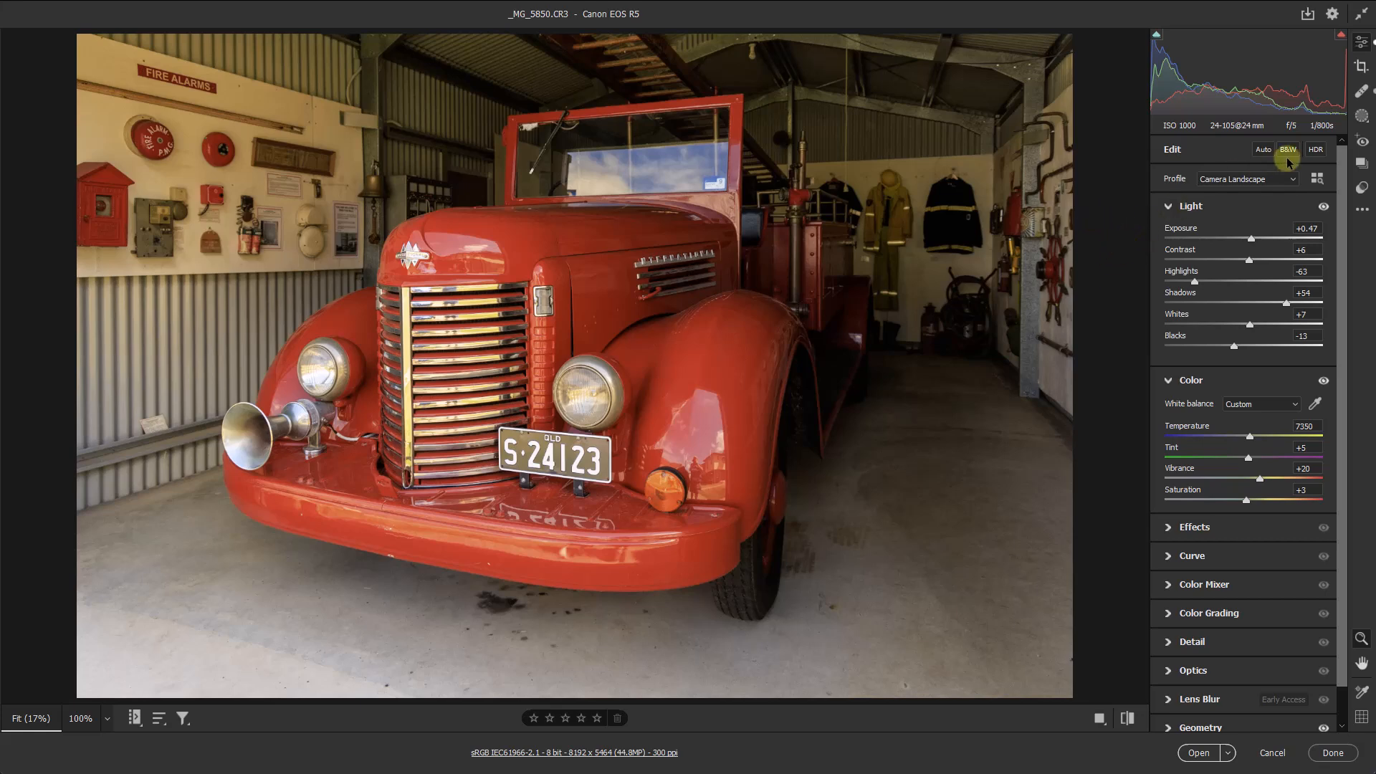
Step: Bring up the Create New Mask choices for the fire truck photo
{"action": "left_click", "coordinate": [1361, 116]}
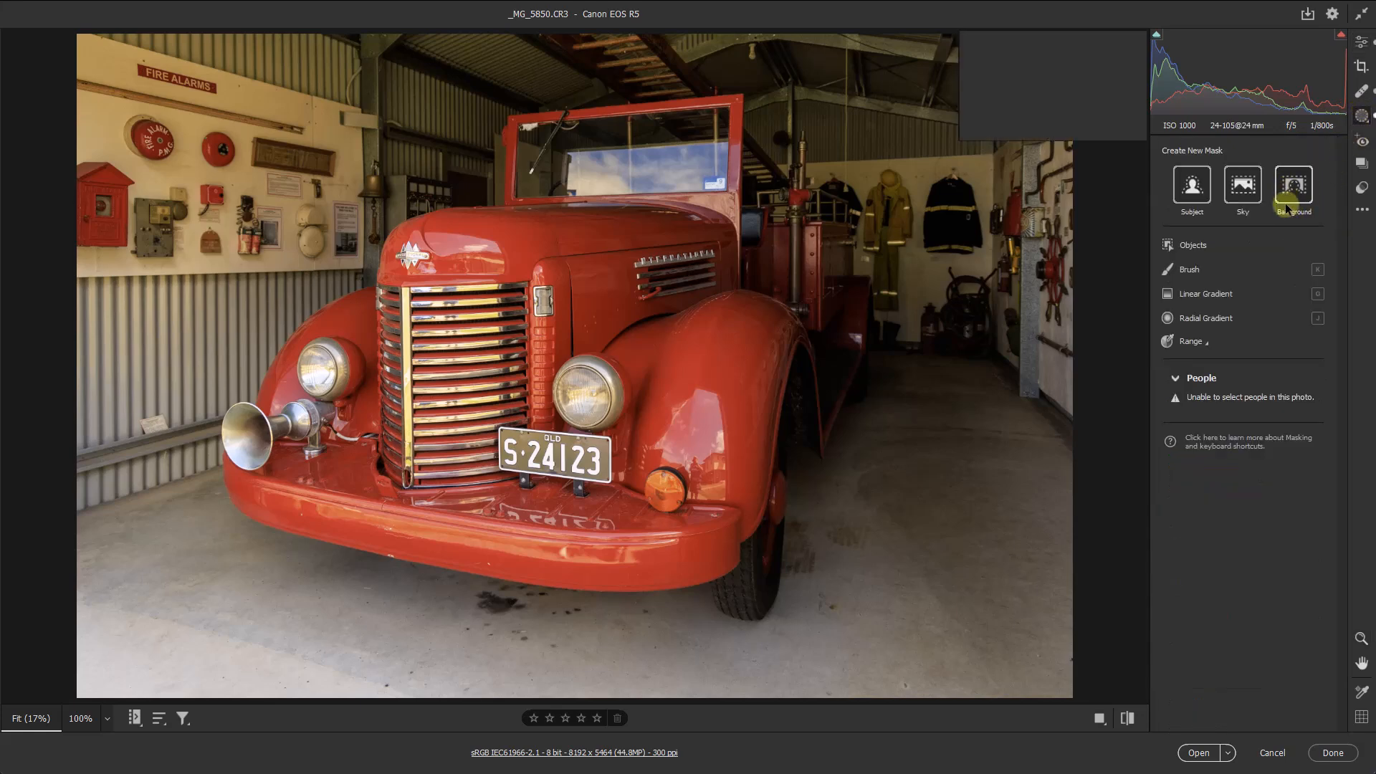
{"action": "left_click", "coordinate": [1291, 186]}
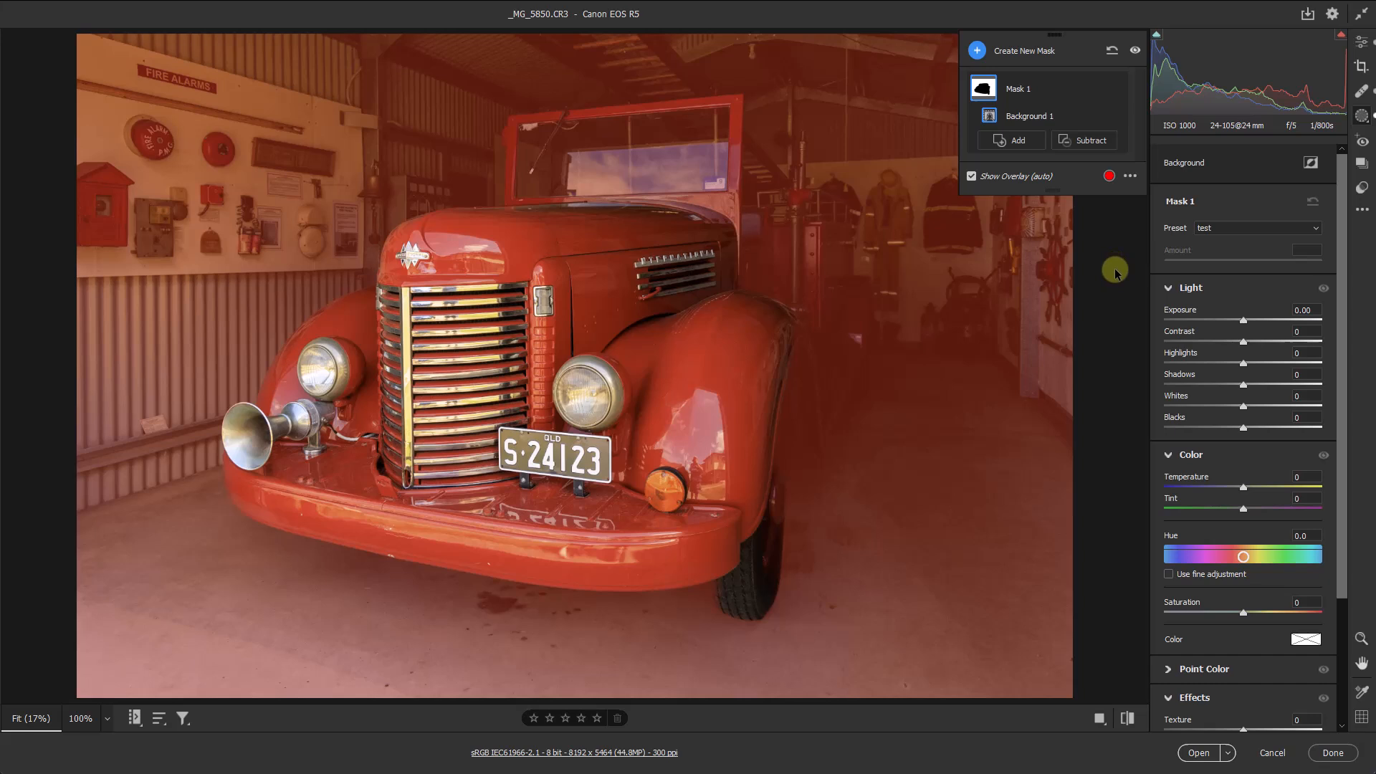
{"action": "mouse_move", "coordinate": [1123, 279]}
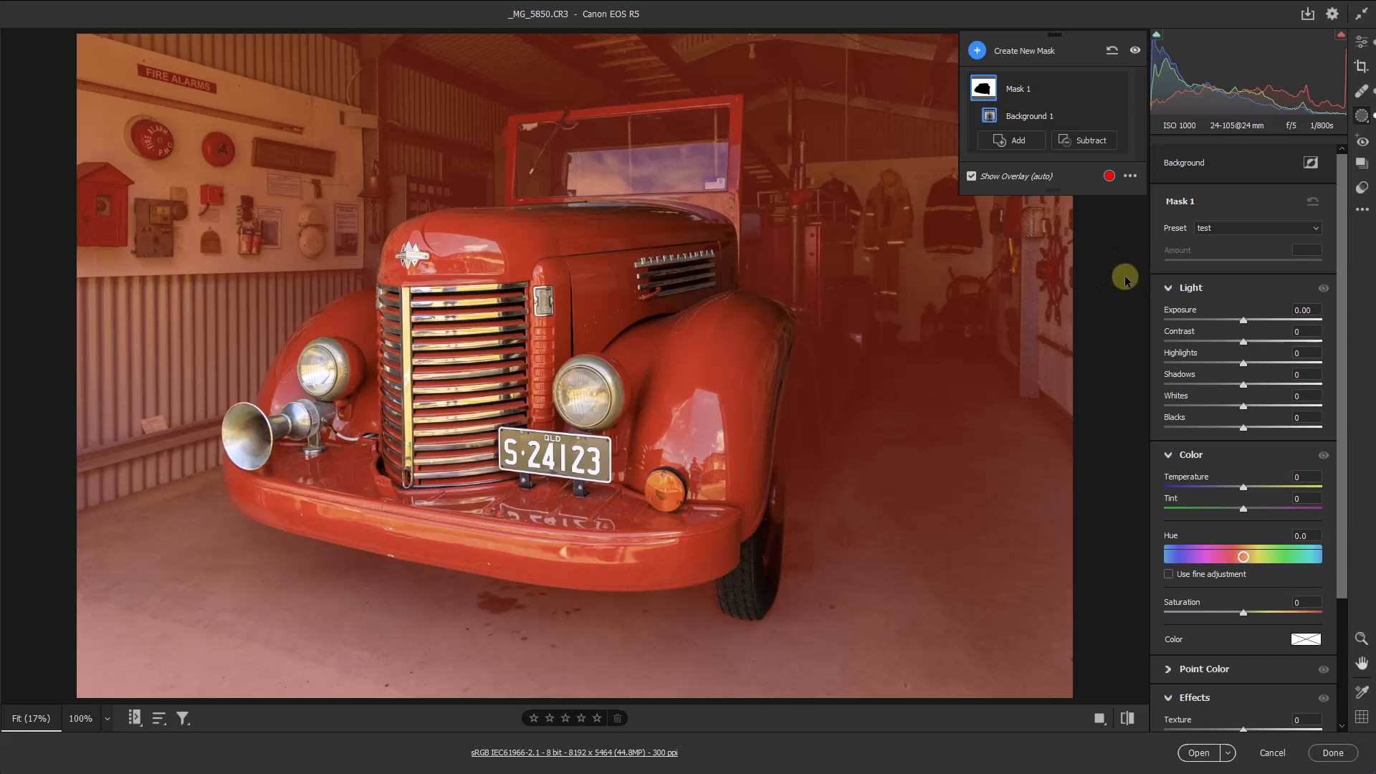
{"action": "mouse_move", "coordinate": [349, 70]}
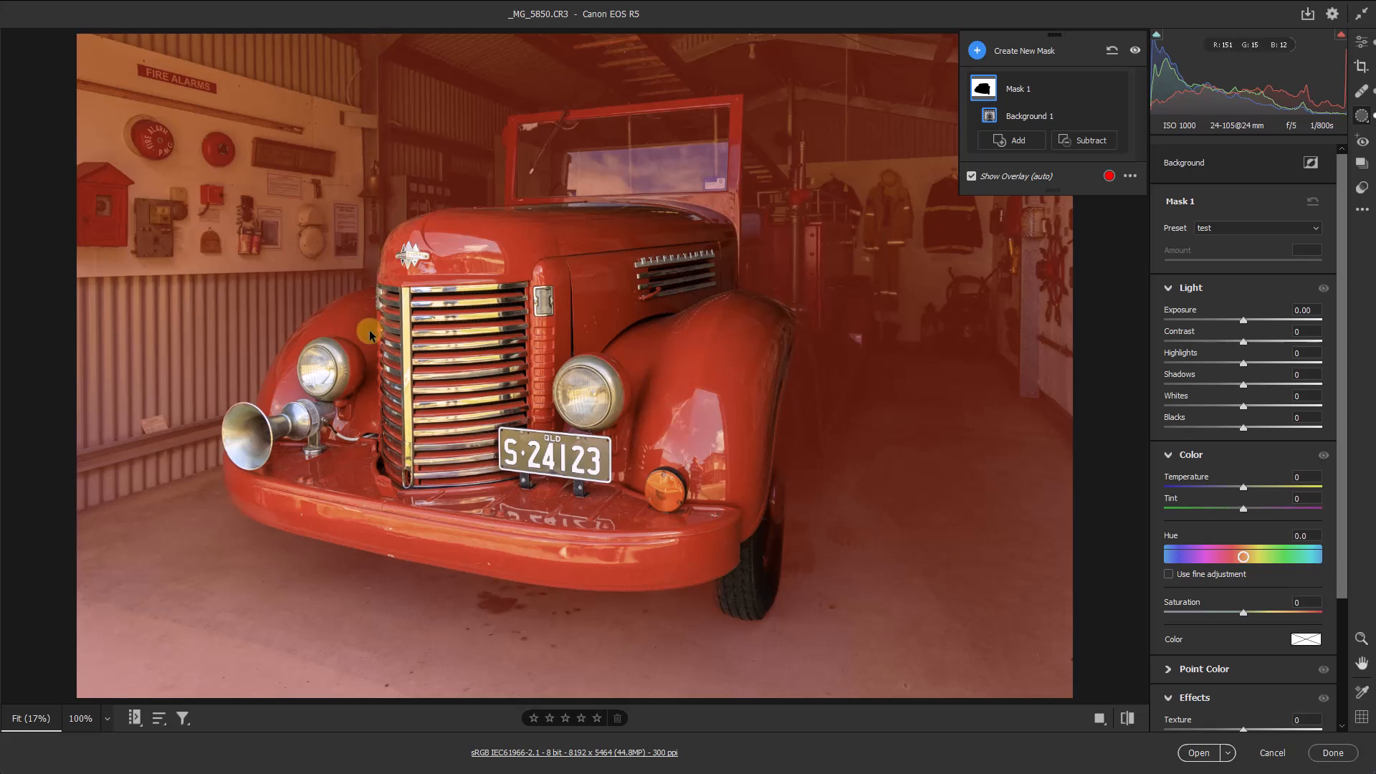
{"action": "mouse_move", "coordinate": [182, 530]}
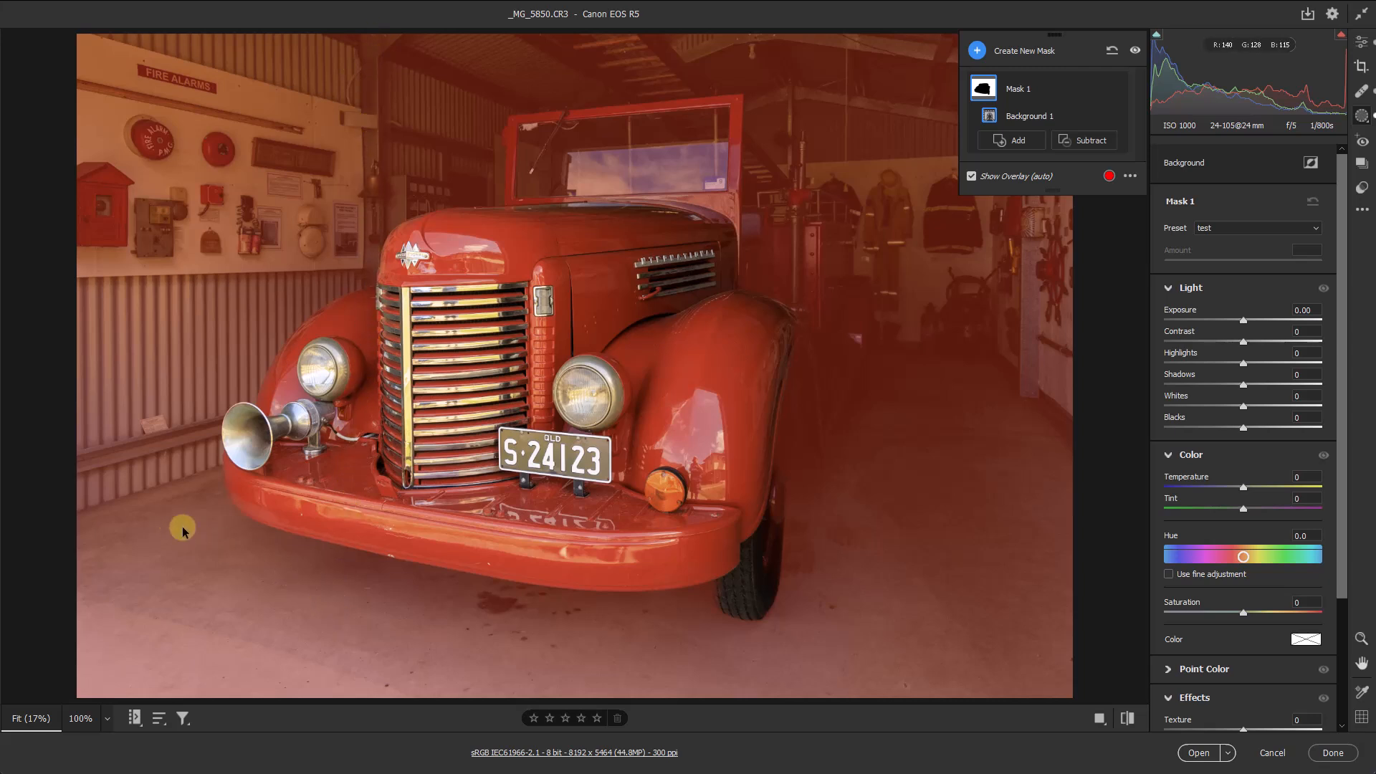
{"action": "mouse_move", "coordinate": [834, 646]}
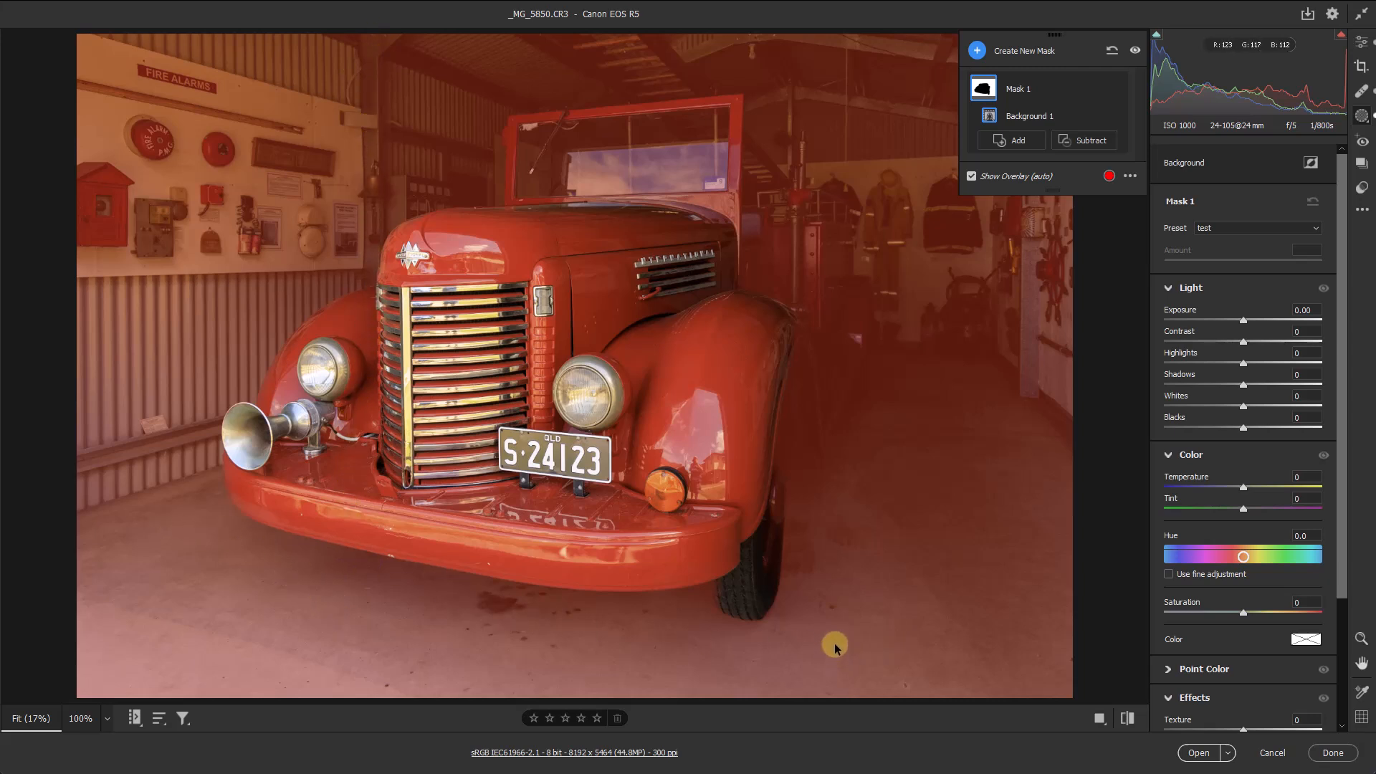
{"action": "mouse_move", "coordinate": [830, 658]}
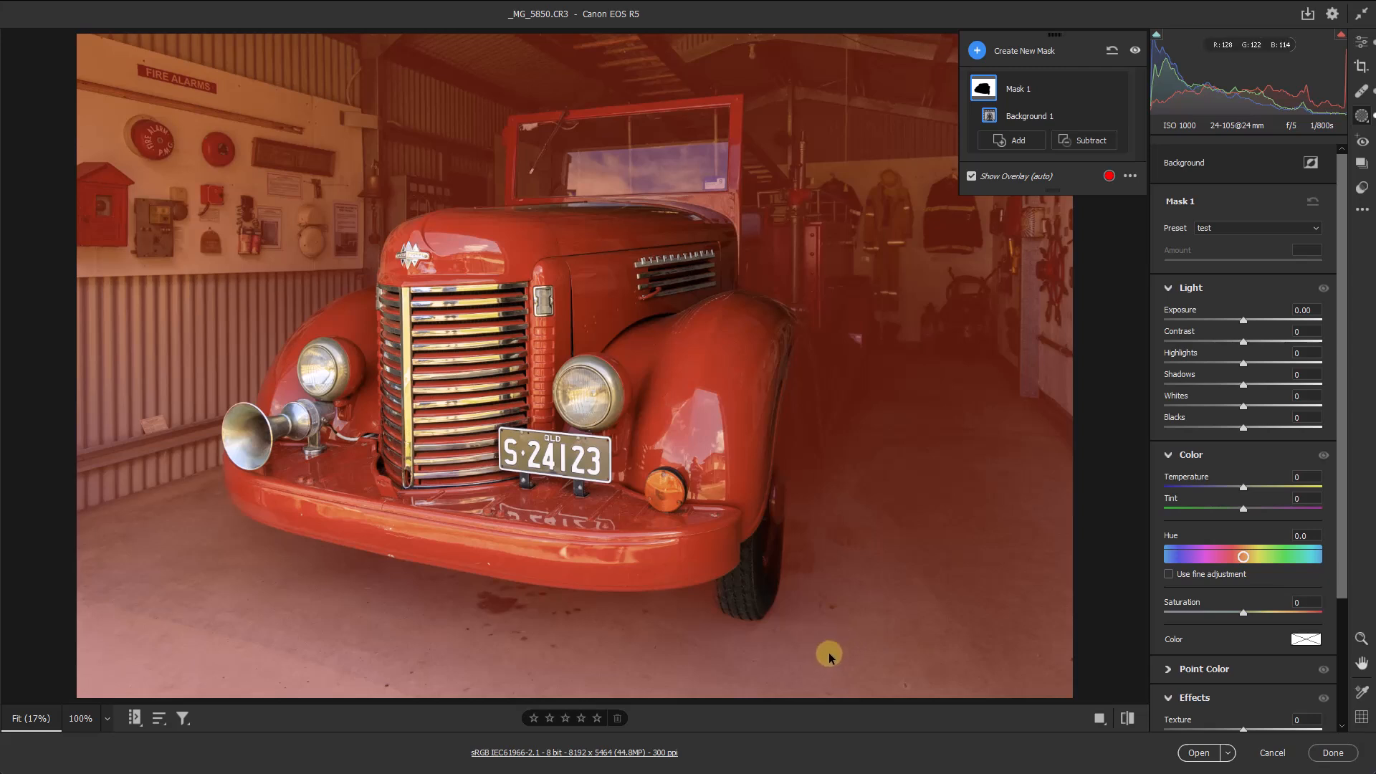
{"action": "mouse_move", "coordinate": [854, 633]}
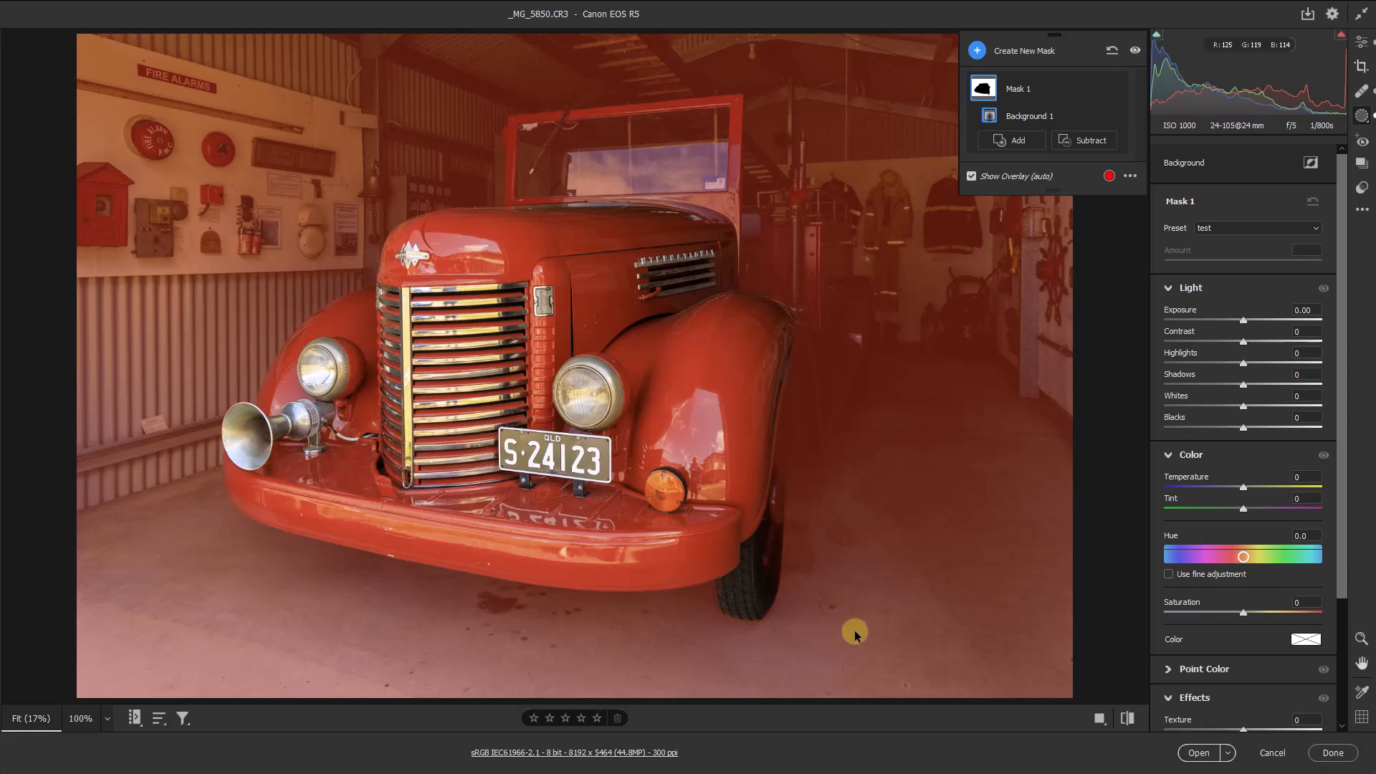
{"action": "mouse_move", "coordinate": [1089, 139]}
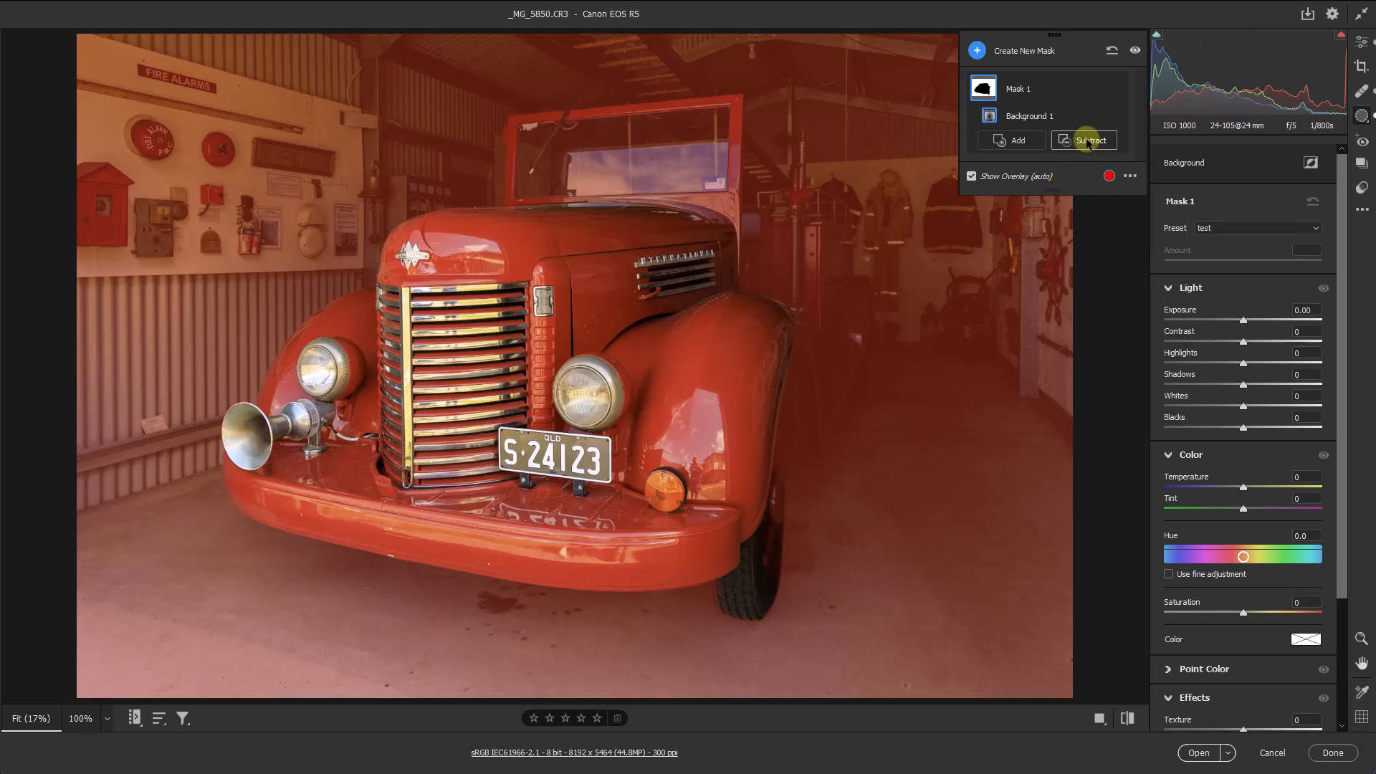
Step: Start a Brush subtraction from the Background 1 mask, reviewing size, feather, flow and density
{"action": "left_click", "coordinate": [1087, 140]}
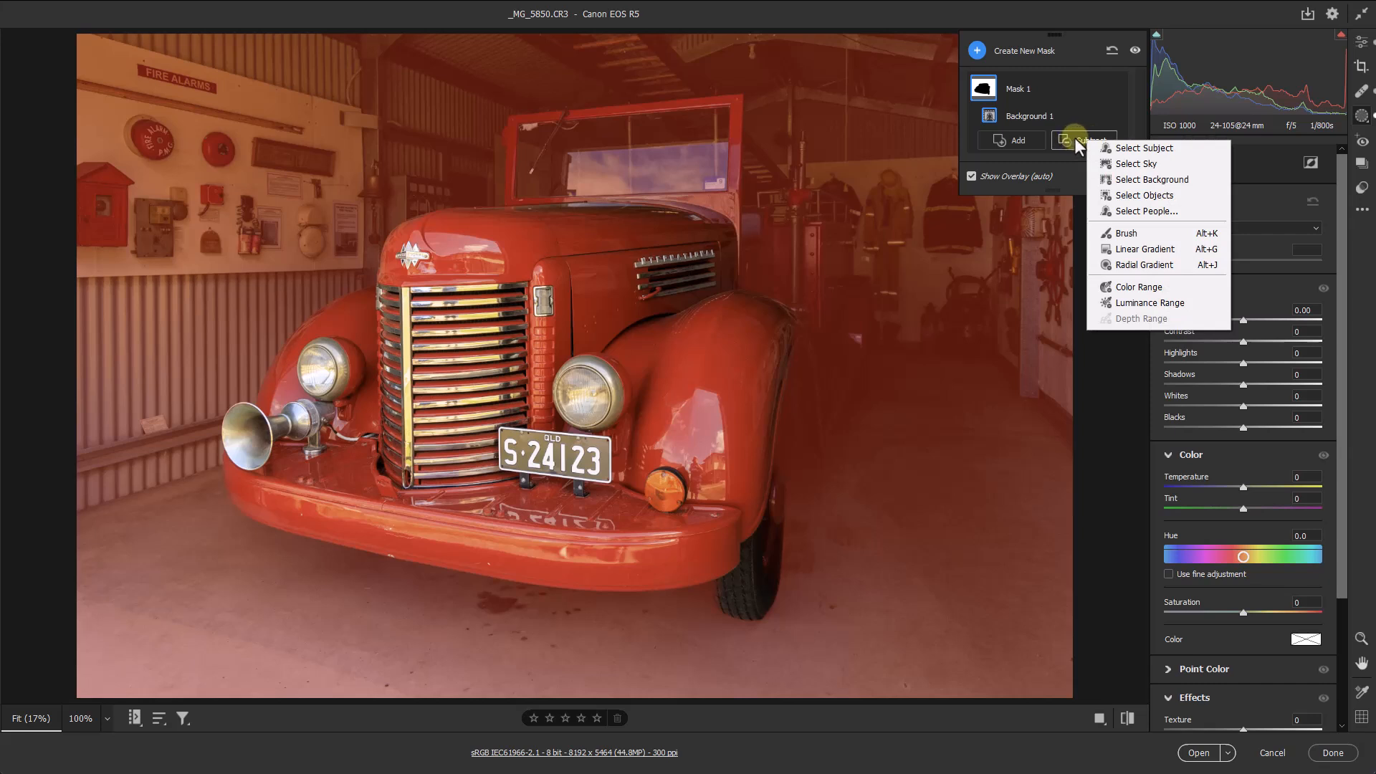
{"action": "mouse_move", "coordinate": [1128, 235]}
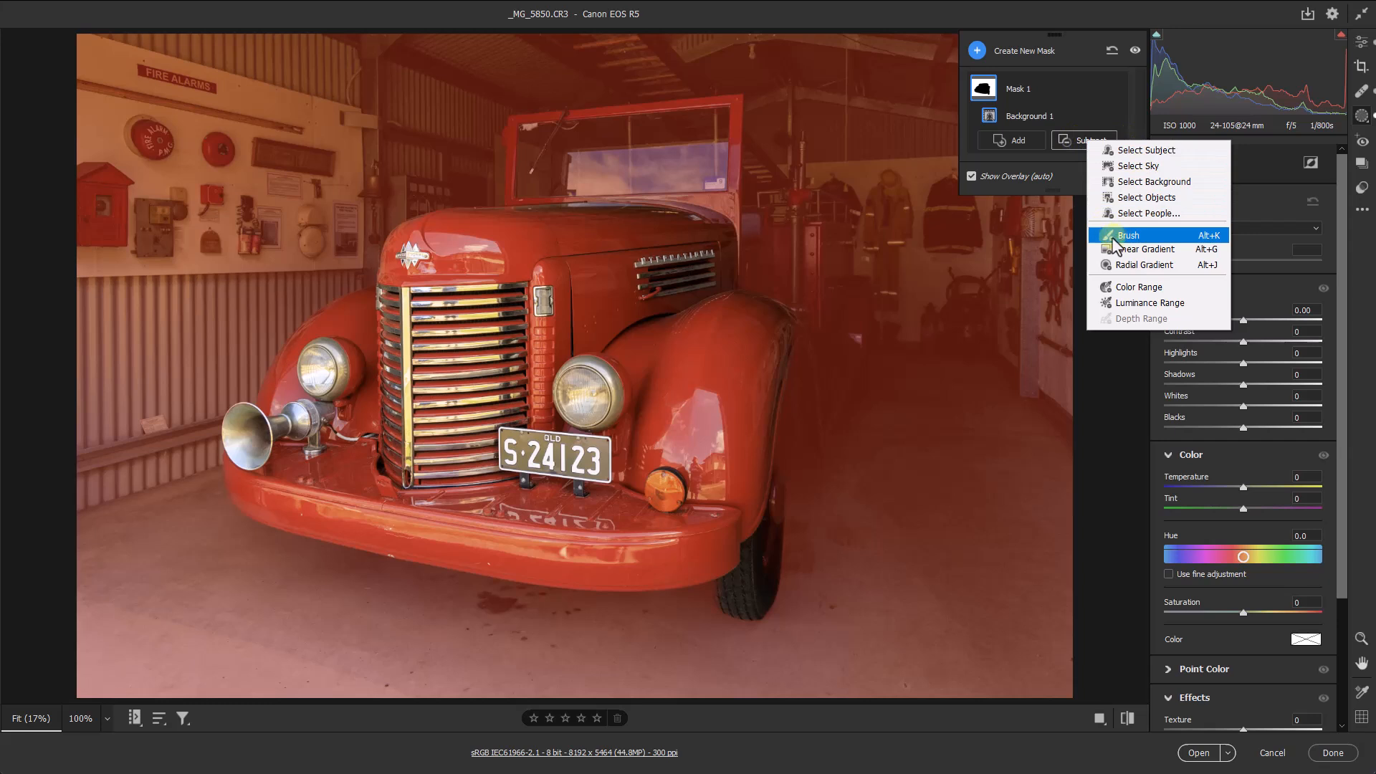
{"action": "mouse_move", "coordinate": [1124, 245]}
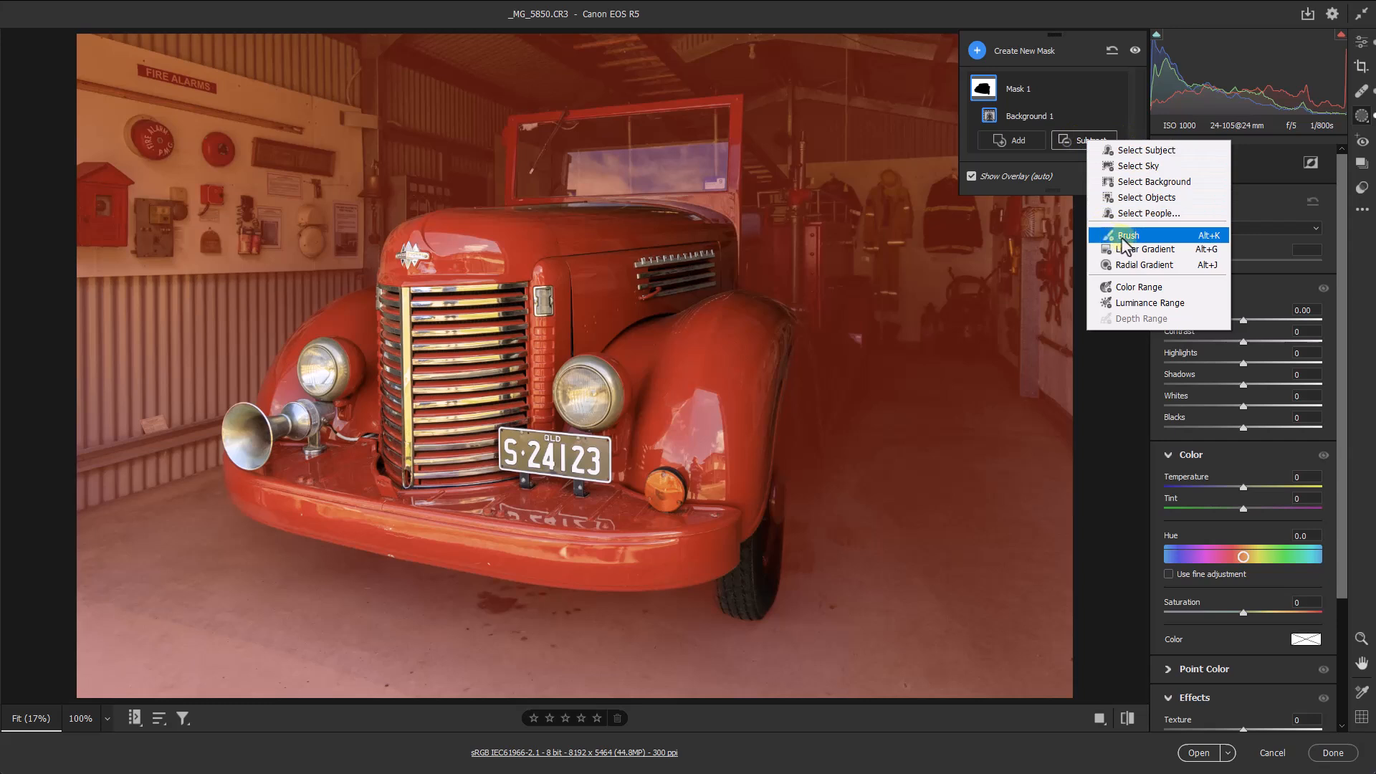
{"action": "left_click", "coordinate": [1128, 234]}
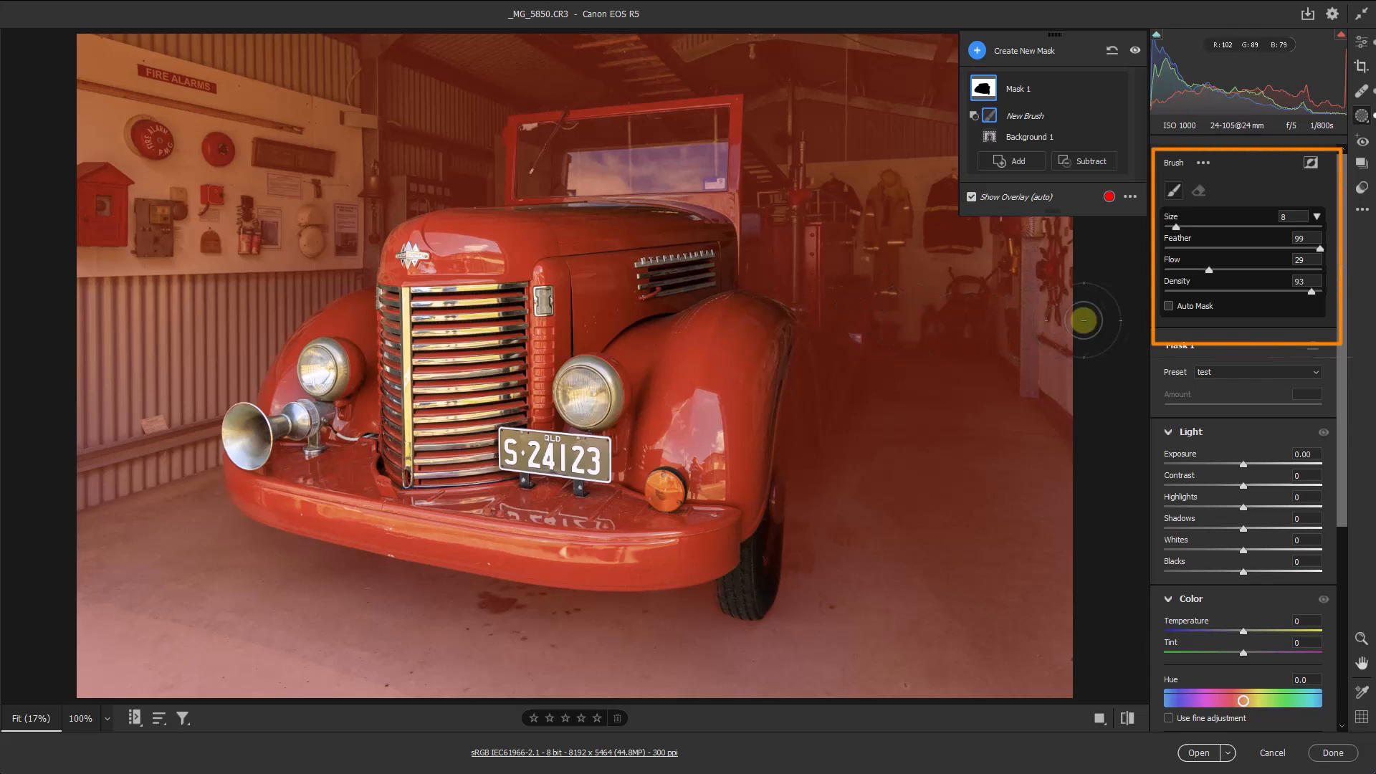
{"action": "mouse_move", "coordinate": [1312, 310]}
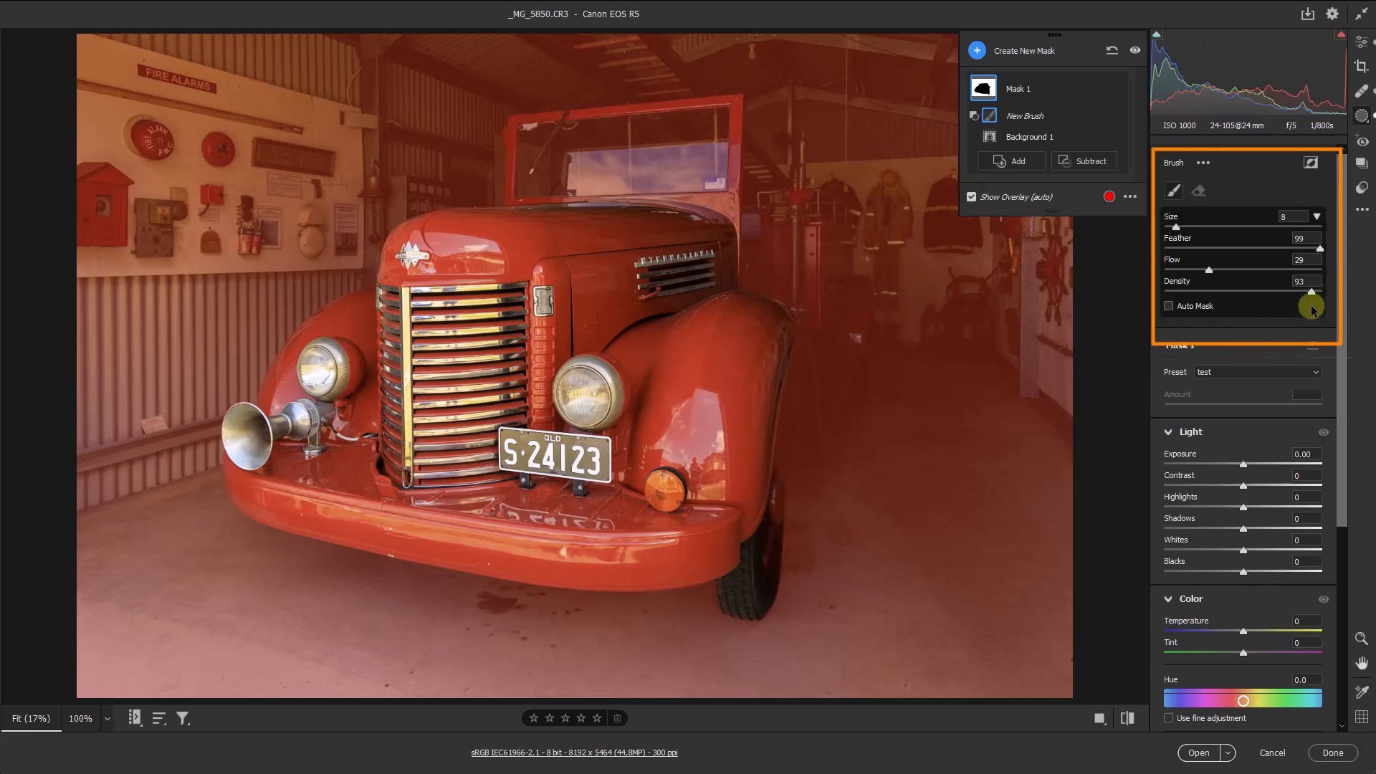
{"action": "mouse_move", "coordinate": [1323, 255]}
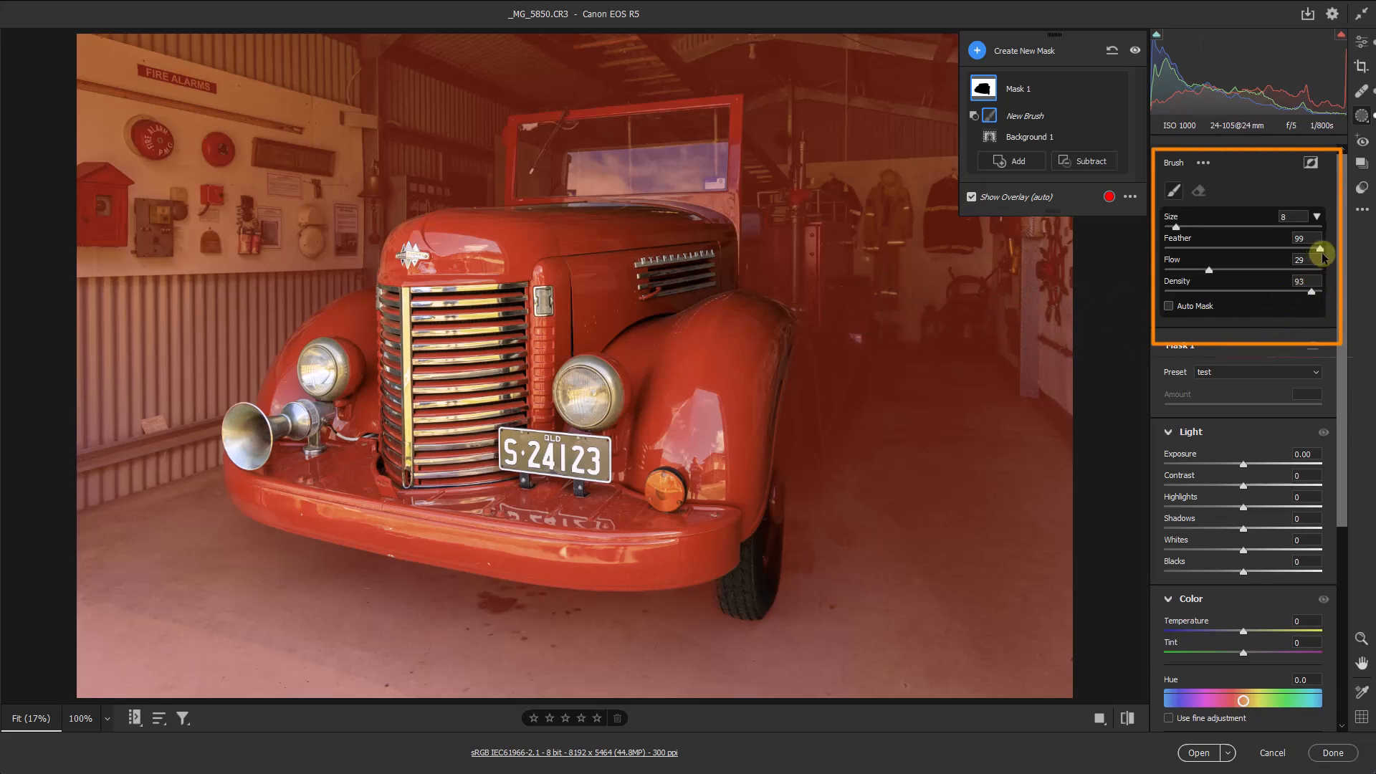
{"action": "mouse_move", "coordinate": [932, 356]}
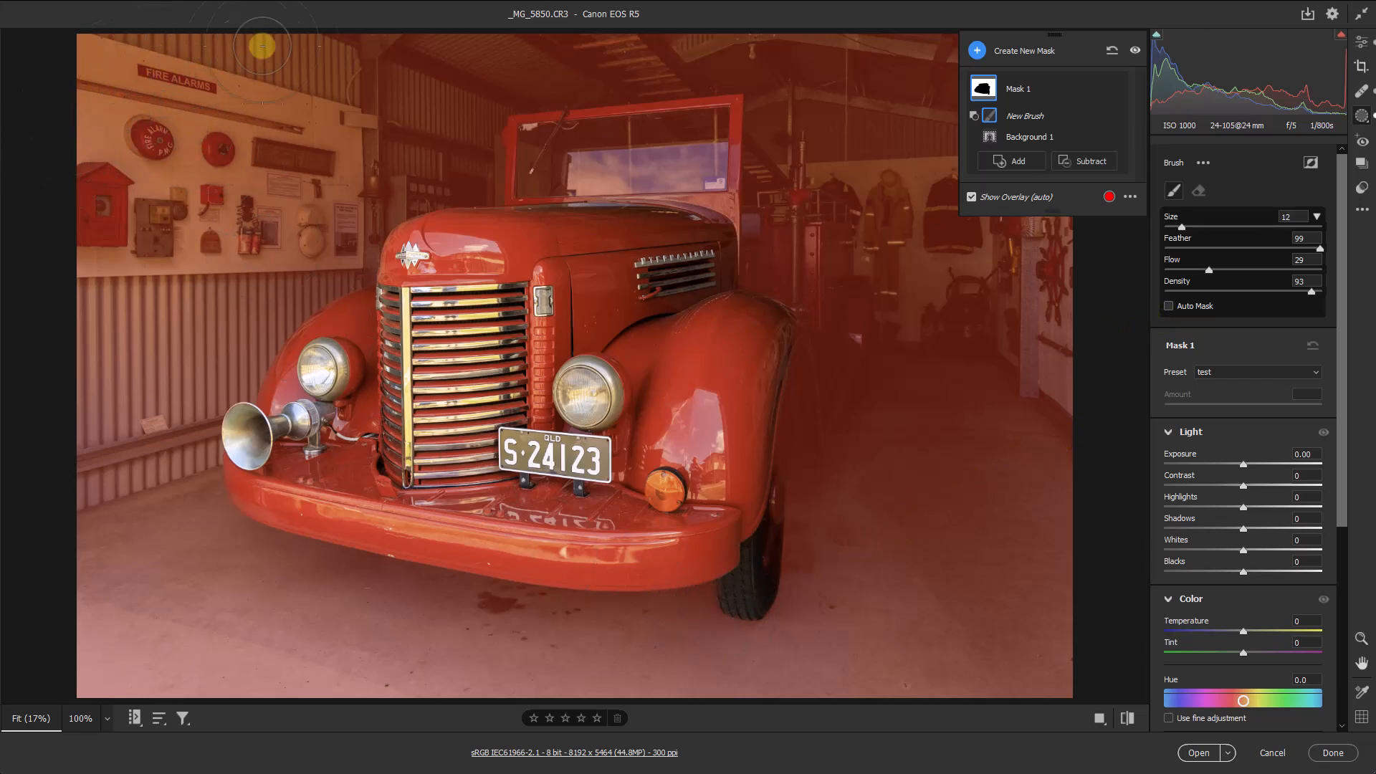
{"action": "mouse_move", "coordinate": [298, 255]}
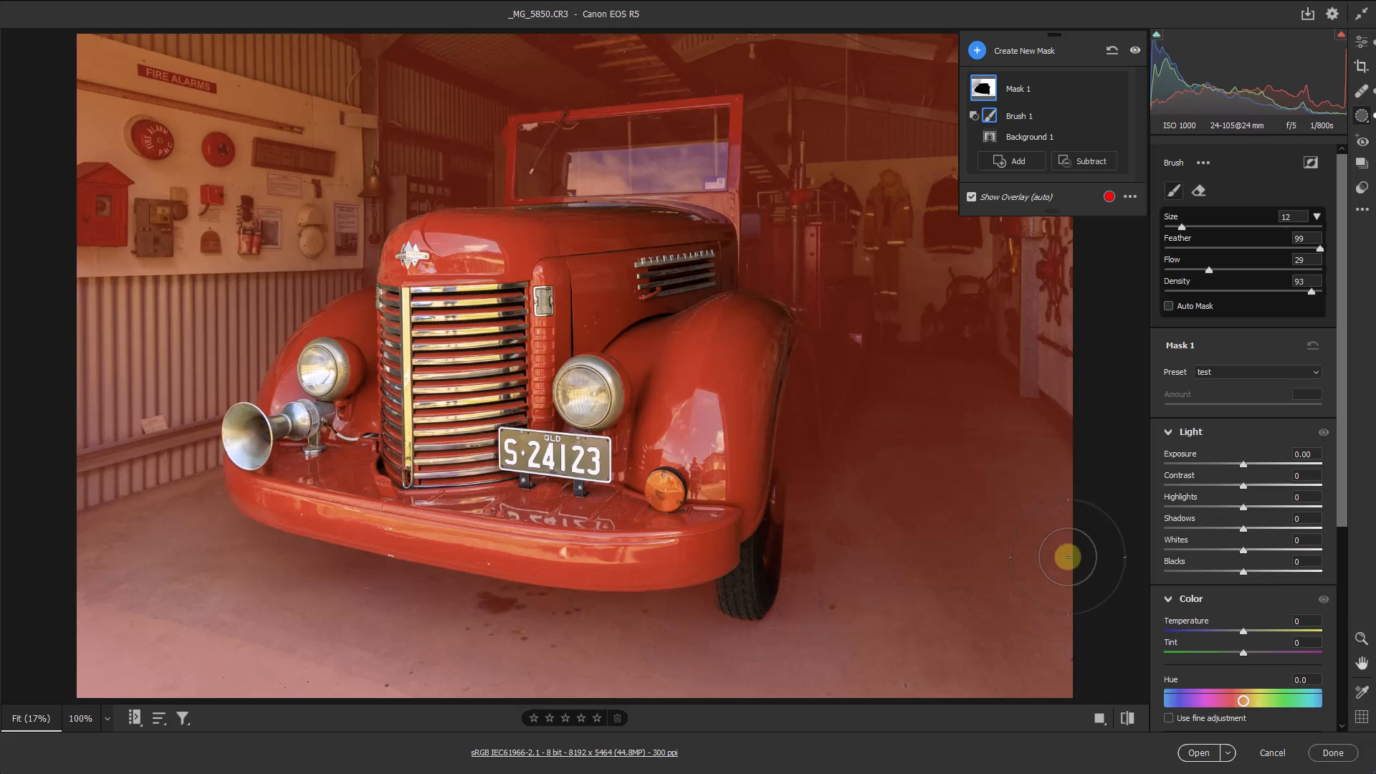
{"action": "mouse_move", "coordinate": [369, 166]}
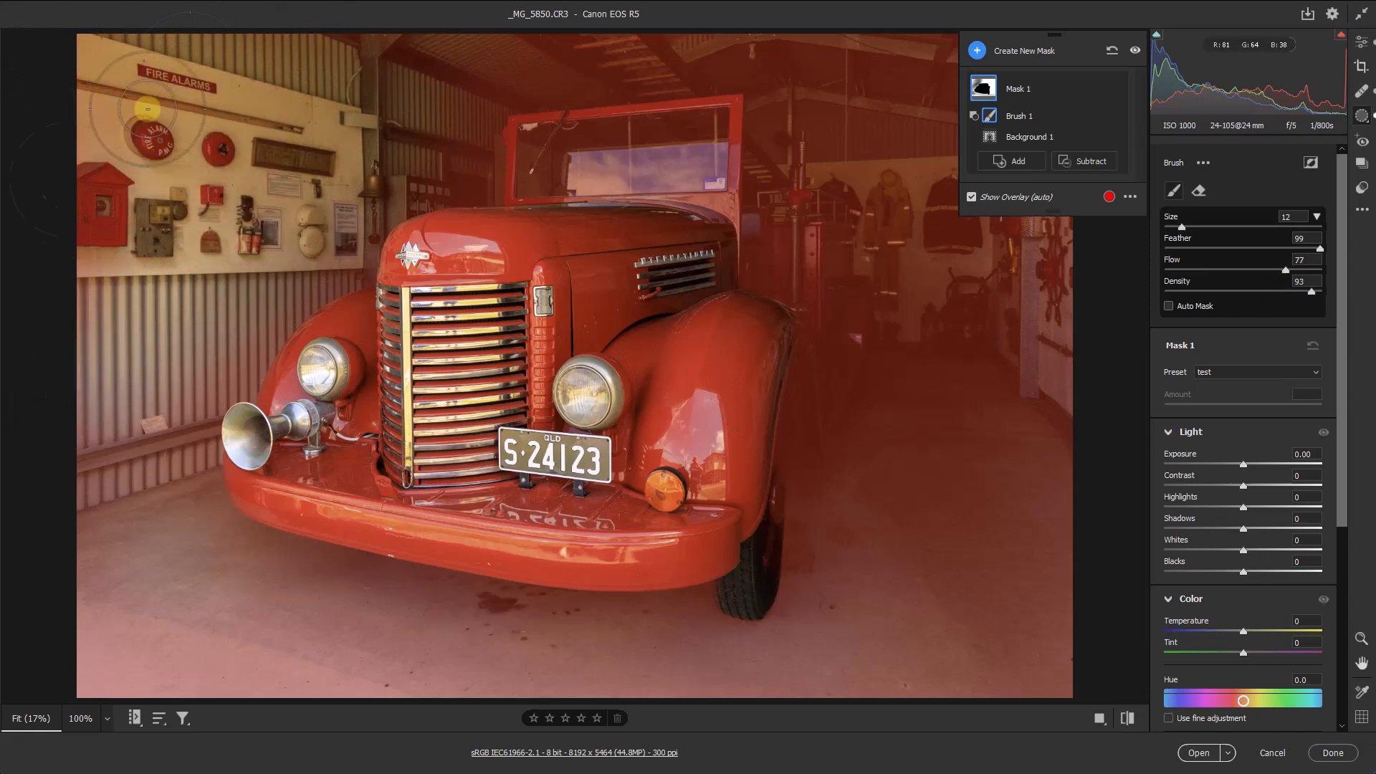
{"action": "mouse_move", "coordinate": [1067, 630]}
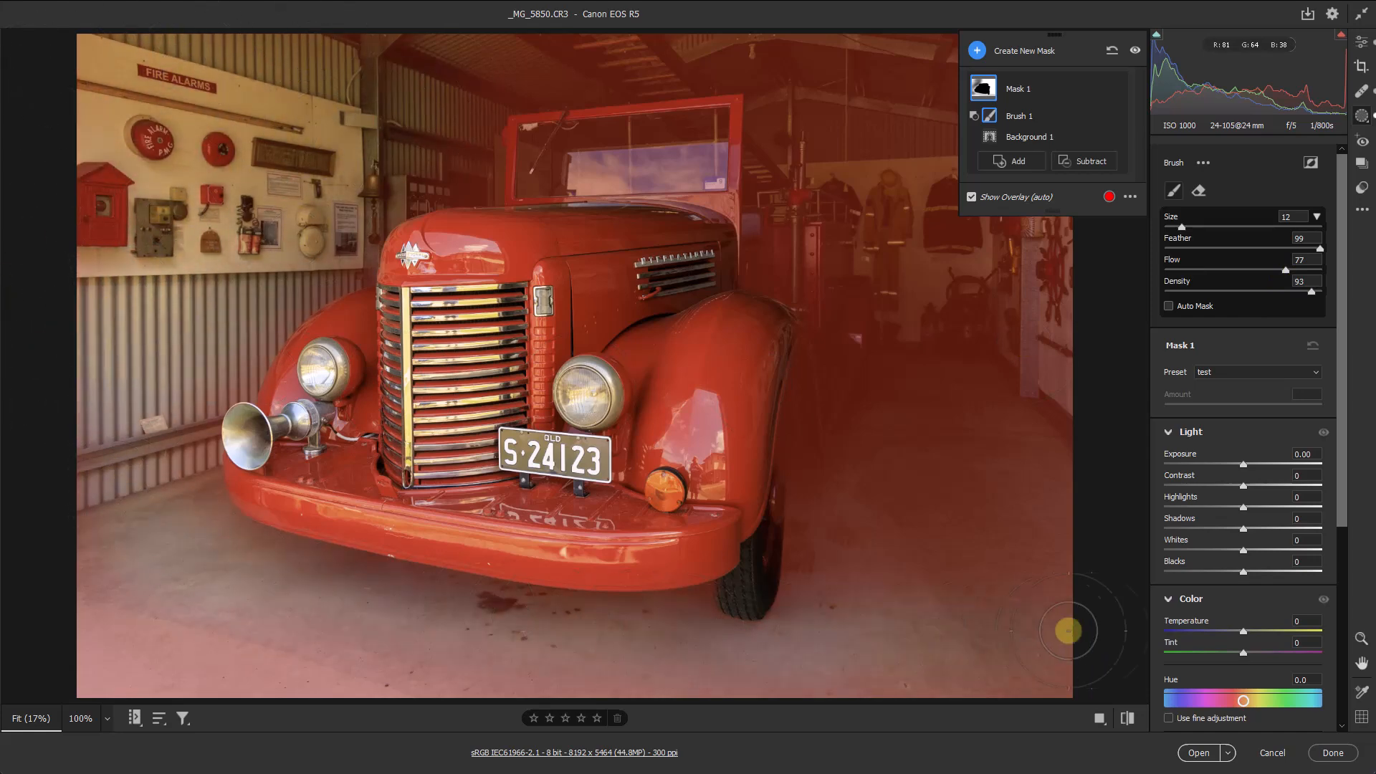
{"action": "mouse_move", "coordinate": [110, 636]}
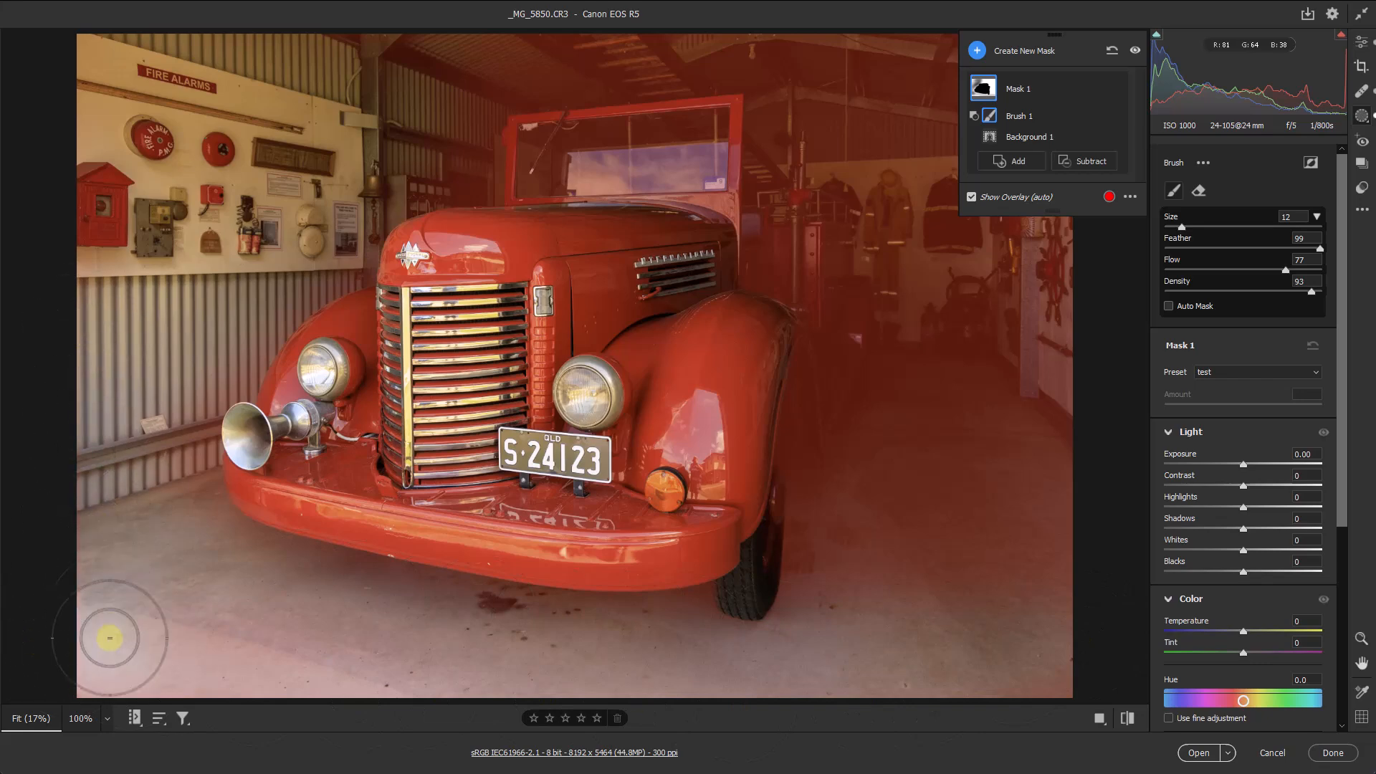
{"action": "mouse_move", "coordinate": [396, 41]}
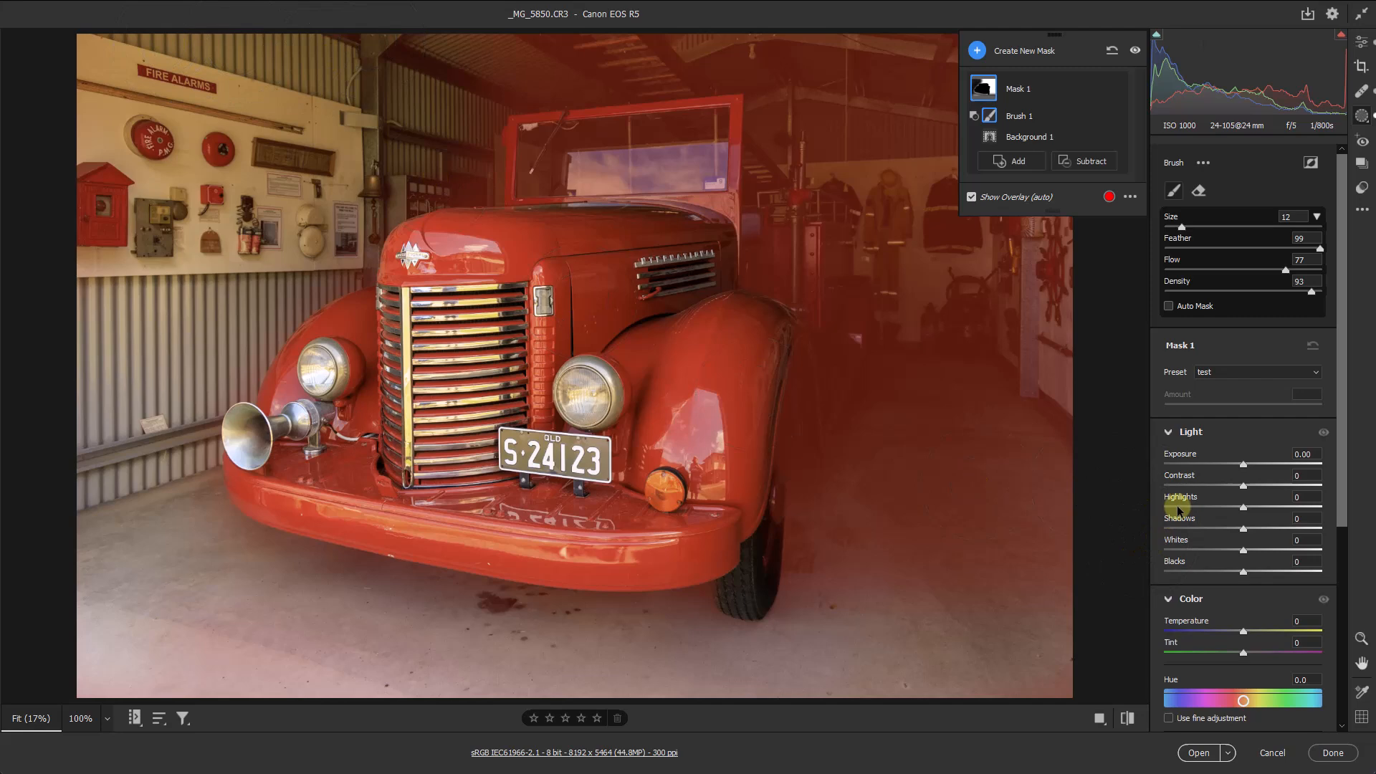
{"action": "mouse_move", "coordinate": [1279, 529]}
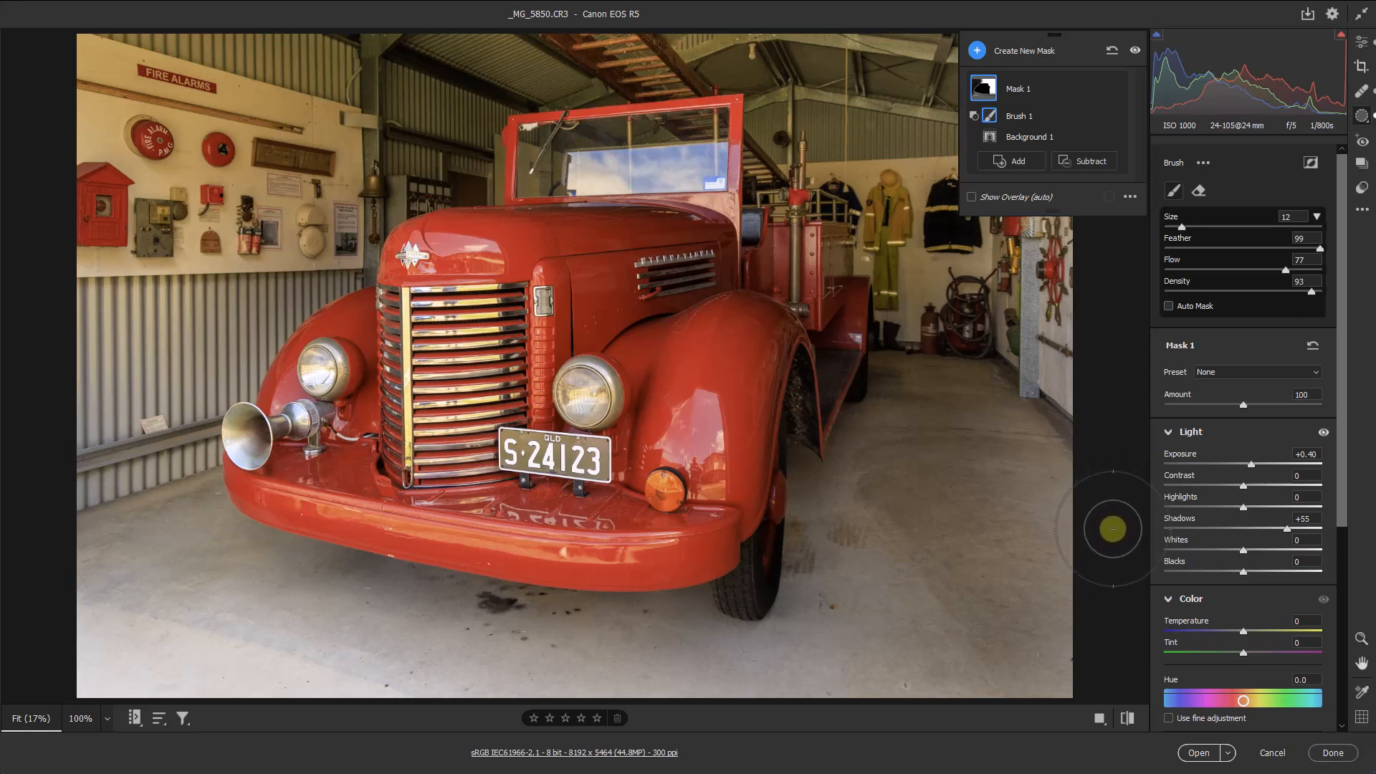
{"action": "mouse_move", "coordinate": [1115, 316]}
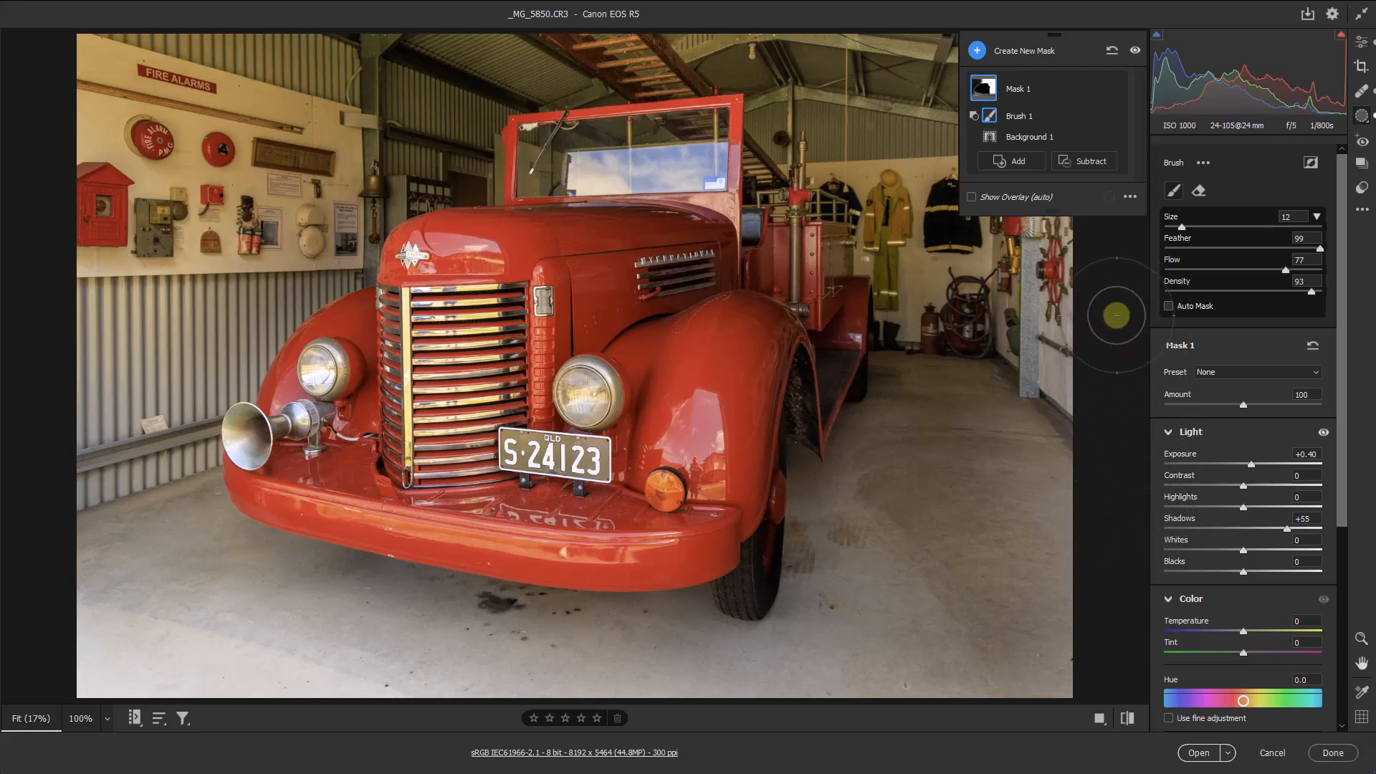
{"action": "mouse_move", "coordinate": [1092, 114]}
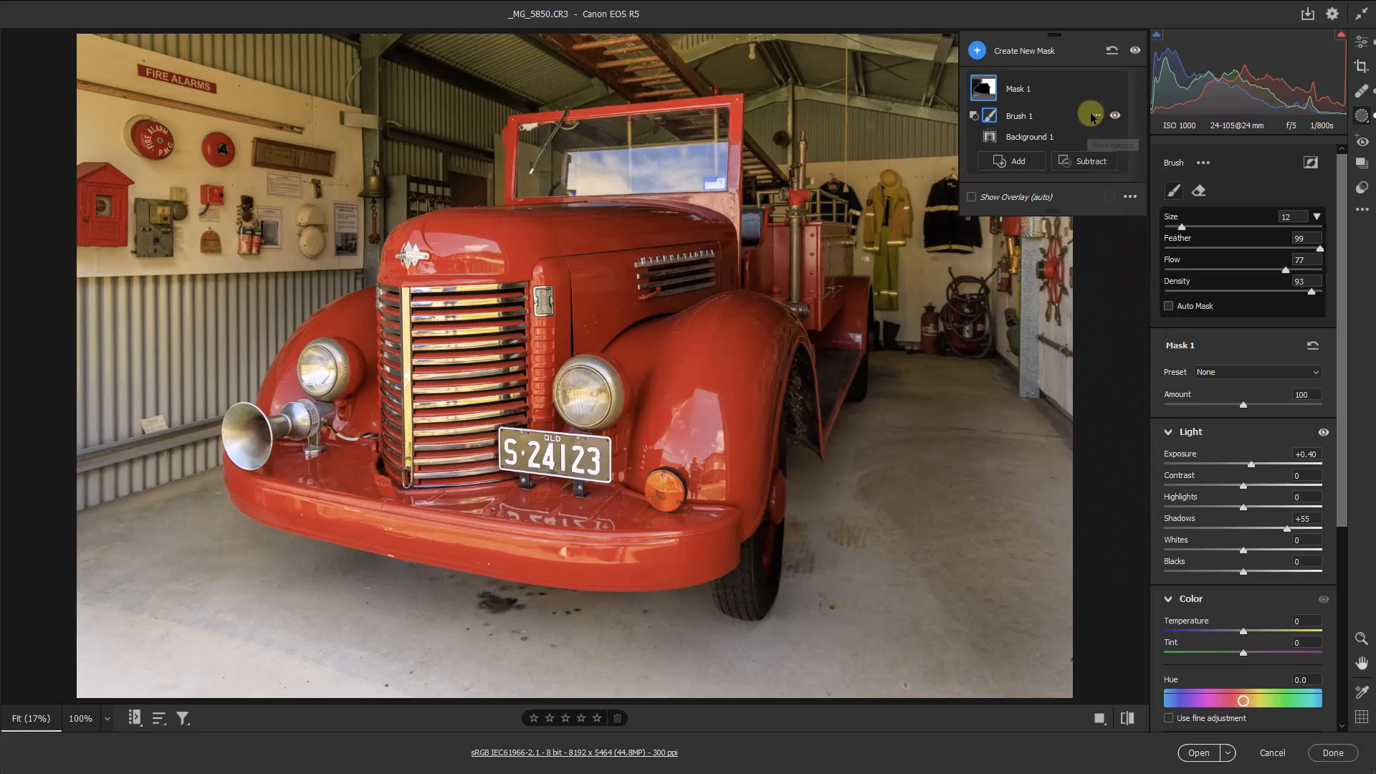
{"action": "mouse_move", "coordinate": [1066, 116]}
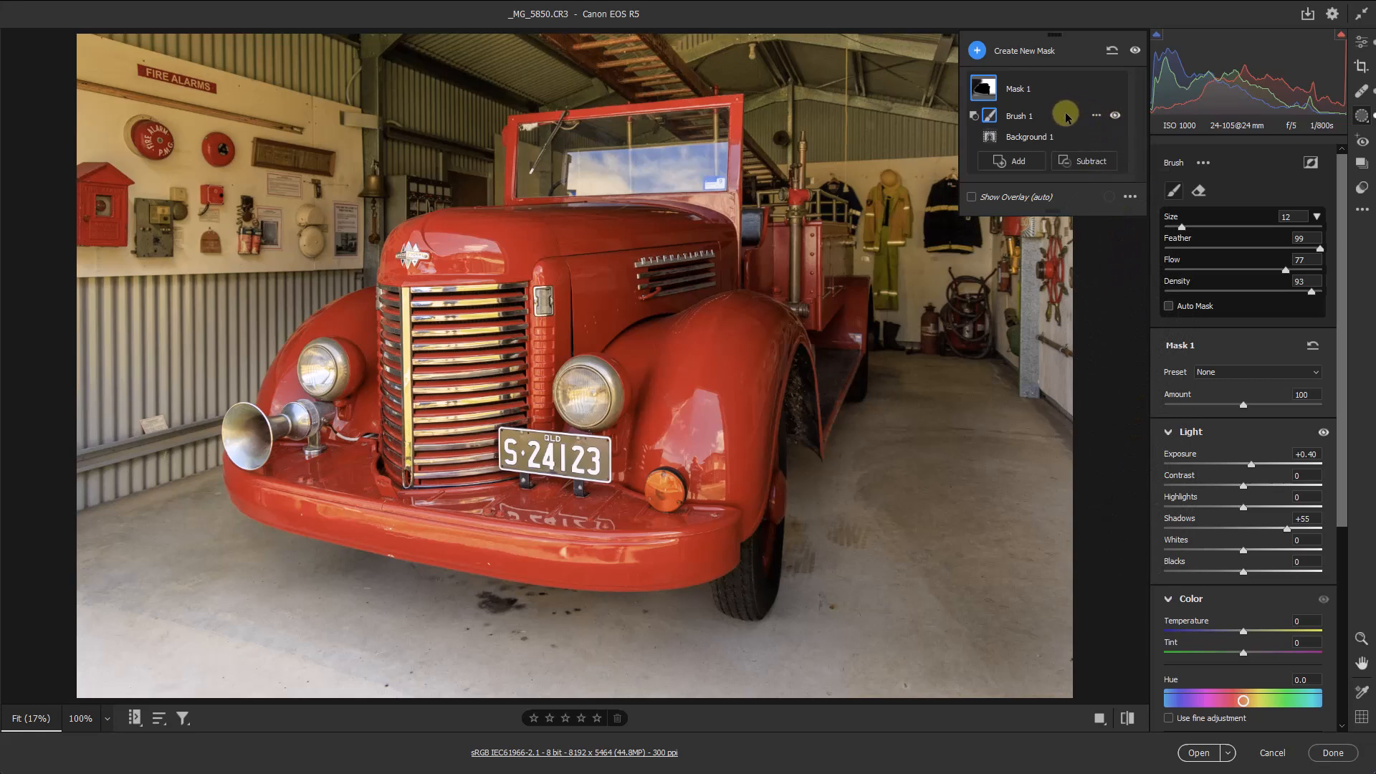
{"action": "mouse_move", "coordinate": [1100, 114]}
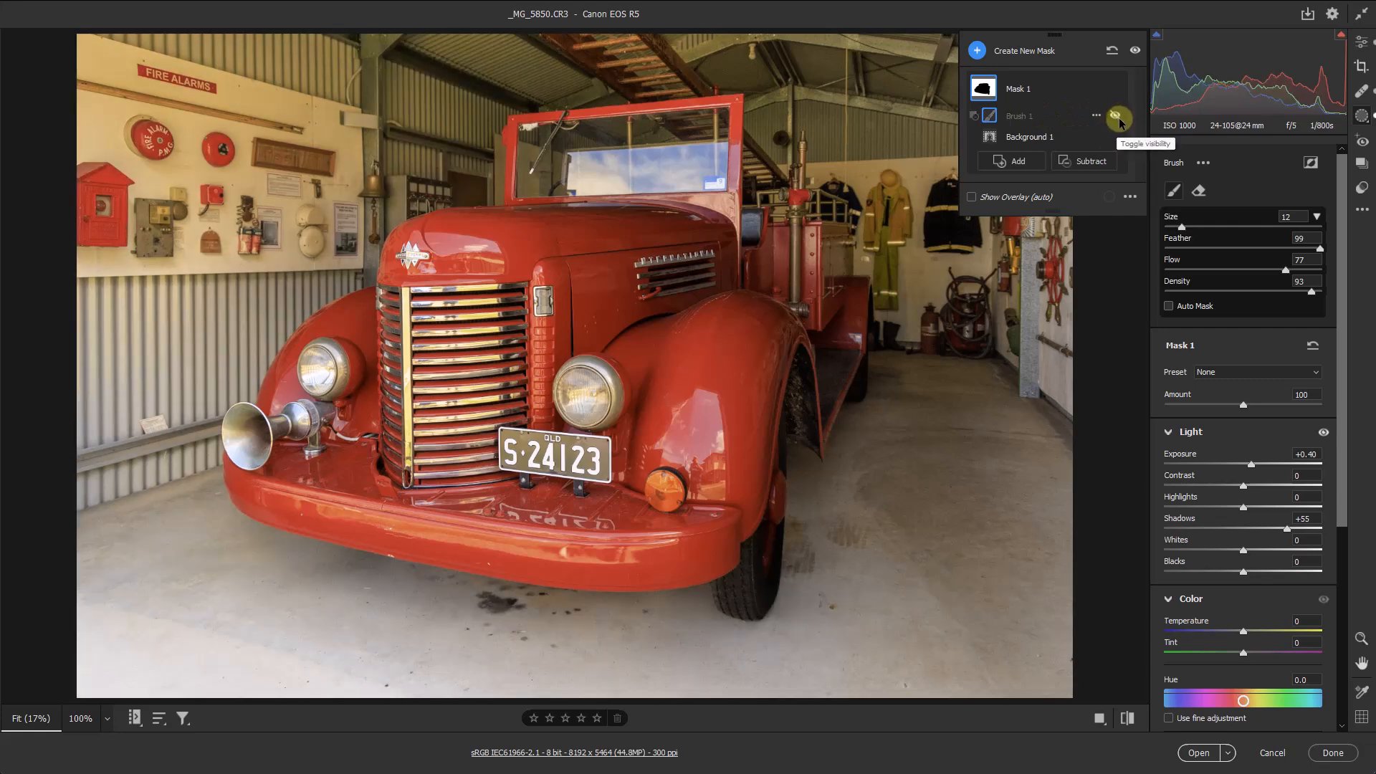
{"action": "left_click", "coordinate": [1117, 119]}
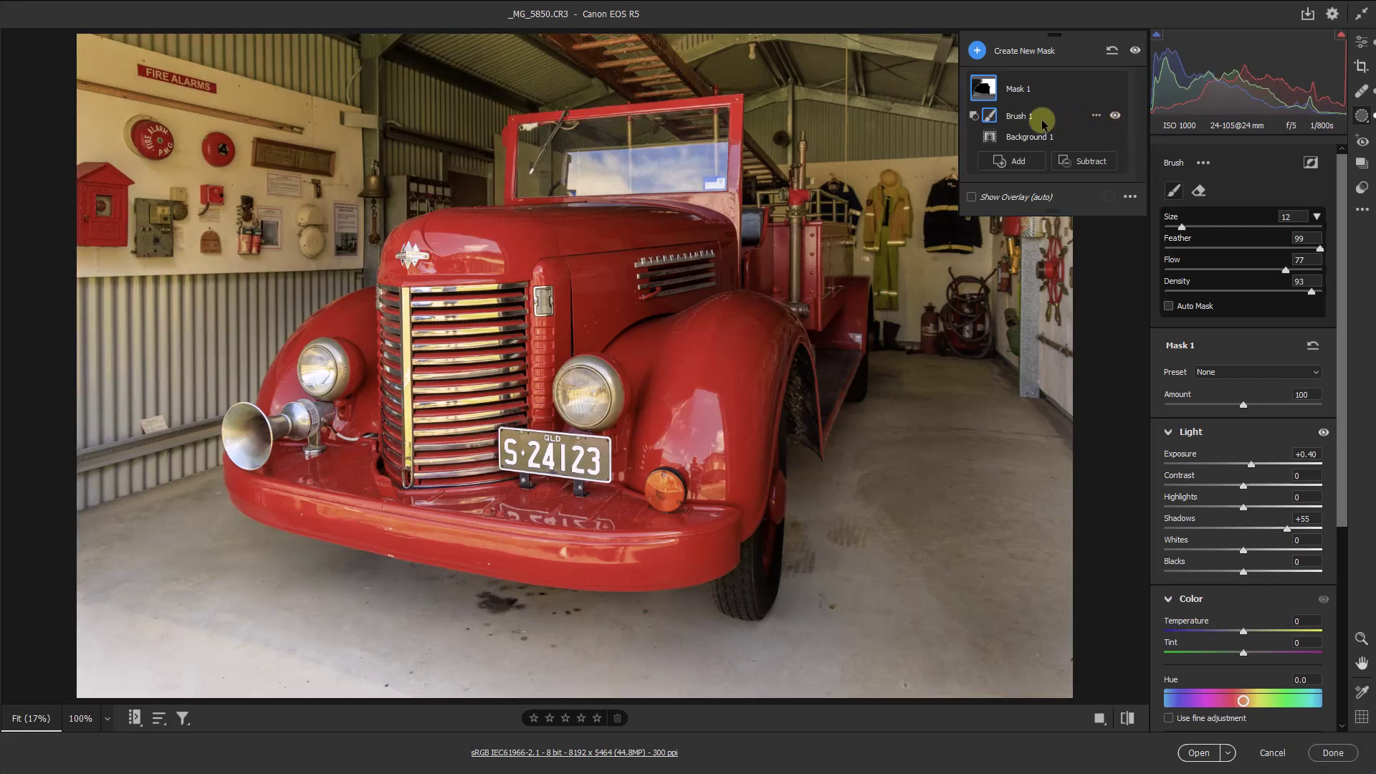
{"action": "left_click", "coordinate": [972, 115]}
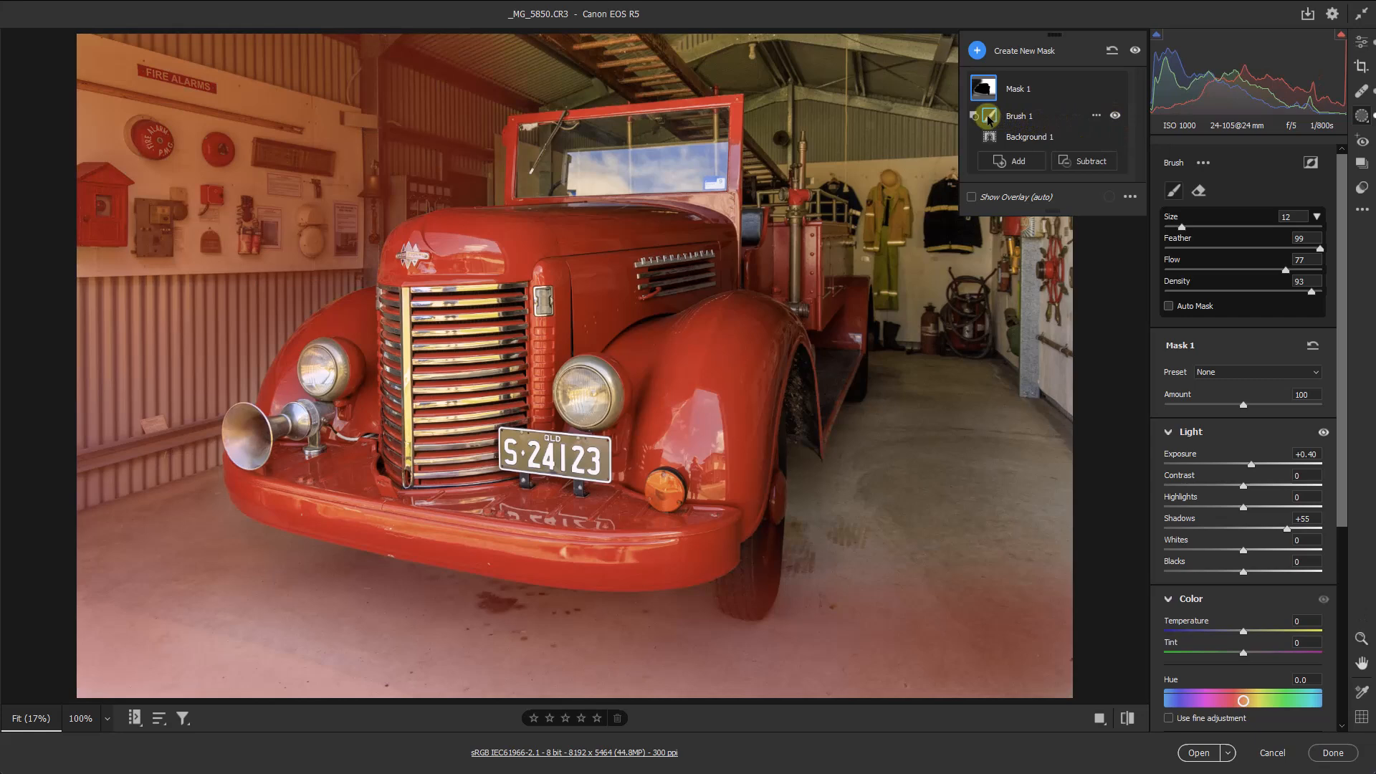
{"action": "left_click", "coordinate": [1018, 88]}
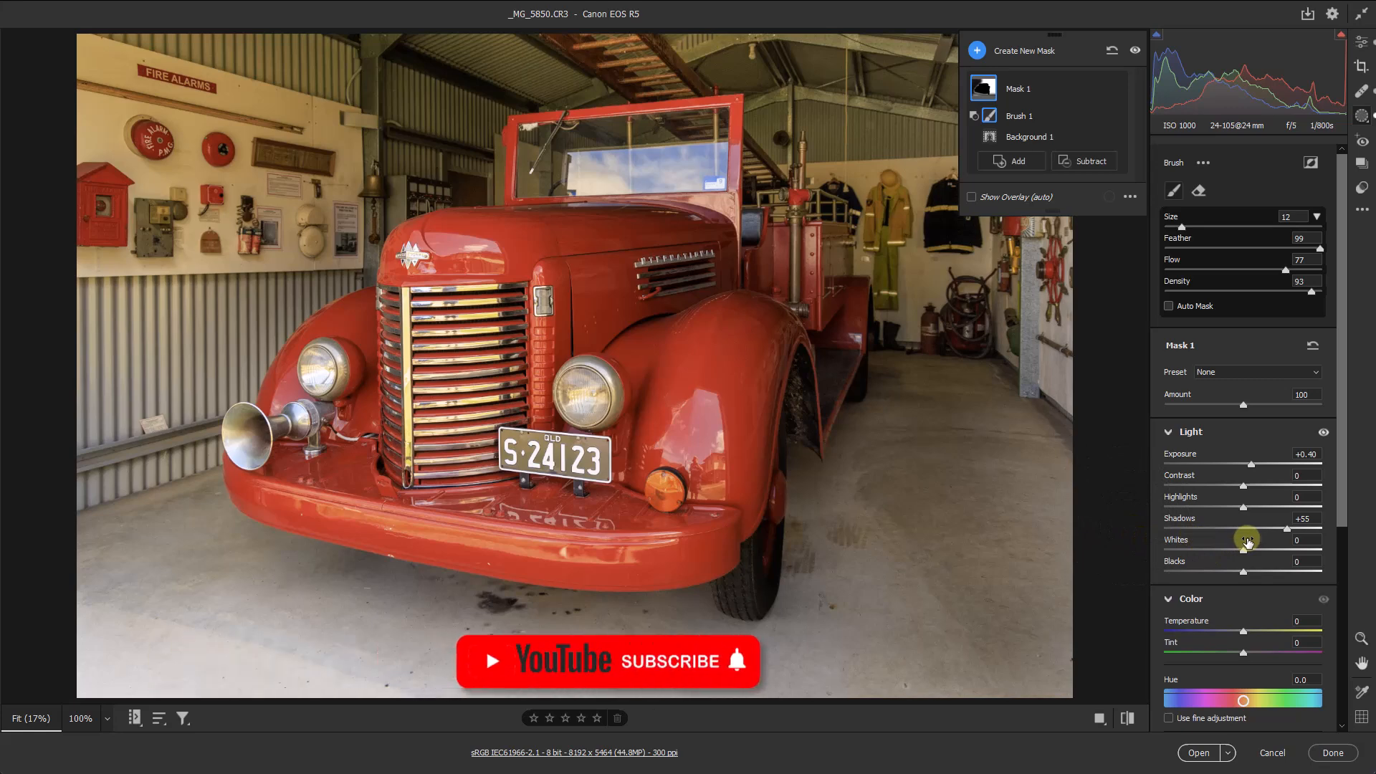
{"action": "mouse_move", "coordinate": [741, 689]}
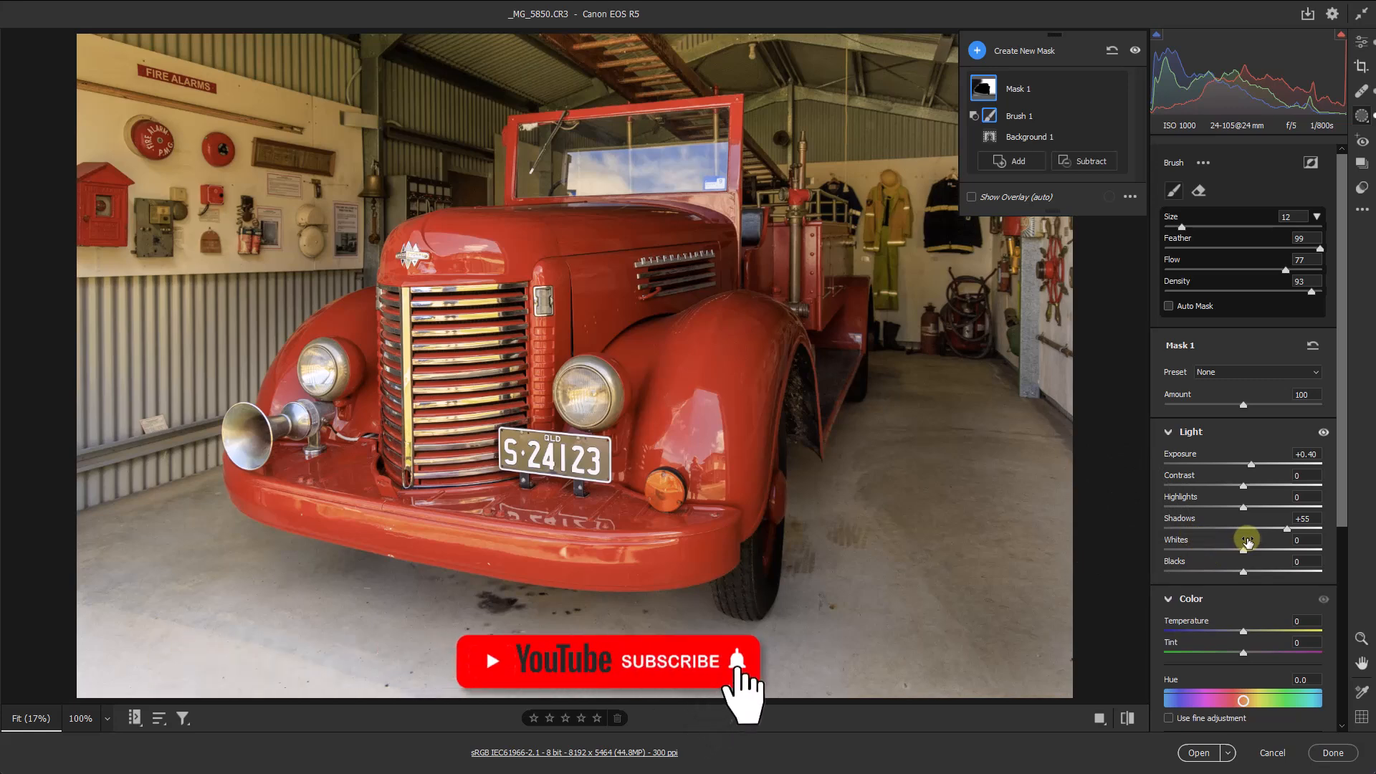